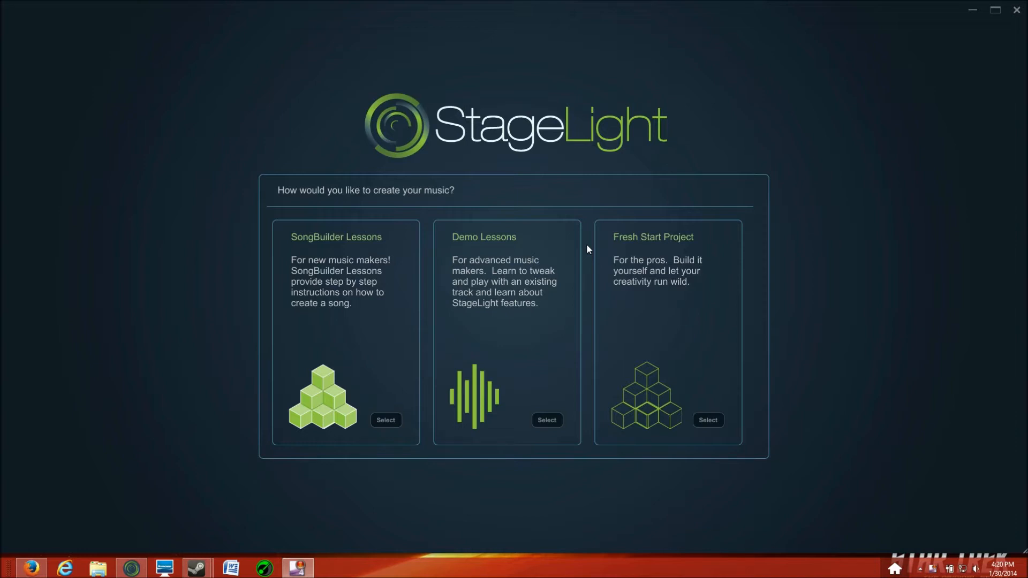
{"action": "mouse_move", "coordinate": [393, 131]}
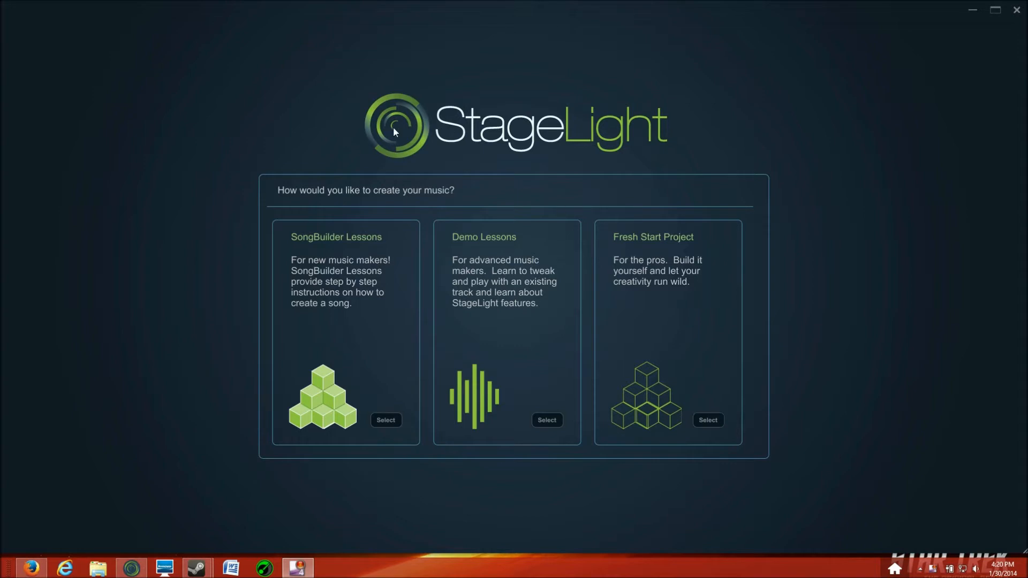
{"action": "mouse_move", "coordinate": [709, 428]}
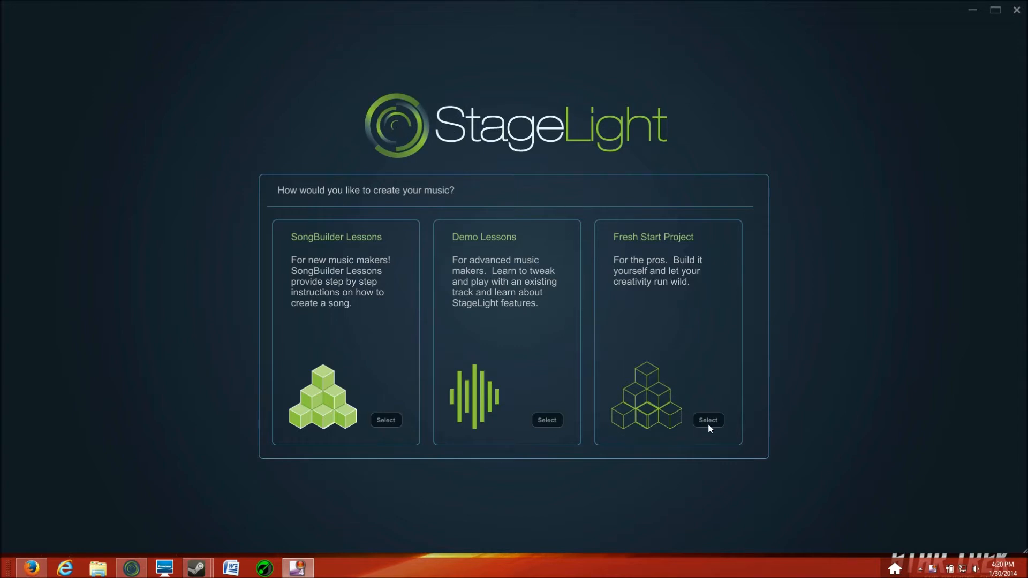
Step: Start a Fresh Start project and audition the Snare 8 and Open Hat 5 pads
{"action": "left_click", "coordinate": [707, 421]}
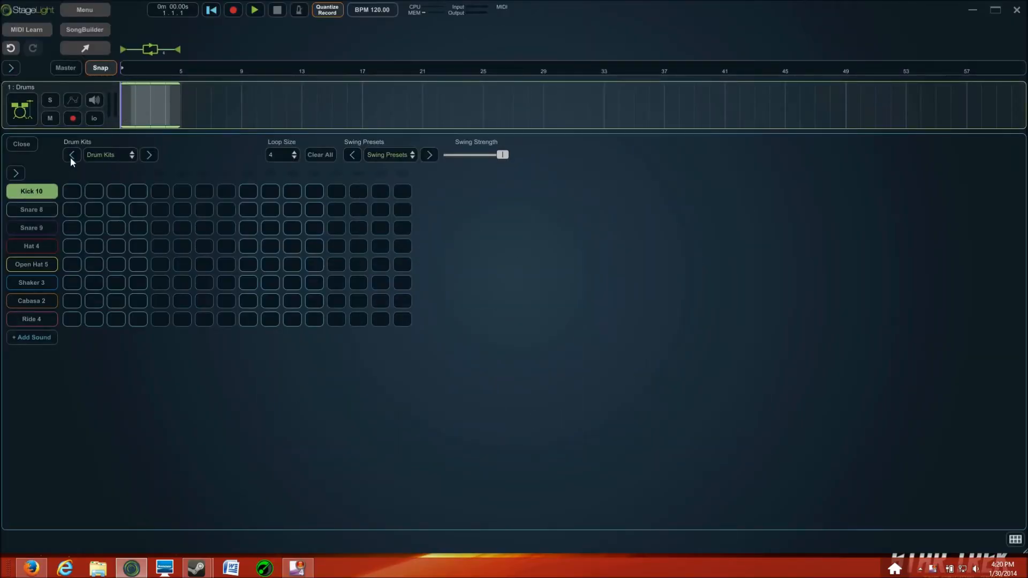
{"action": "mouse_move", "coordinate": [238, 81]}
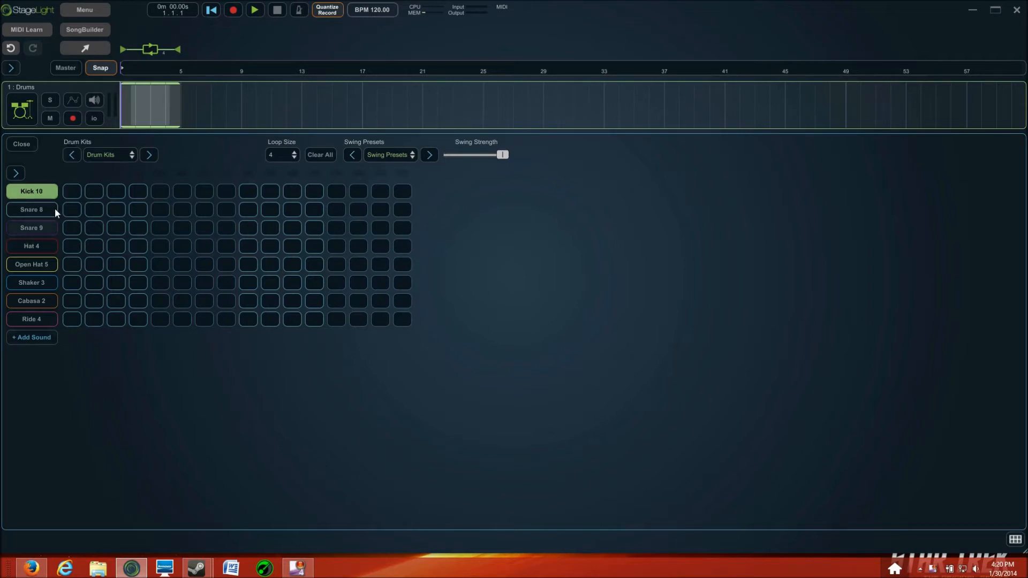
{"action": "mouse_move", "coordinate": [130, 289]}
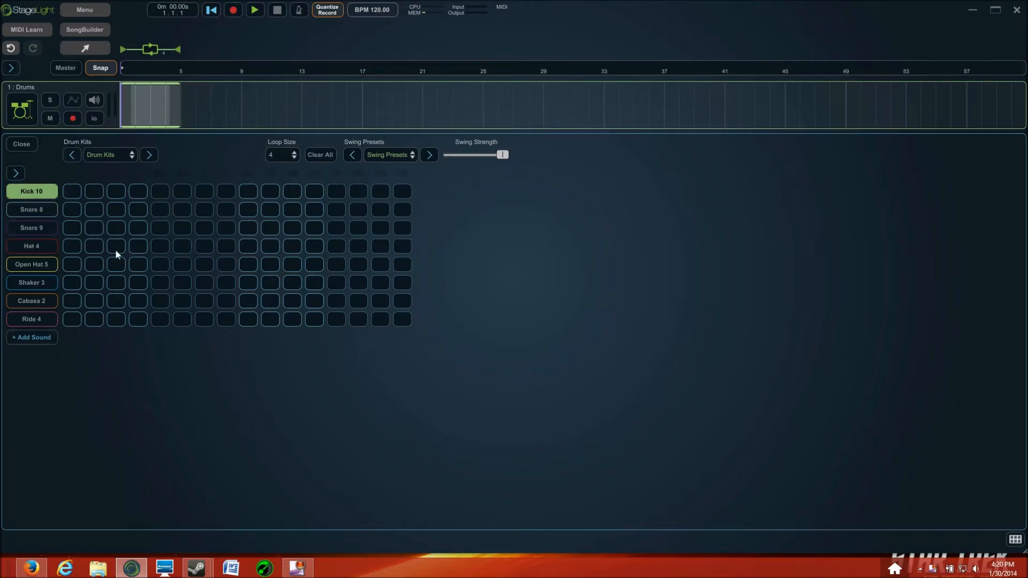
{"action": "mouse_move", "coordinate": [36, 201]}
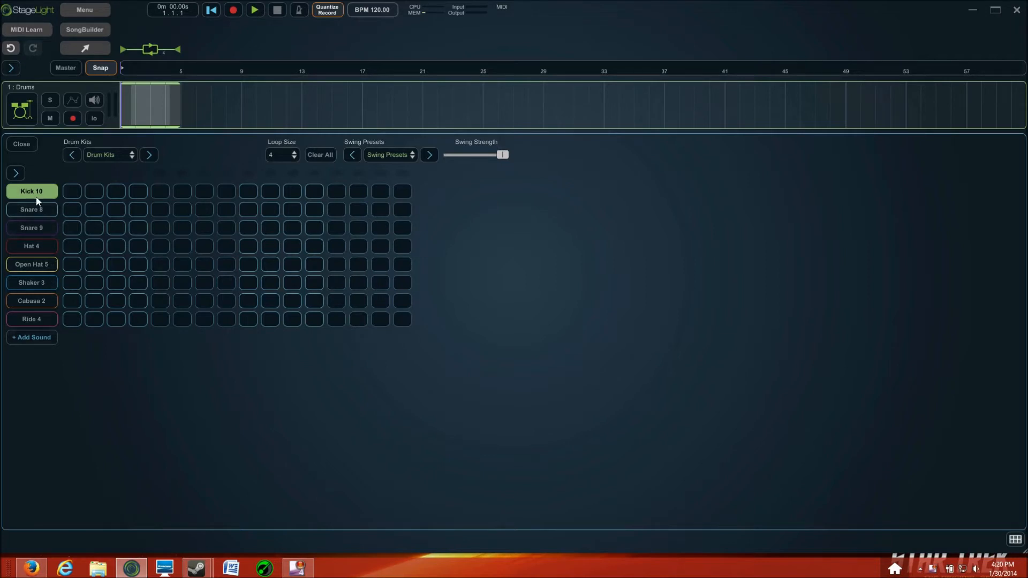
{"action": "mouse_move", "coordinate": [70, 222]}
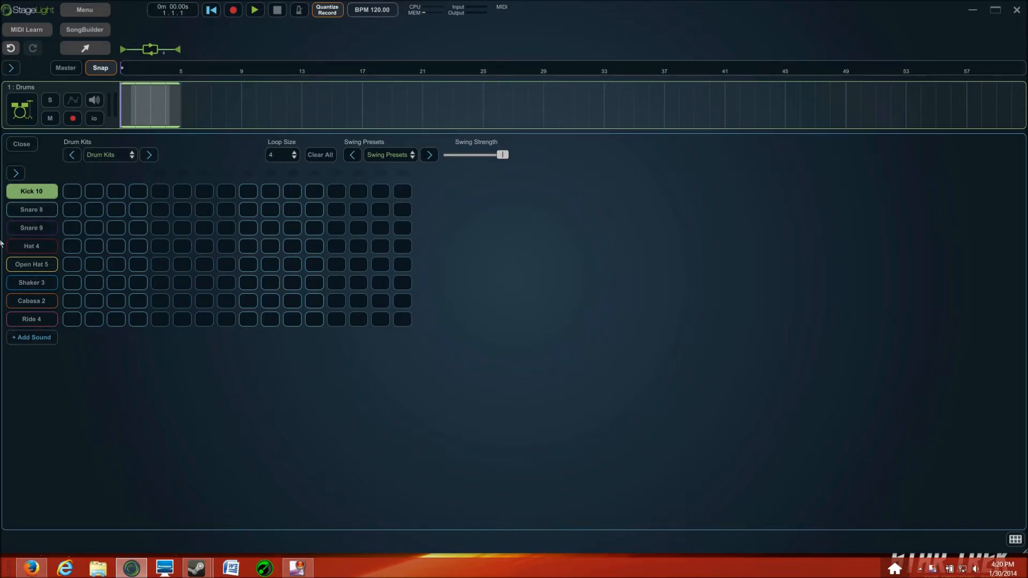
{"action": "left_click", "coordinate": [31, 209]}
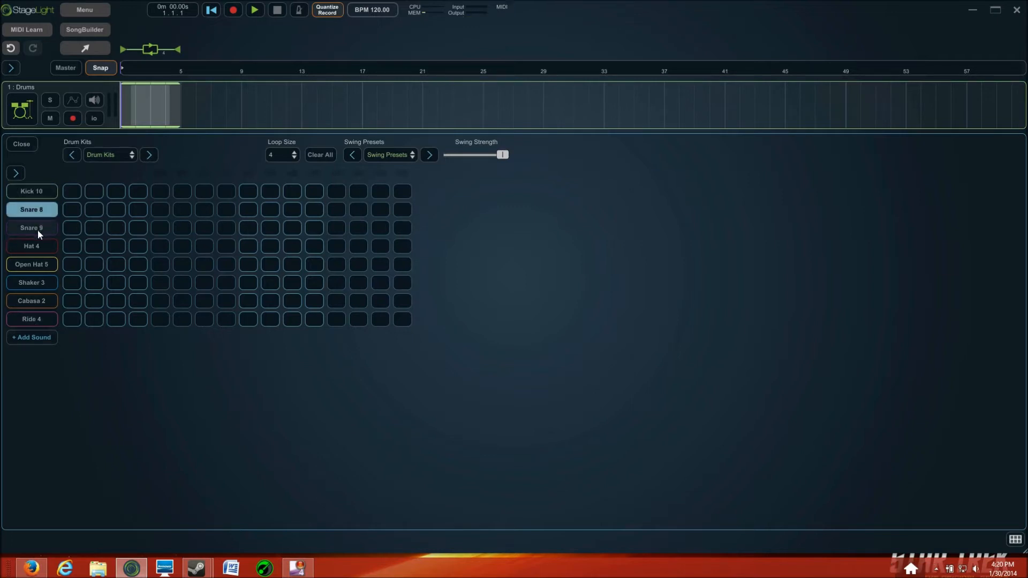
{"action": "left_click", "coordinate": [32, 264]}
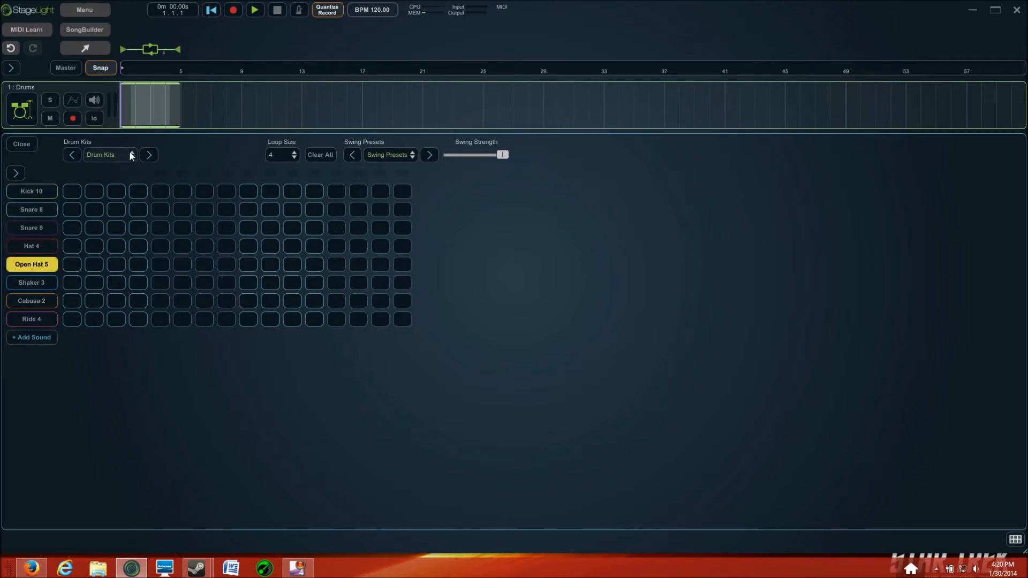
Step: Switch the Drums track to the A. Modern kit and preview Open Hat 18
{"action": "left_click", "coordinate": [110, 155]}
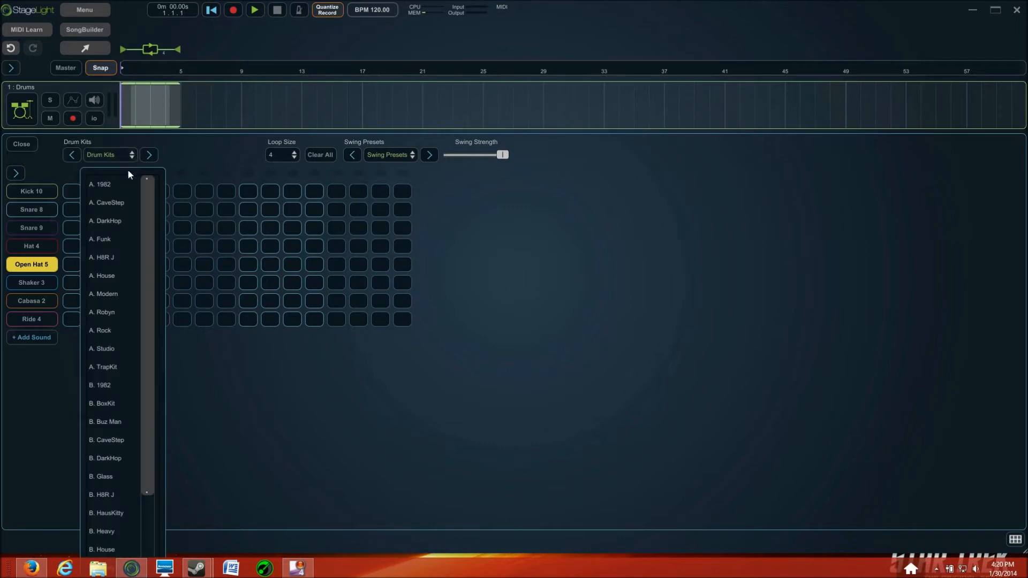
{"action": "mouse_move", "coordinate": [24, 157]}
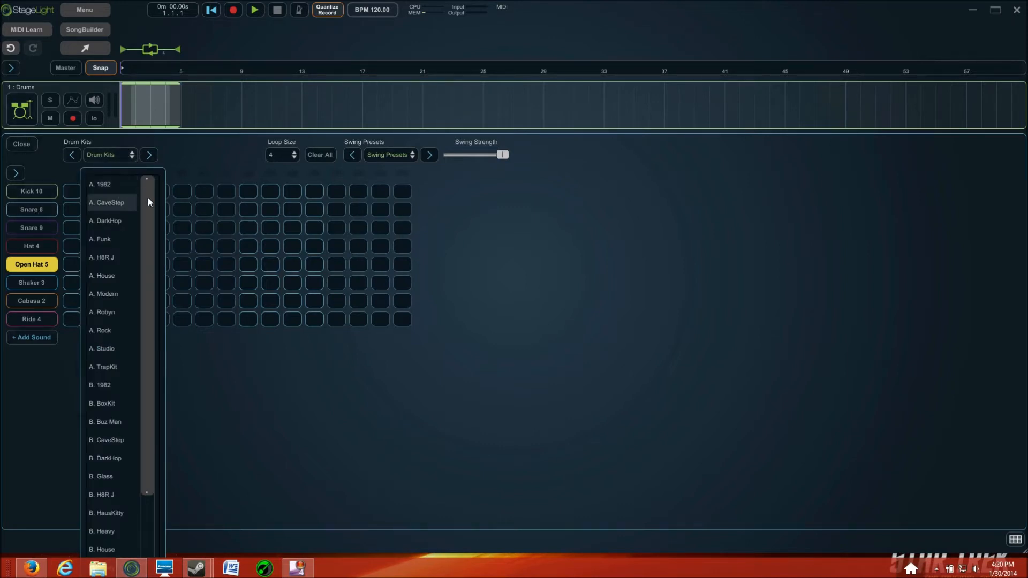
{"action": "scroll", "scroll_direction": "down", "scroll_amount": 3}
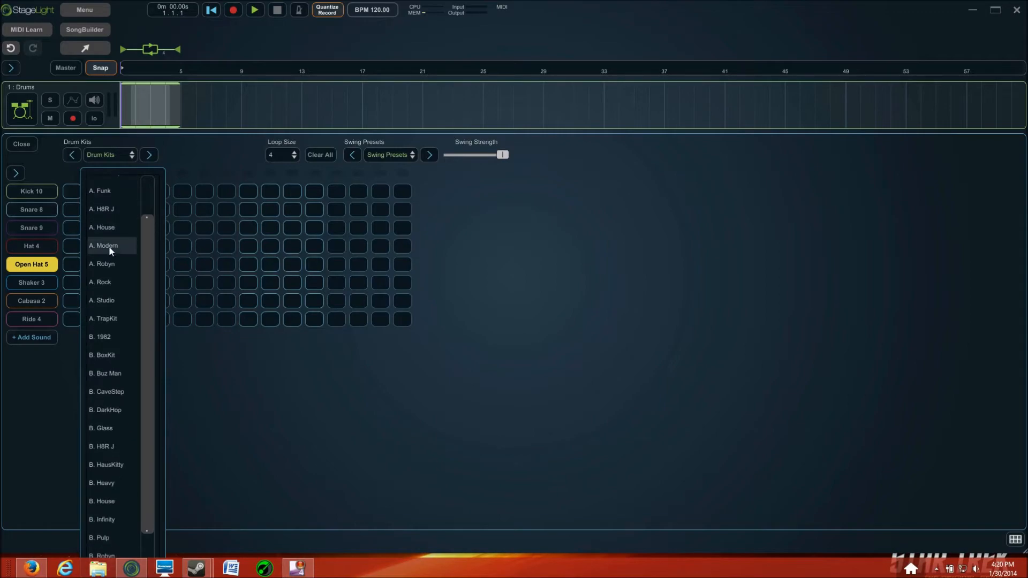
{"action": "left_click", "coordinate": [104, 245]}
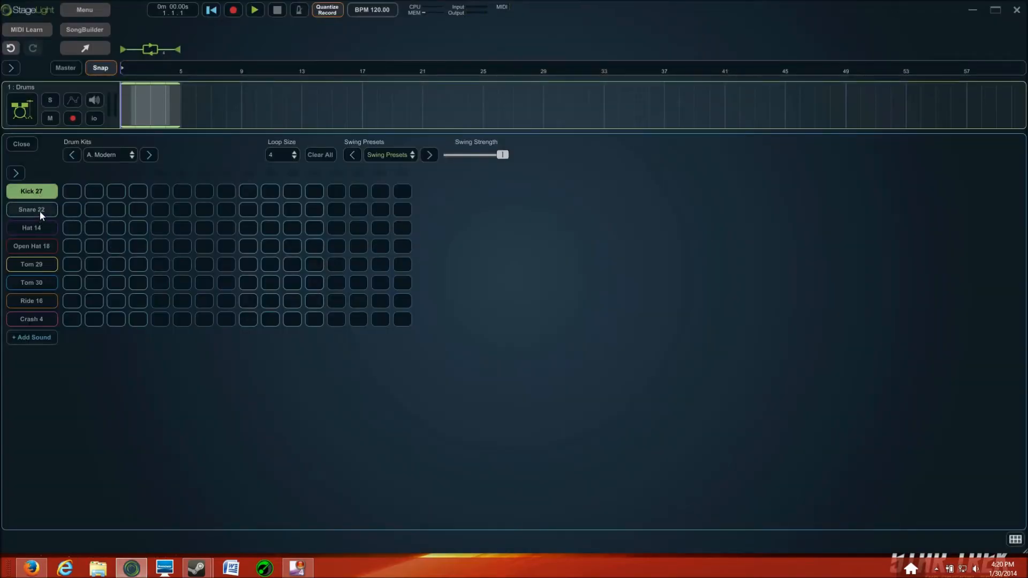
{"action": "left_click", "coordinate": [32, 246]}
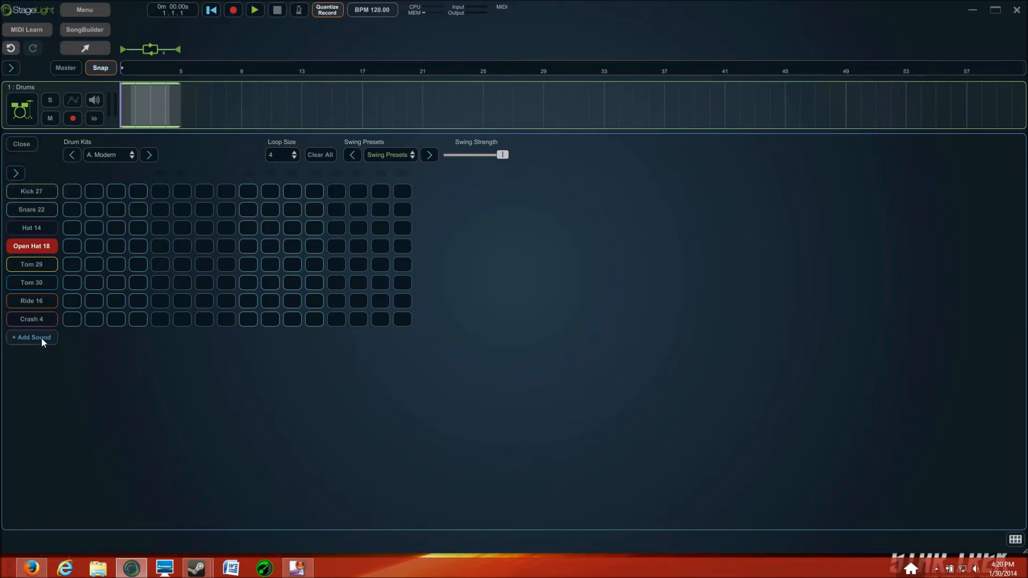
{"action": "mouse_move", "coordinate": [78, 275]}
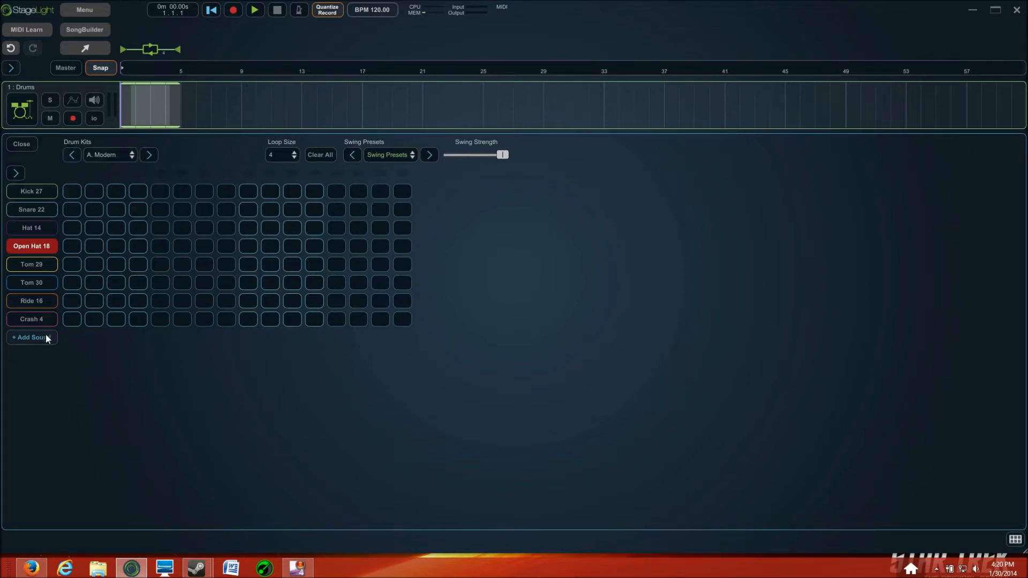
{"action": "left_click", "coordinate": [31, 338]}
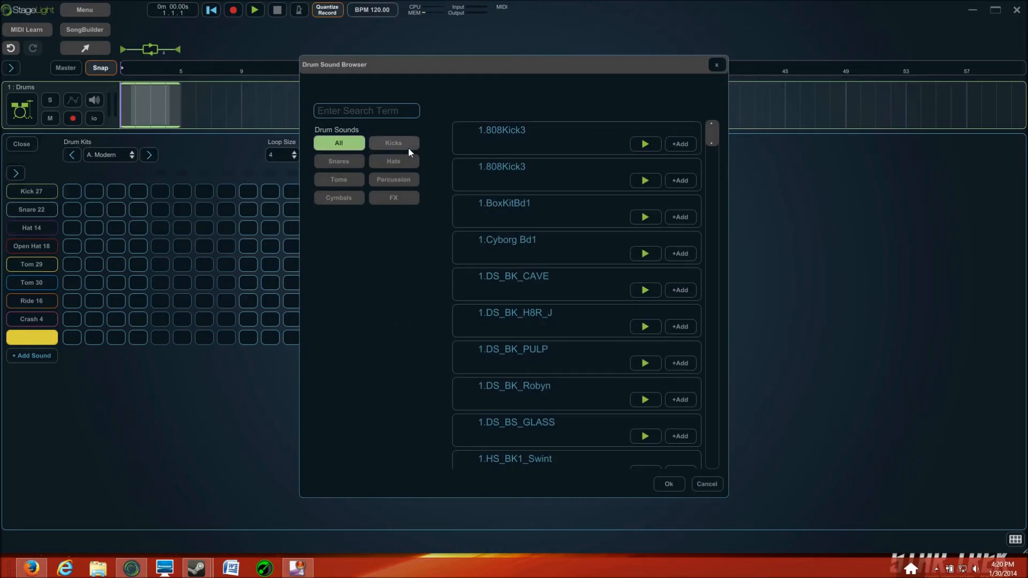
{"action": "left_click", "coordinate": [393, 143]}
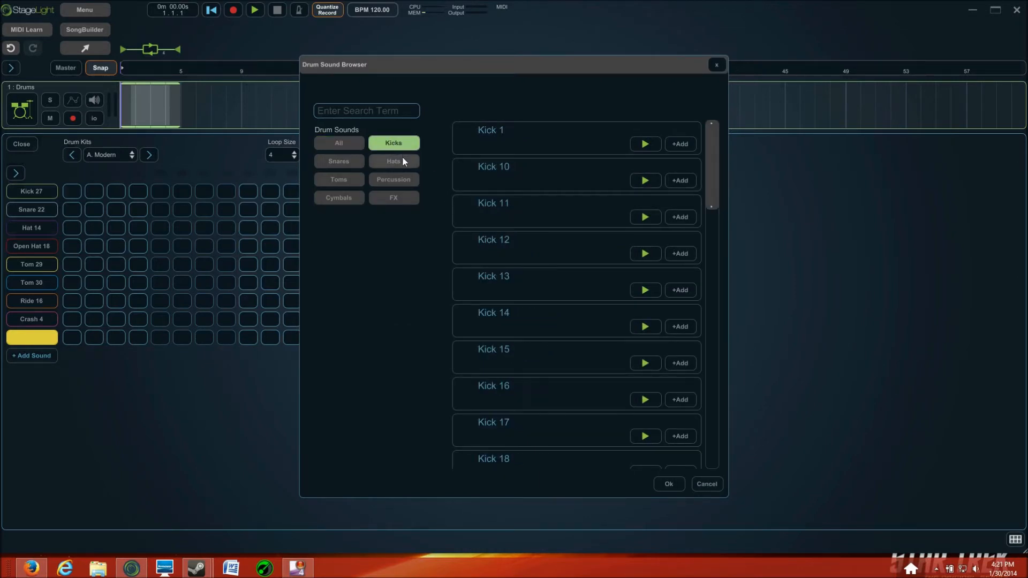
{"action": "mouse_move", "coordinate": [393, 185]}
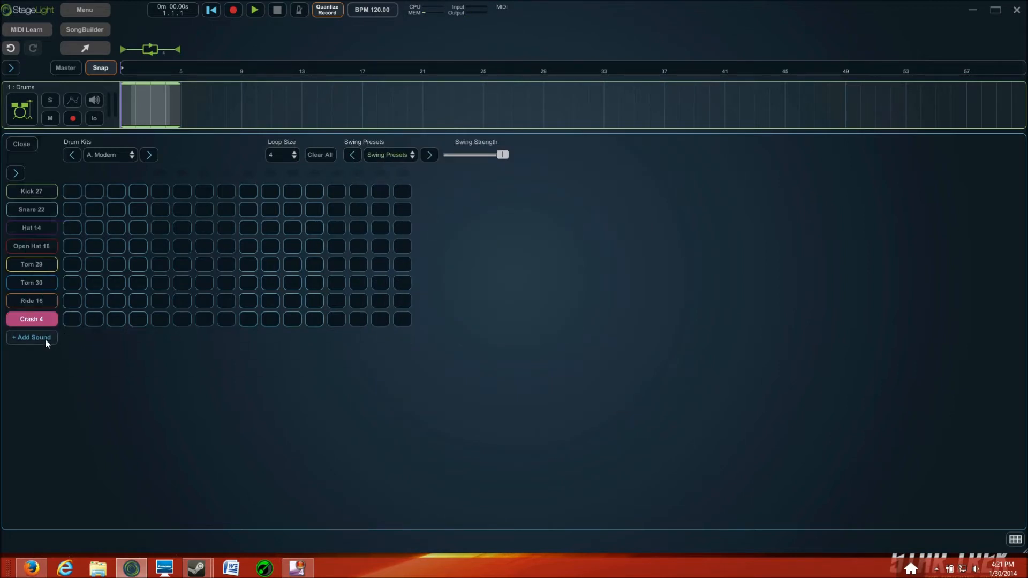
{"action": "left_click", "coordinate": [31, 336]}
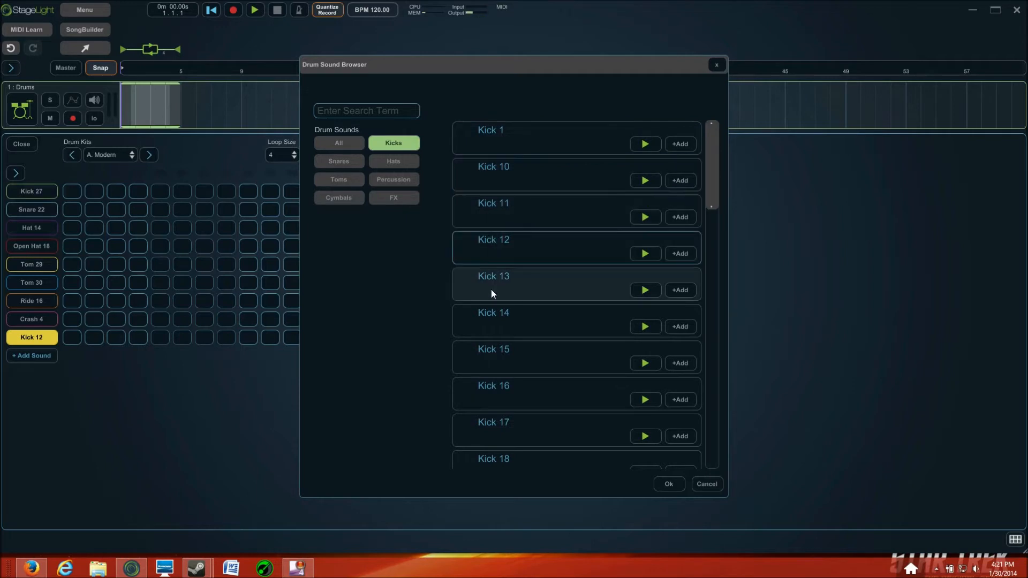
{"action": "left_click", "coordinate": [576, 357]}
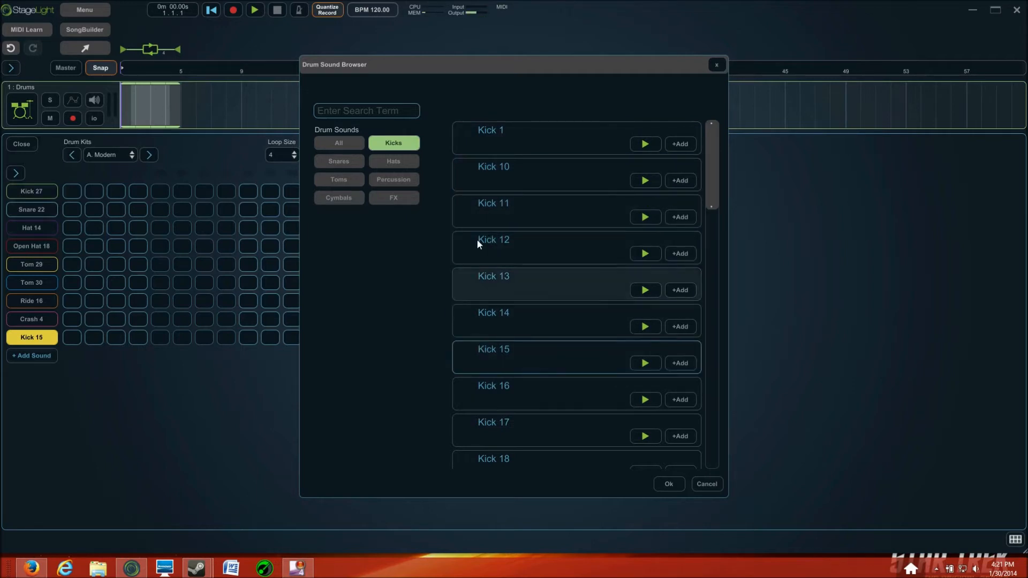
{"action": "left_click", "coordinate": [490, 137]}
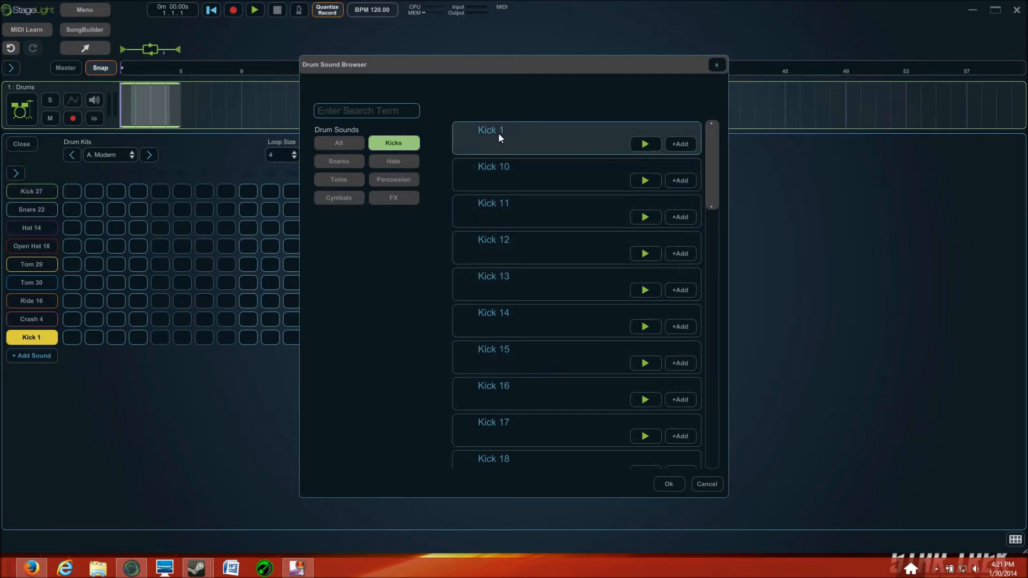
{"action": "left_click", "coordinate": [706, 484]}
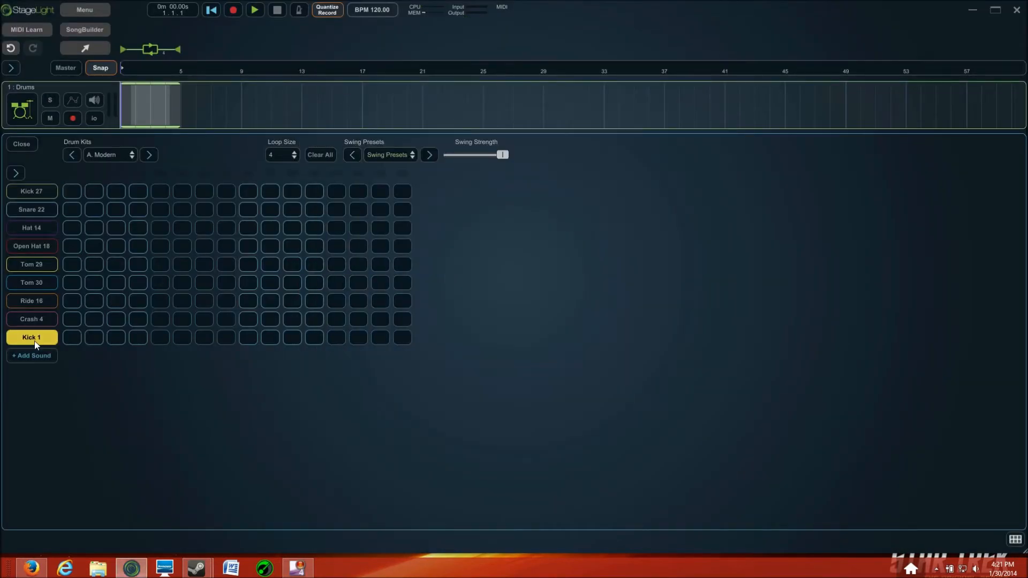
{"action": "right_click", "coordinate": [32, 336]}
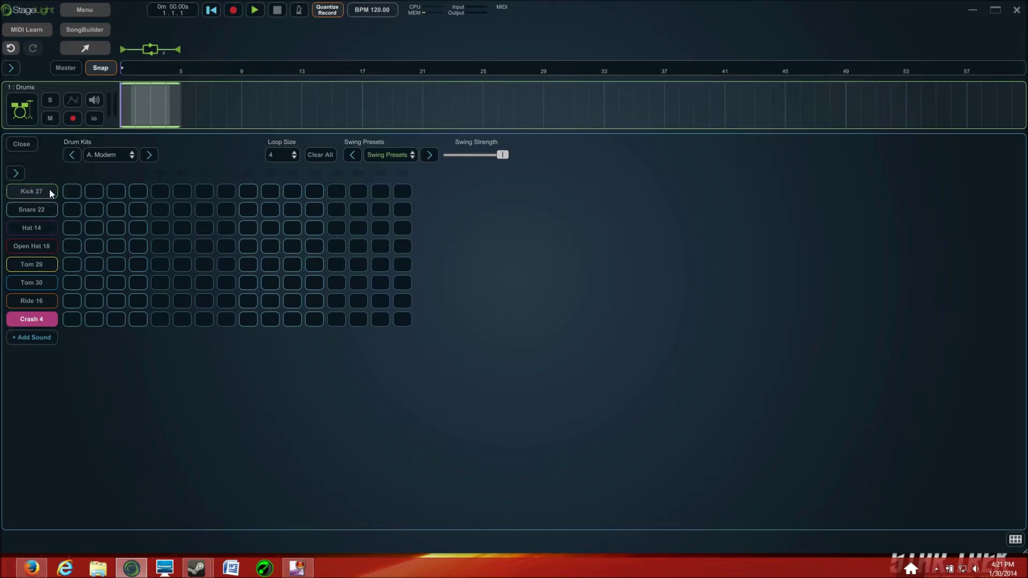
{"action": "mouse_move", "coordinate": [42, 193]}
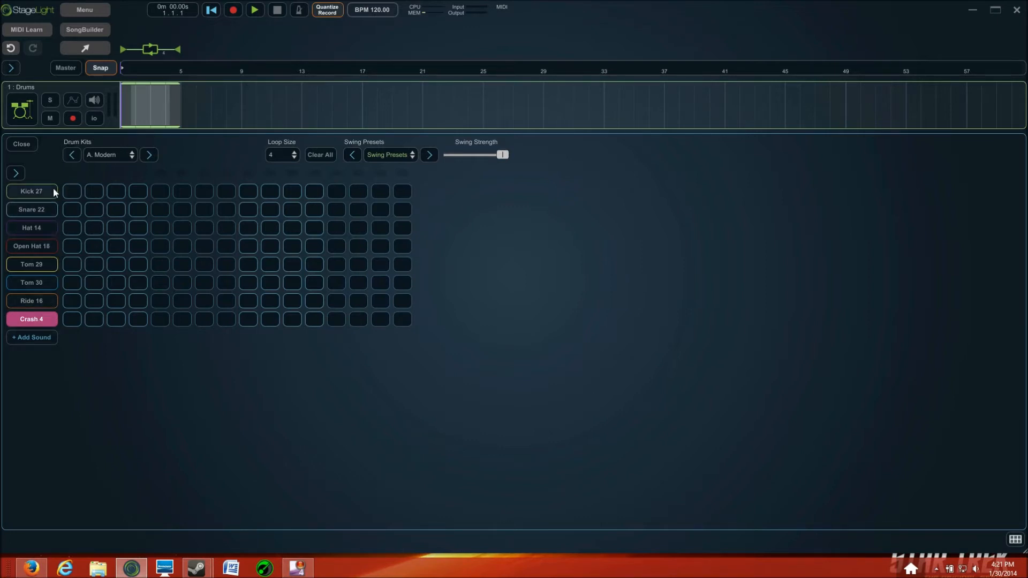
{"action": "mouse_move", "coordinate": [43, 201]}
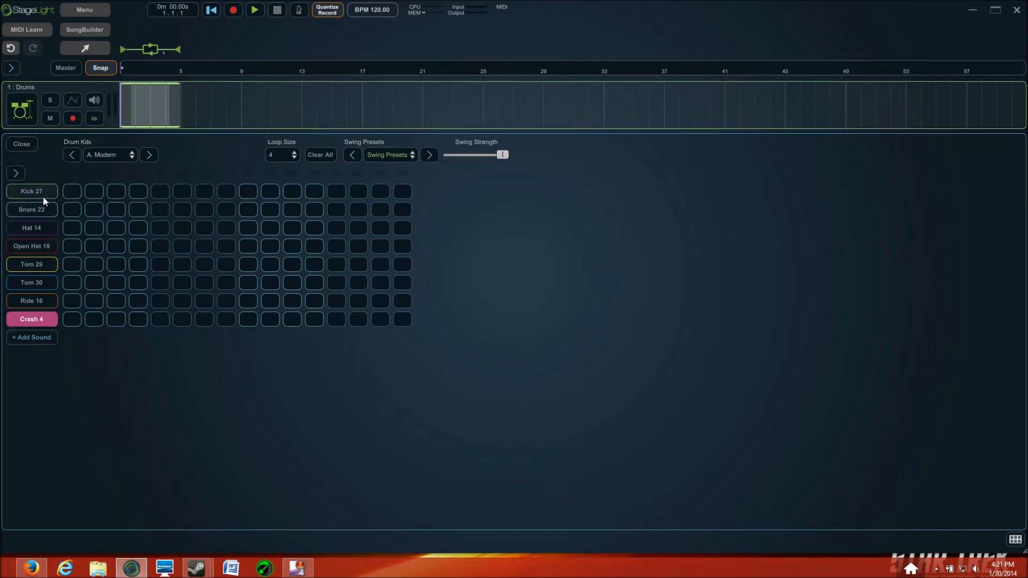
Step: Reorder the drum rows to Hat 14, Snare 22, then Kick 27
{"action": "right_click", "coordinate": [31, 191]}
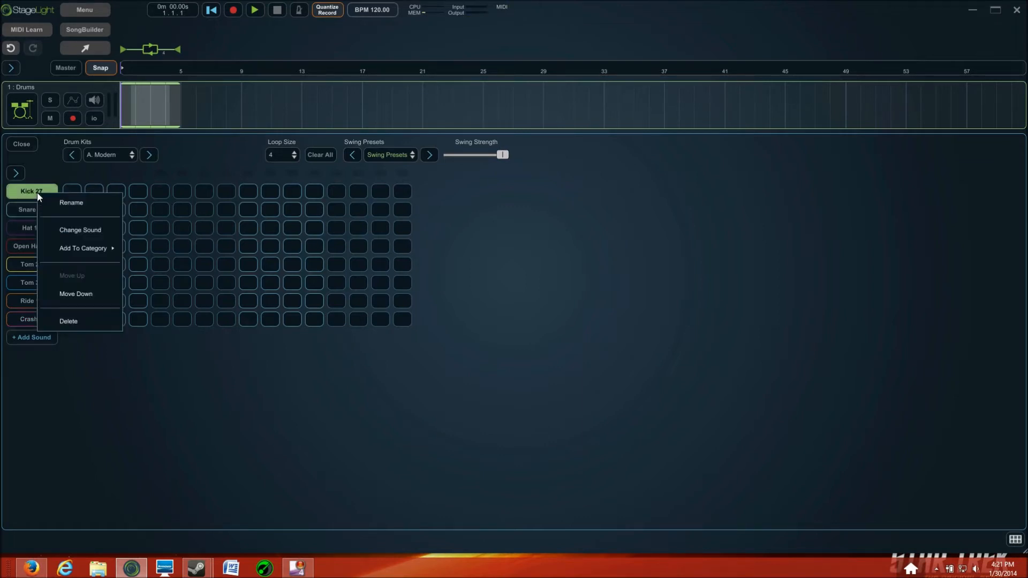
{"action": "mouse_move", "coordinate": [80, 307]}
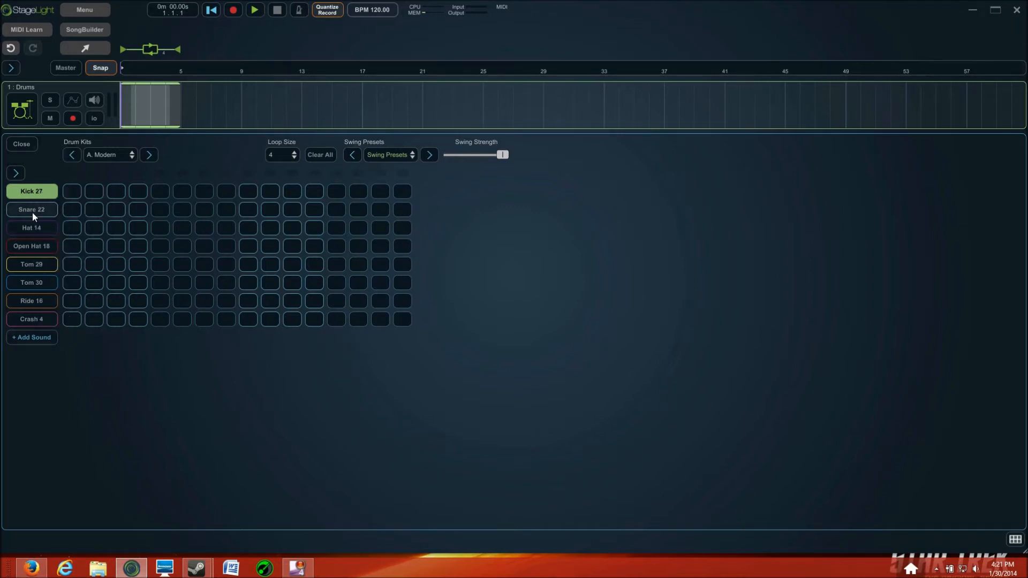
{"action": "right_click", "coordinate": [31, 210]}
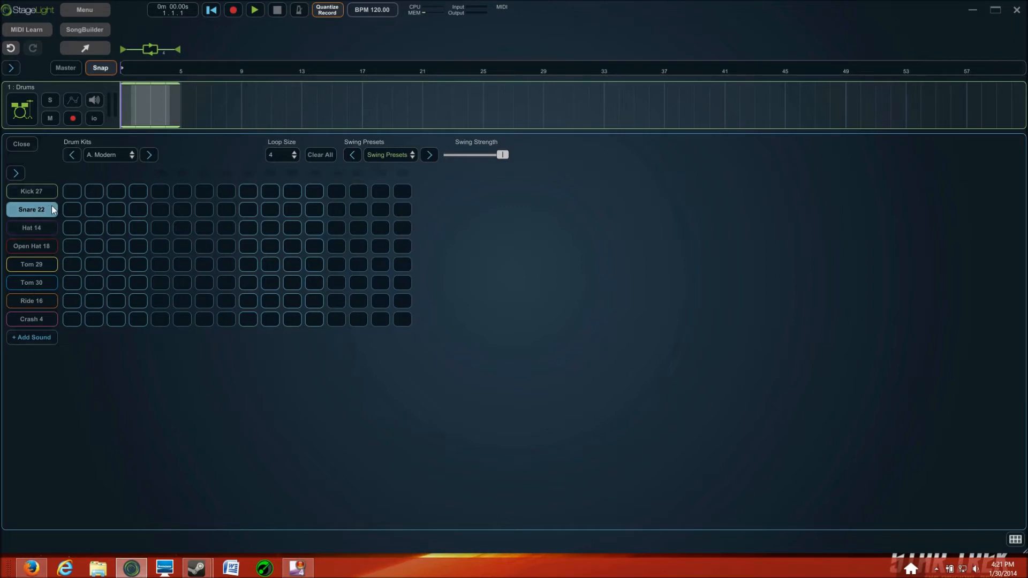
{"action": "right_click", "coordinate": [31, 190]}
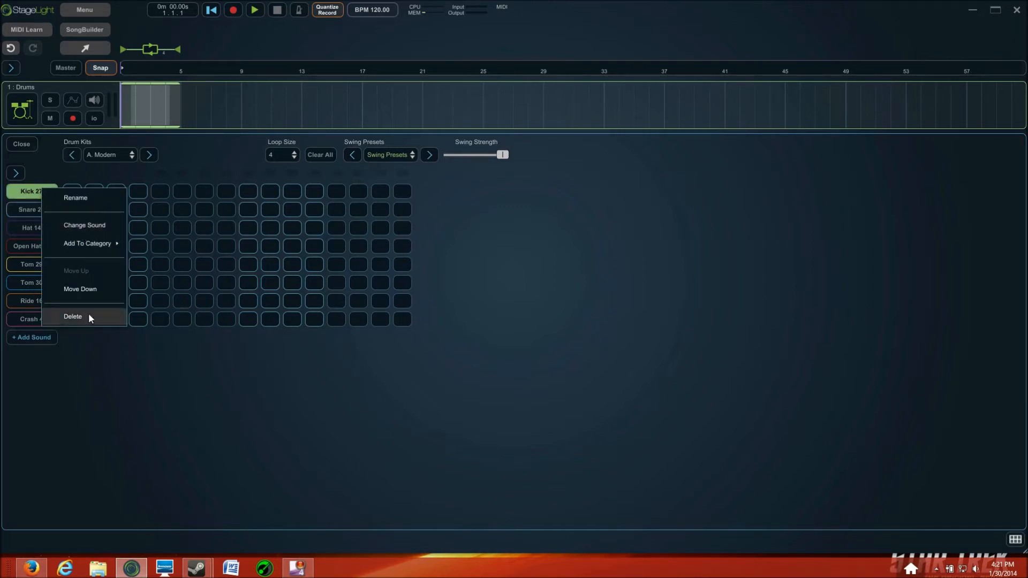
{"action": "left_click", "coordinate": [80, 288]}
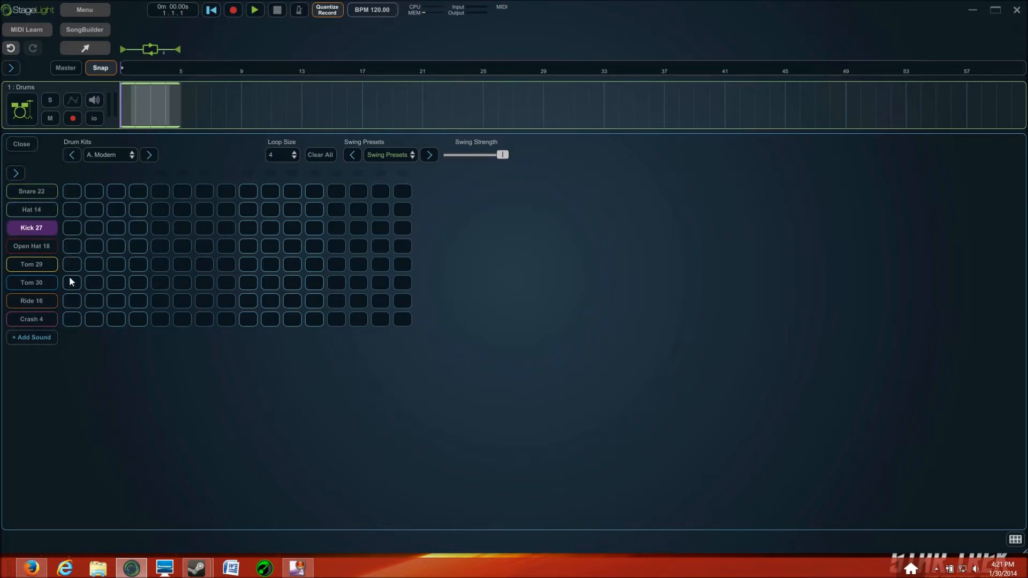
{"action": "right_click", "coordinate": [31, 210]}
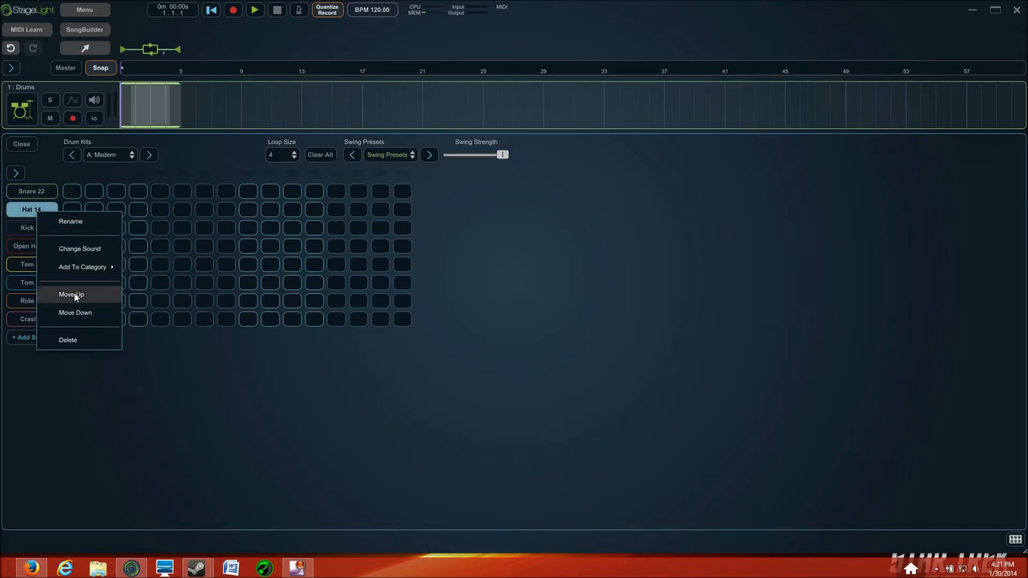
{"action": "left_click", "coordinate": [71, 295]}
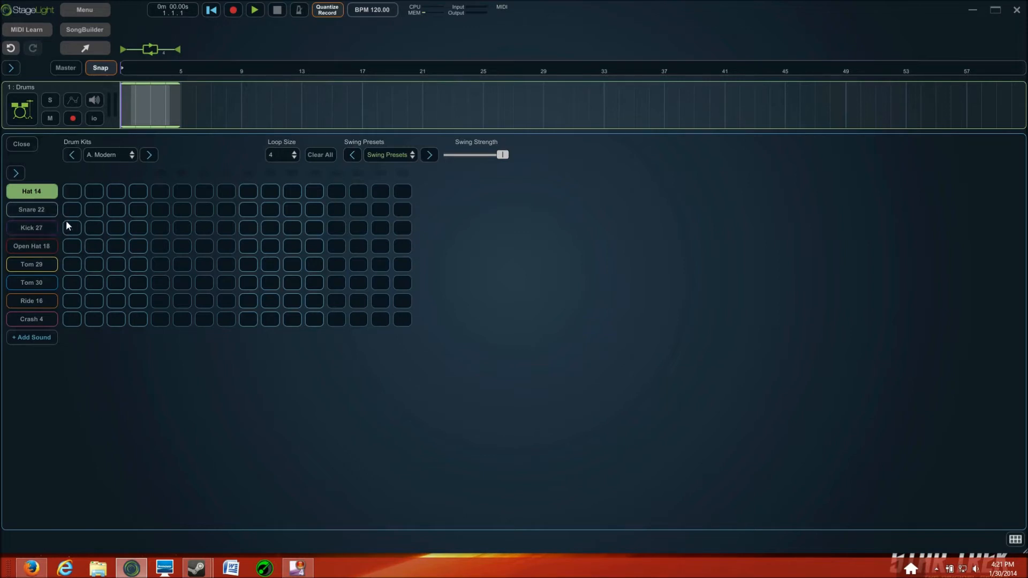
{"action": "mouse_move", "coordinate": [62, 230]}
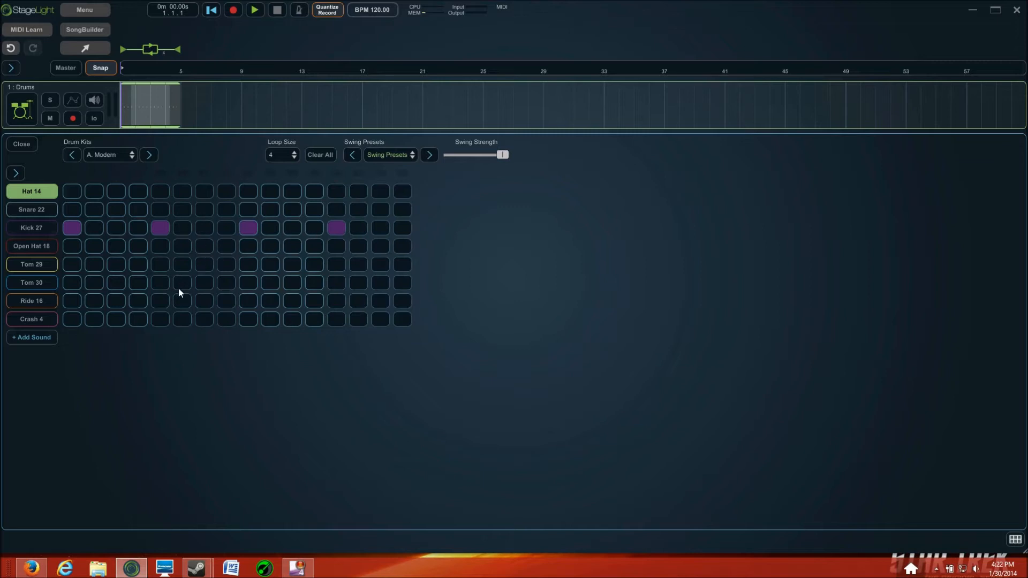
Step: Play the drum loop with kicks on steps 1, 5, 9 and 13
{"action": "left_click", "coordinate": [254, 9]}
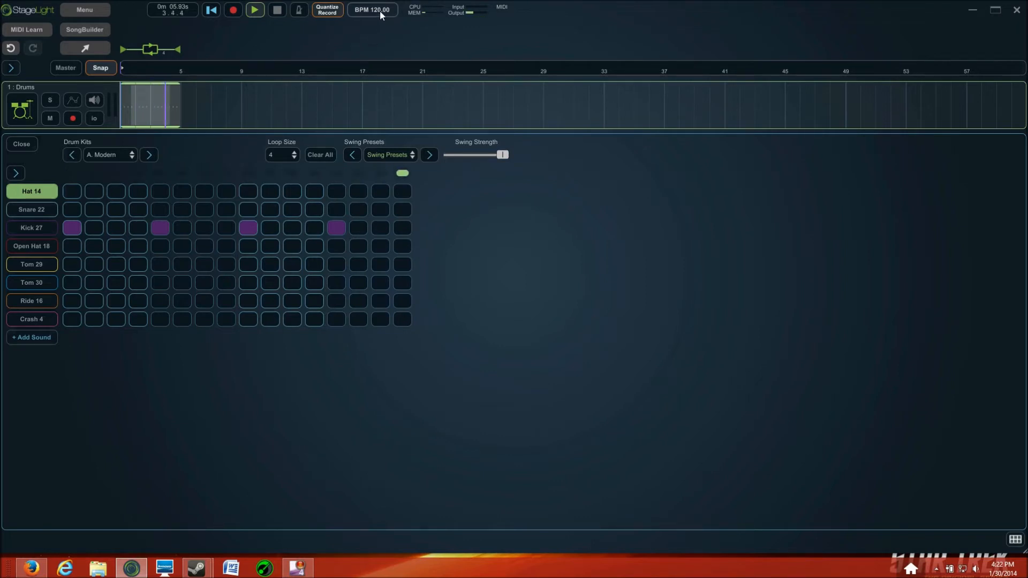
Step: Set the song tempo to 100 BPM, after briefly trying 90
{"action": "left_click", "coordinate": [371, 10]}
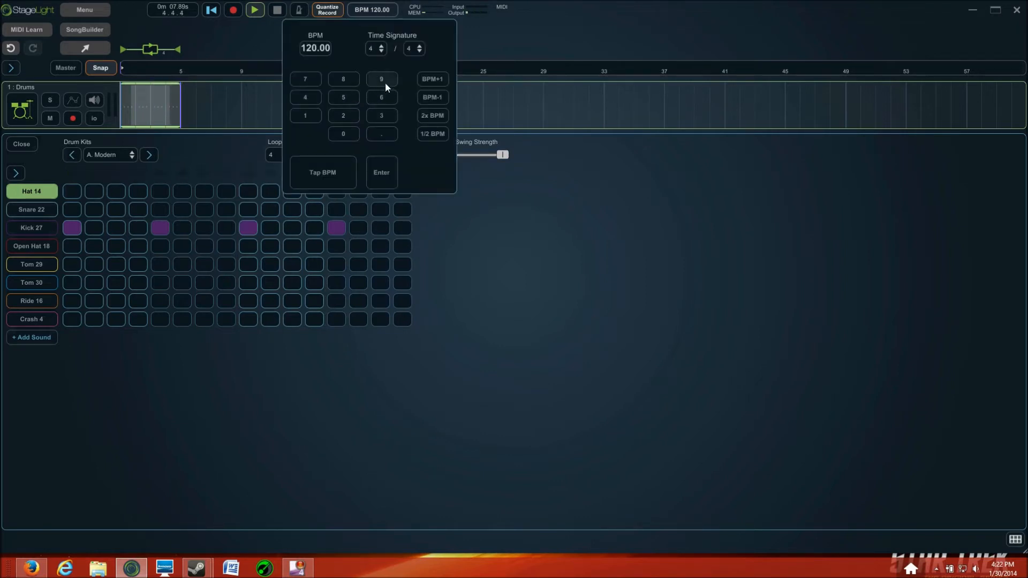
{"action": "left_click", "coordinate": [381, 79]}
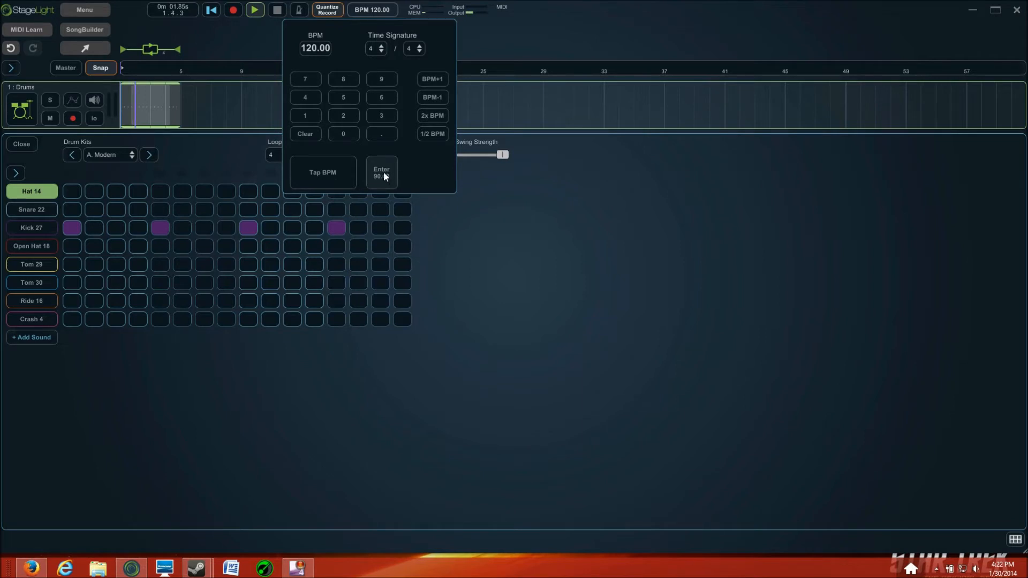
{"action": "left_click", "coordinate": [381, 172]}
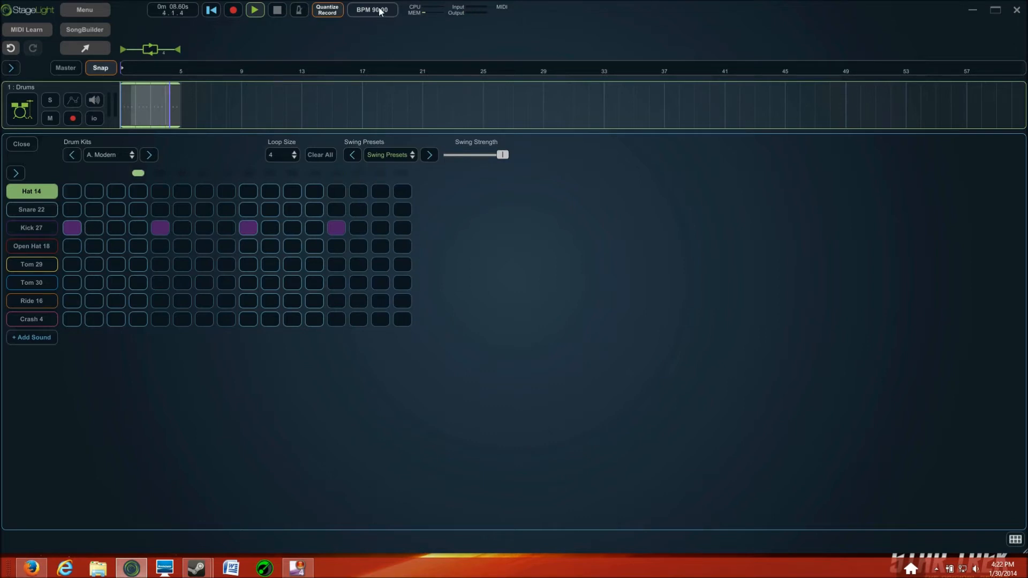
{"action": "left_click", "coordinate": [372, 9]}
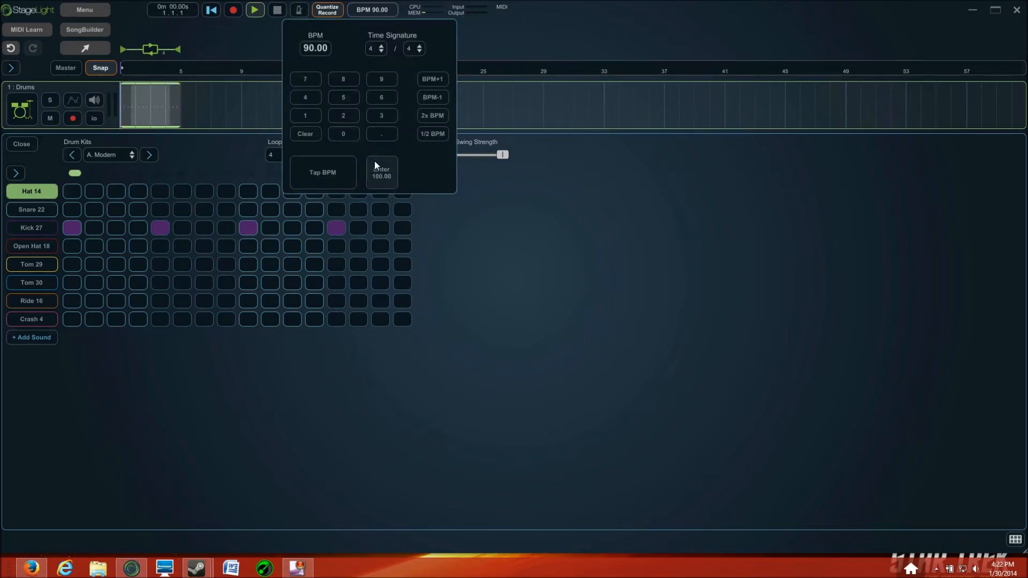
{"action": "left_click", "coordinate": [381, 172]}
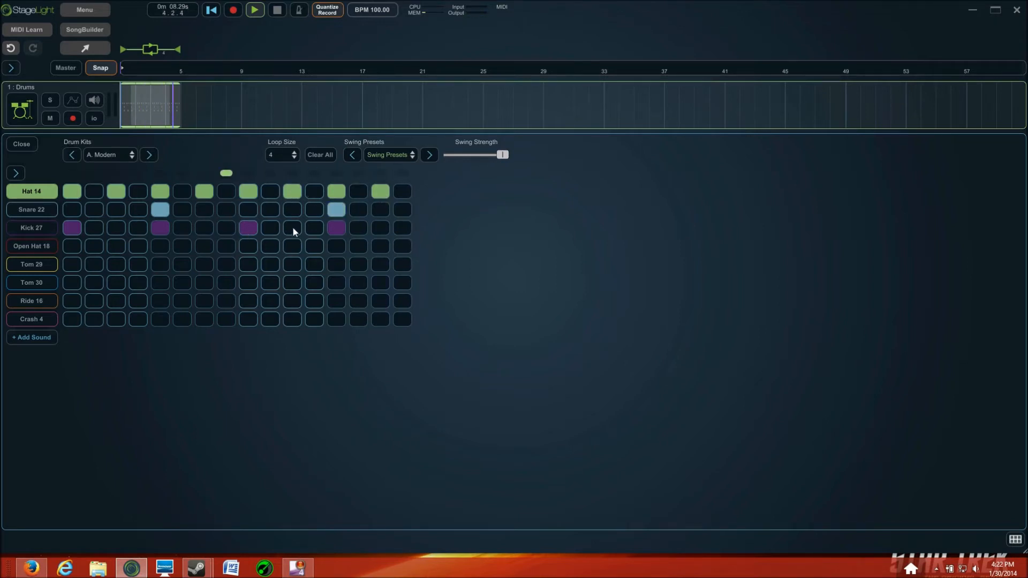
Step: Adjust kicks to steps 1, 9 and 11, then close the drum editor
{"action": "left_click", "coordinate": [292, 228]}
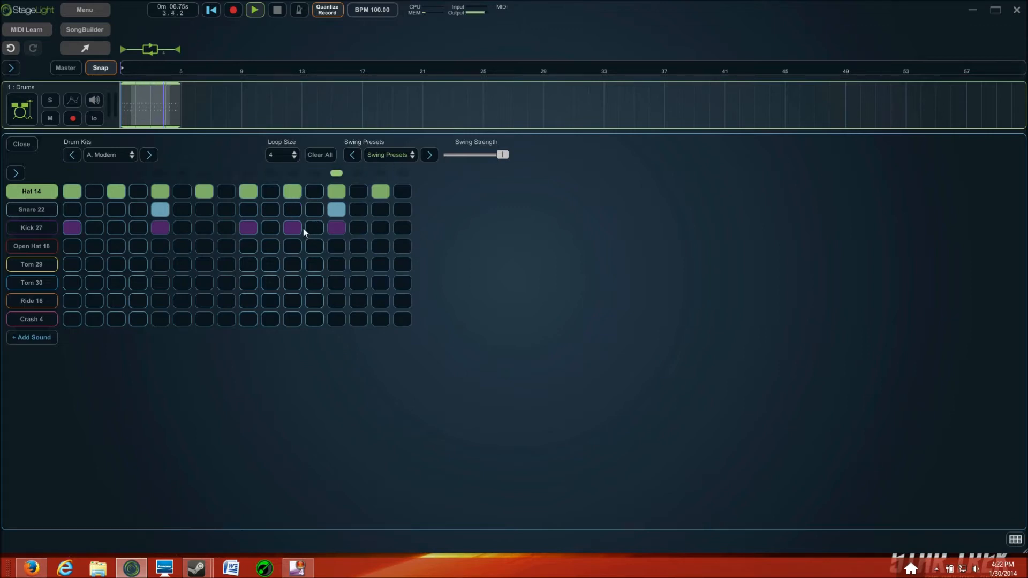
{"action": "left_click", "coordinate": [336, 228]}
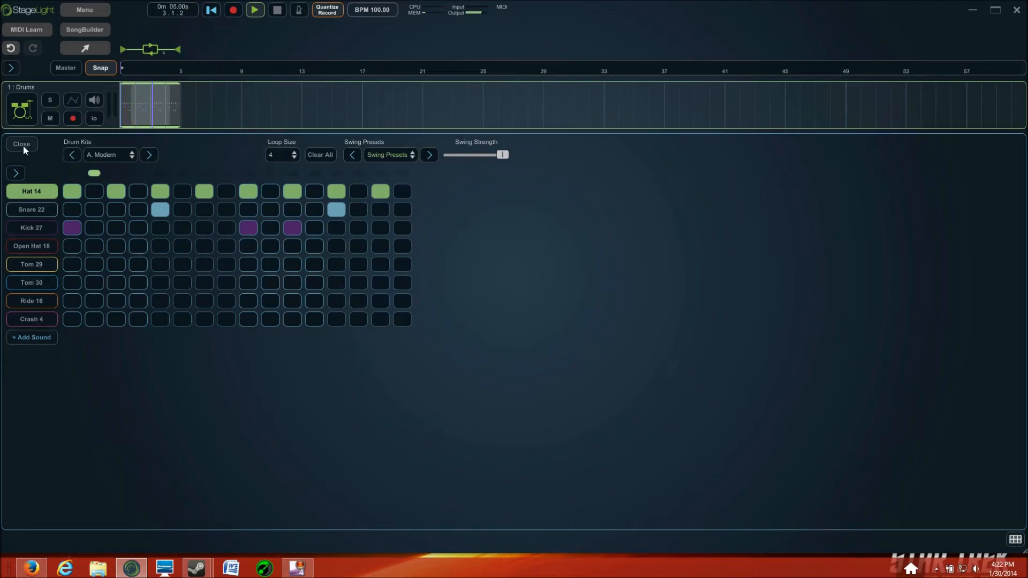
{"action": "left_click", "coordinate": [21, 146]}
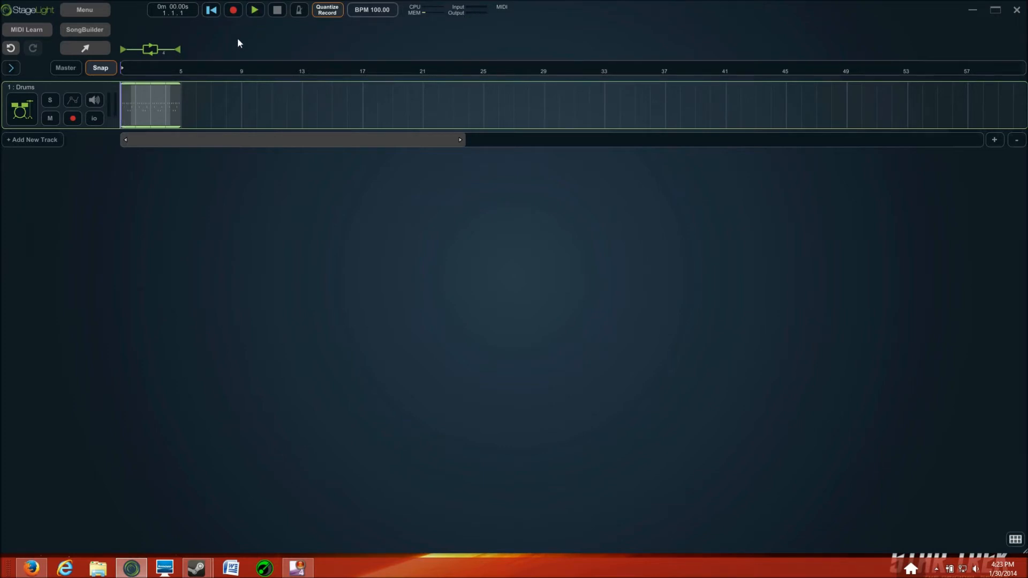
{"action": "mouse_move", "coordinate": [65, 137]}
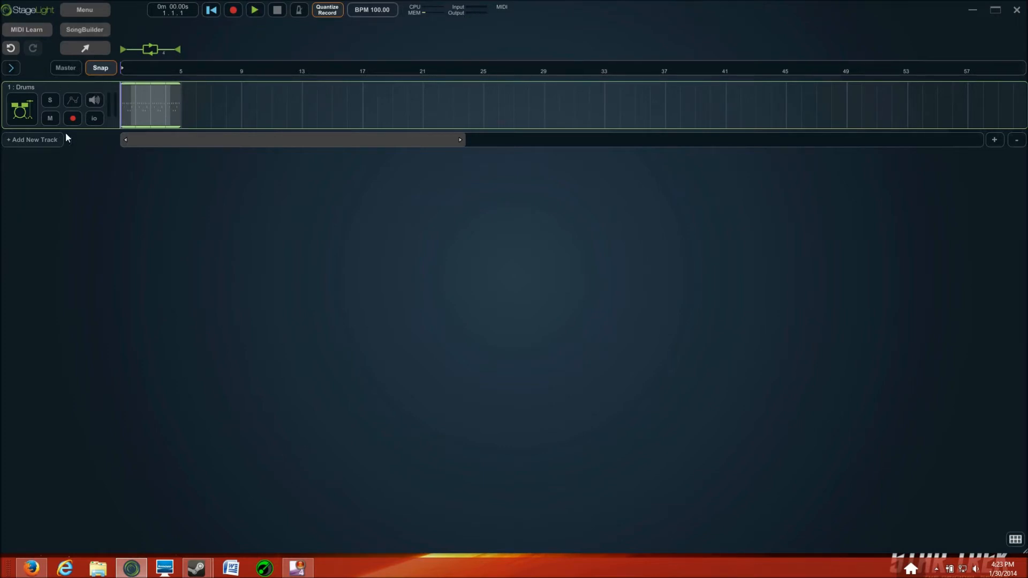
{"action": "mouse_move", "coordinate": [88, 111]}
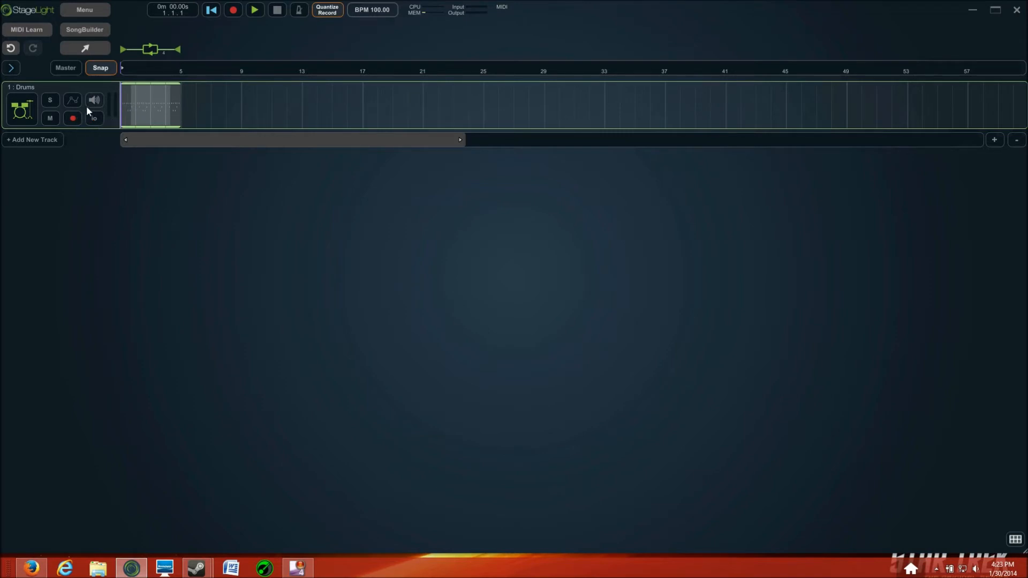
{"action": "mouse_move", "coordinate": [113, 115]}
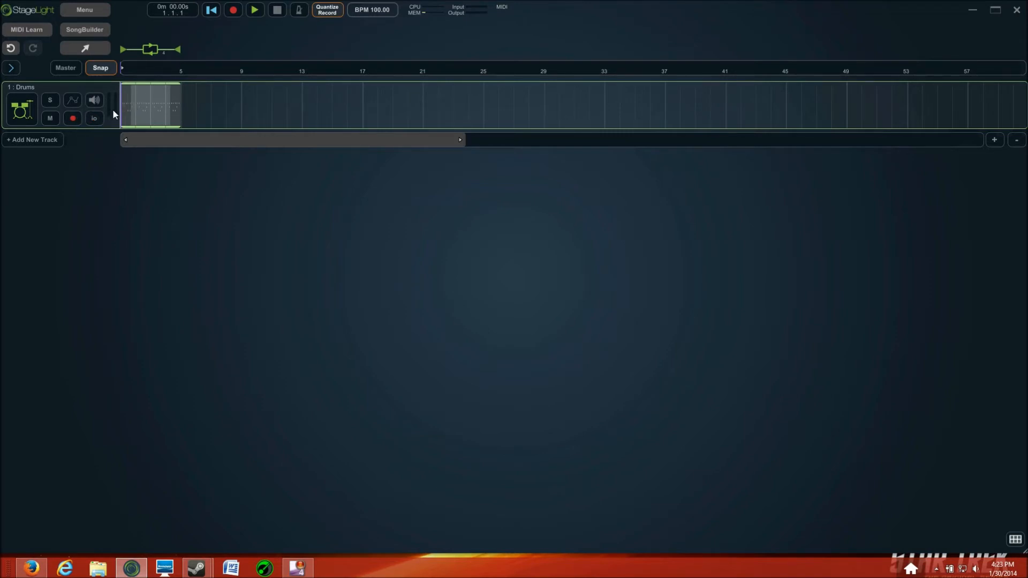
{"action": "mouse_move", "coordinate": [178, 82]}
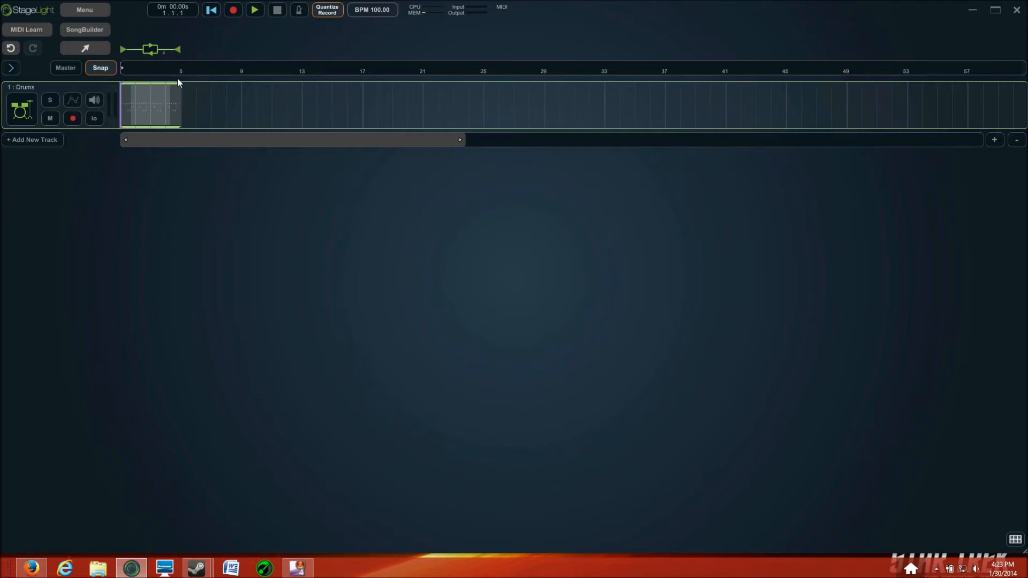
{"action": "mouse_move", "coordinate": [135, 22]}
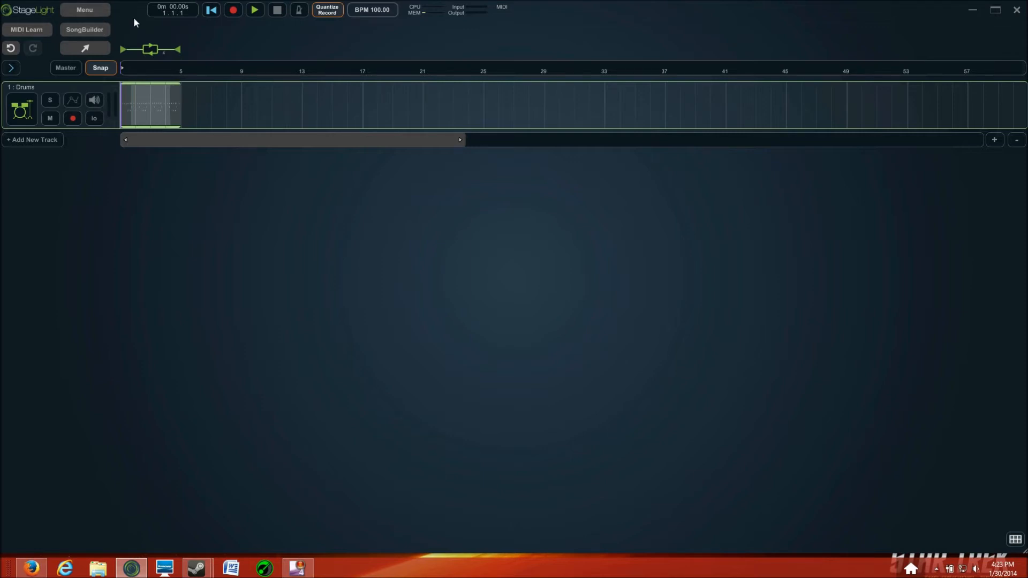
{"action": "mouse_move", "coordinate": [84, 12]}
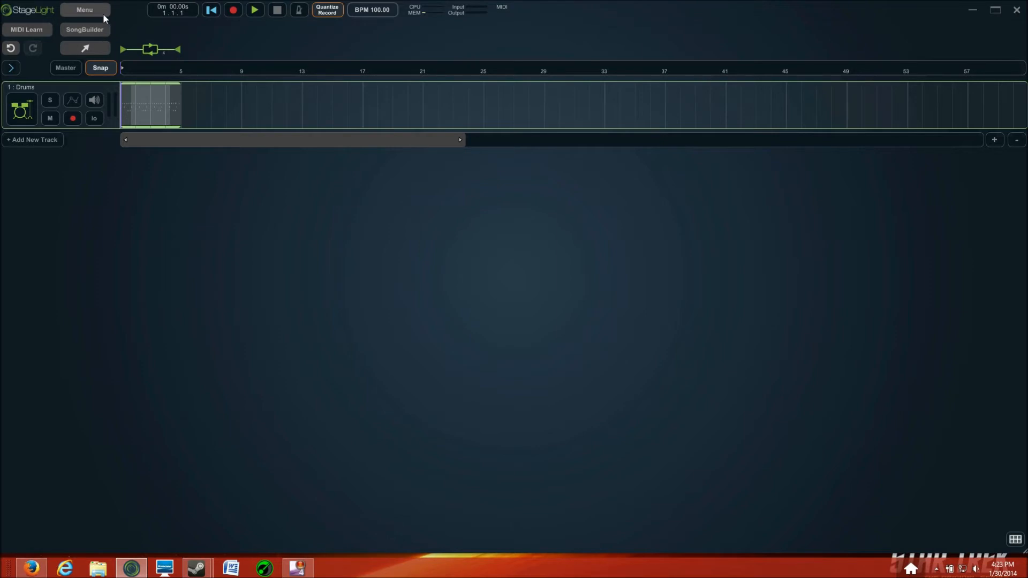
Step: Save the song as 'Tutorial' via Menu > File > Save Song
{"action": "left_click", "coordinate": [84, 10]}
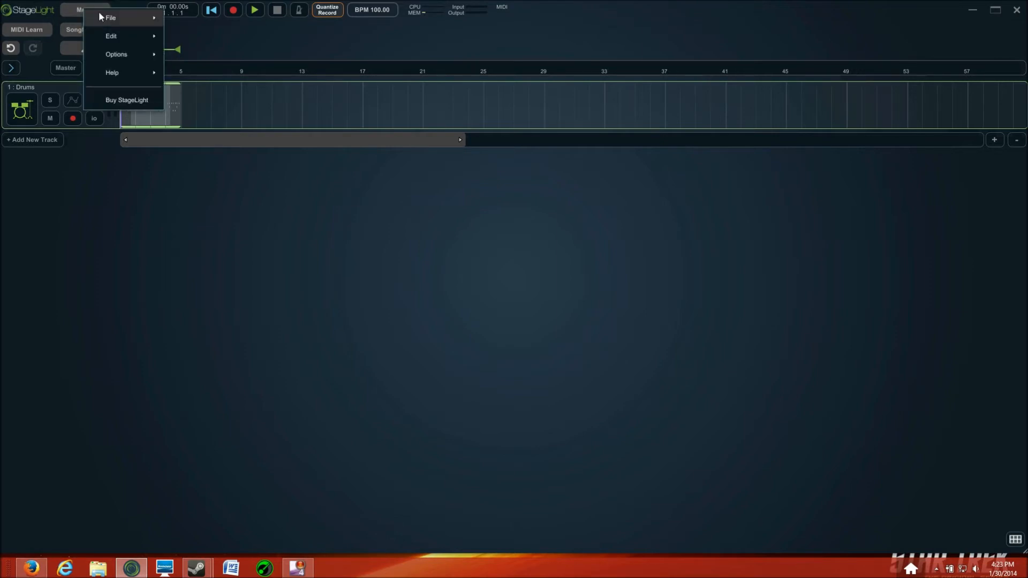
{"action": "left_click", "coordinate": [111, 18]}
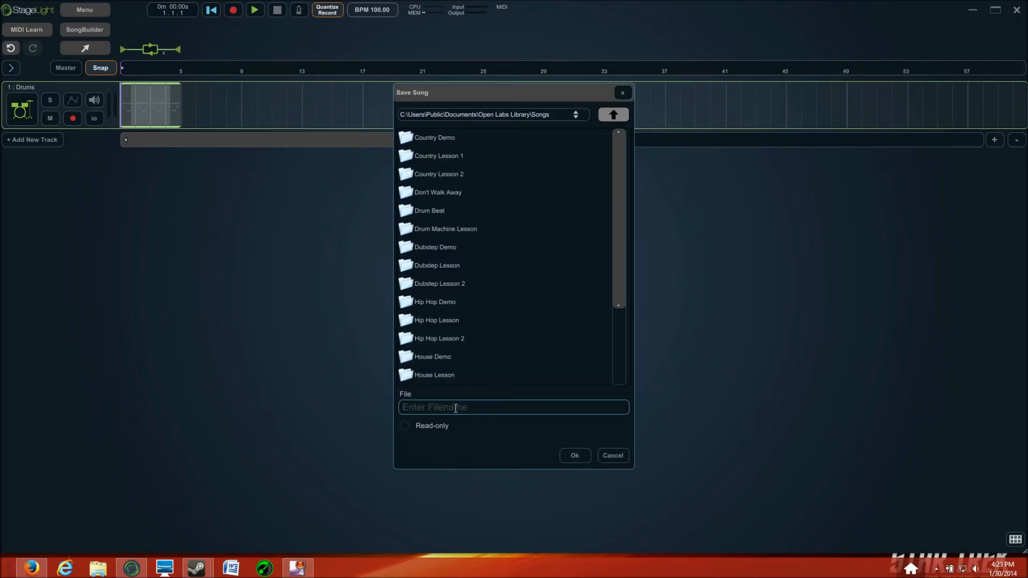
{"action": "type", "text": "Tut"}
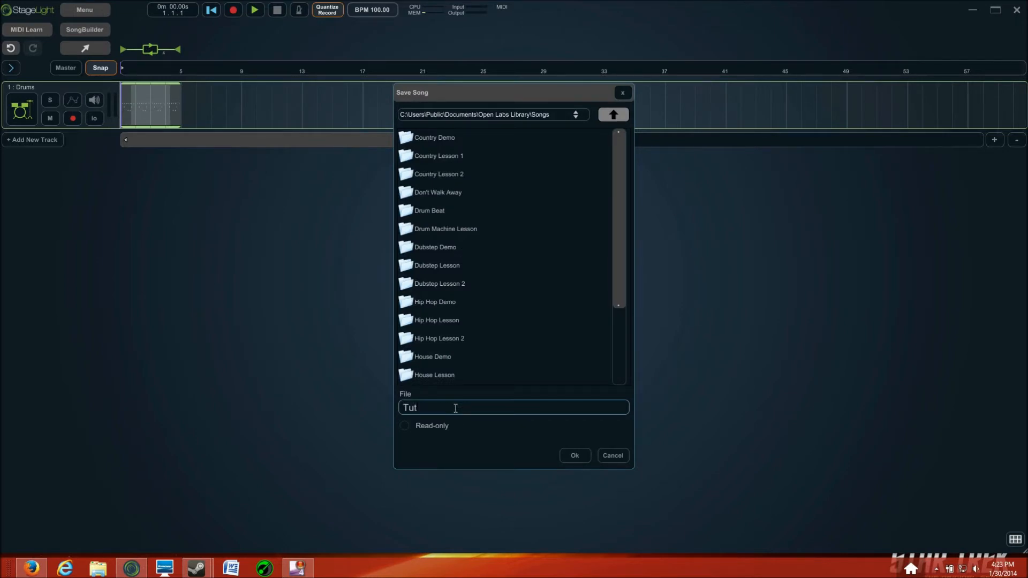
{"action": "type", "text": "orial"}
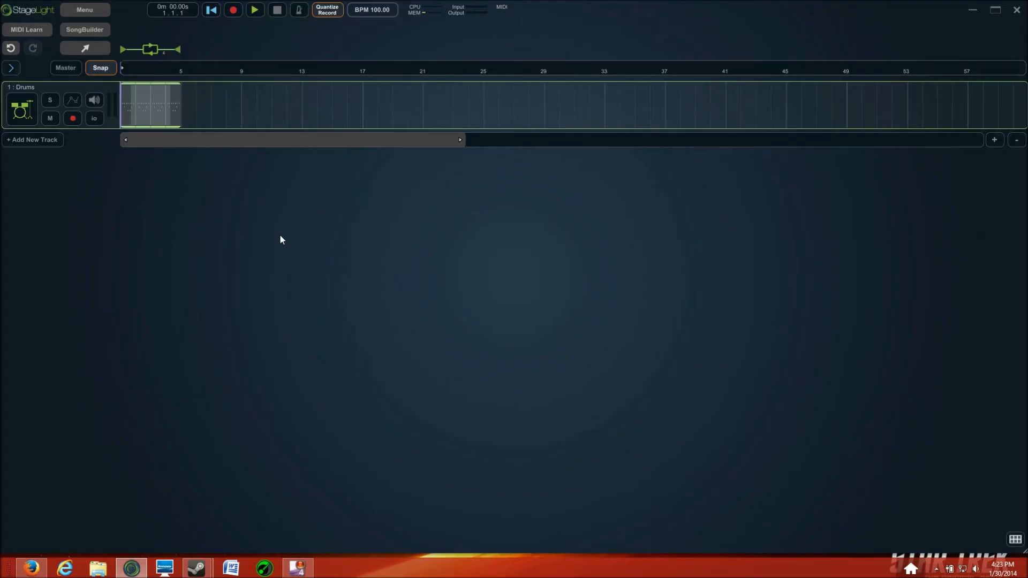
{"action": "mouse_move", "coordinate": [146, 134]}
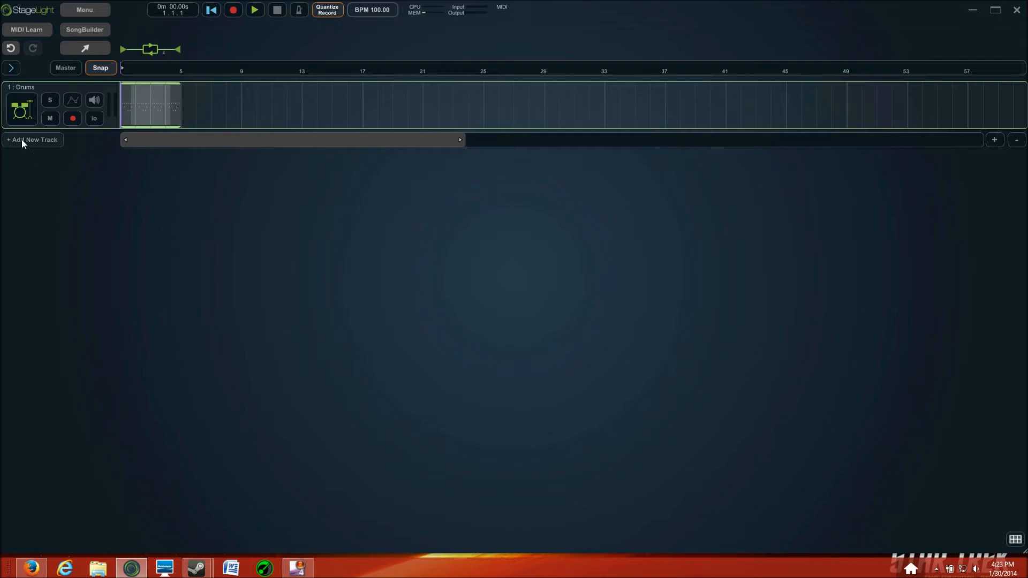
Step: Audition Analog Synth and browse its presets, then close the browser without adding it
{"action": "left_click", "coordinate": [33, 139]}
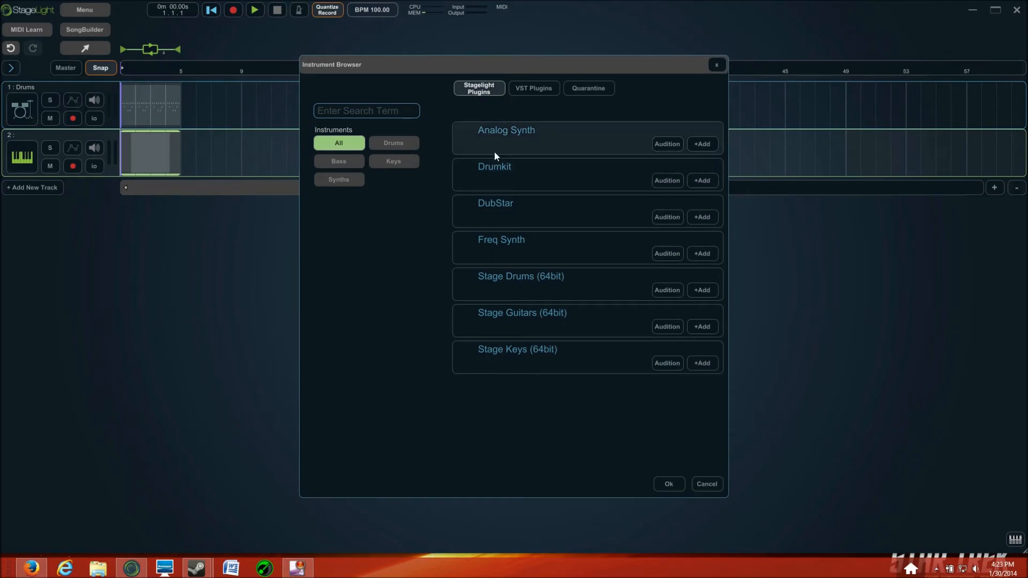
{"action": "mouse_move", "coordinate": [514, 305]}
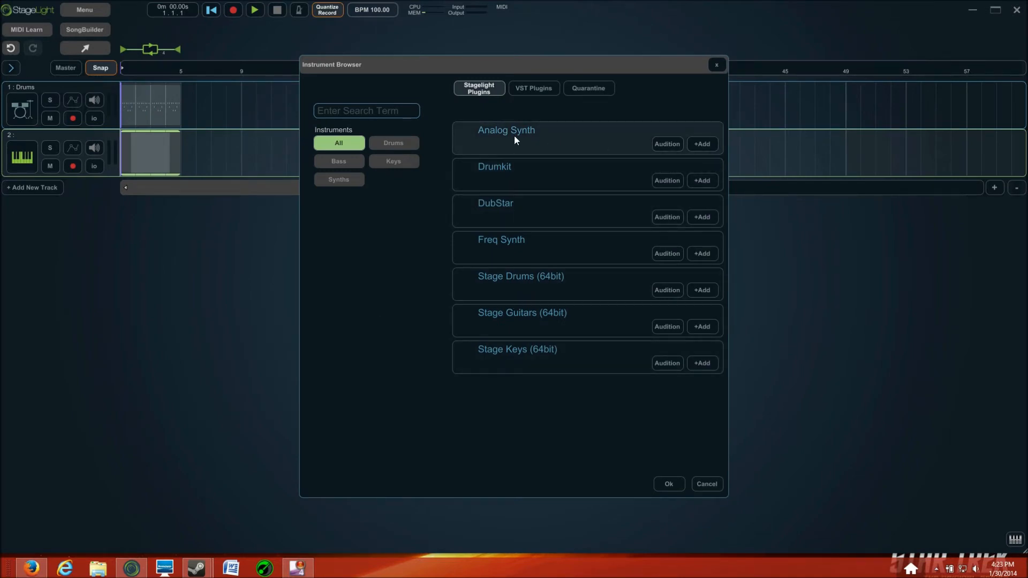
{"action": "mouse_move", "coordinate": [558, 144]}
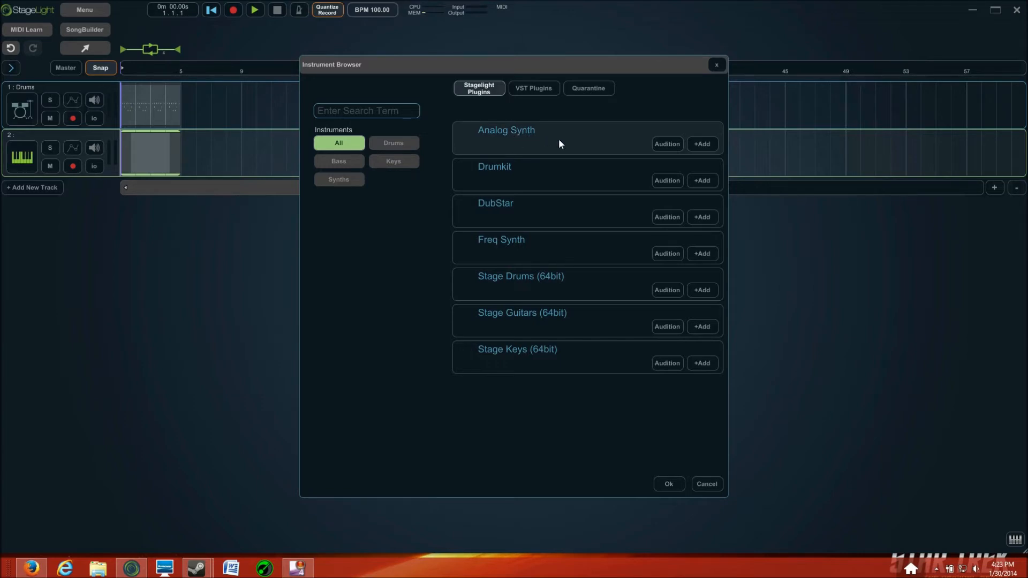
{"action": "mouse_move", "coordinate": [701, 144]}
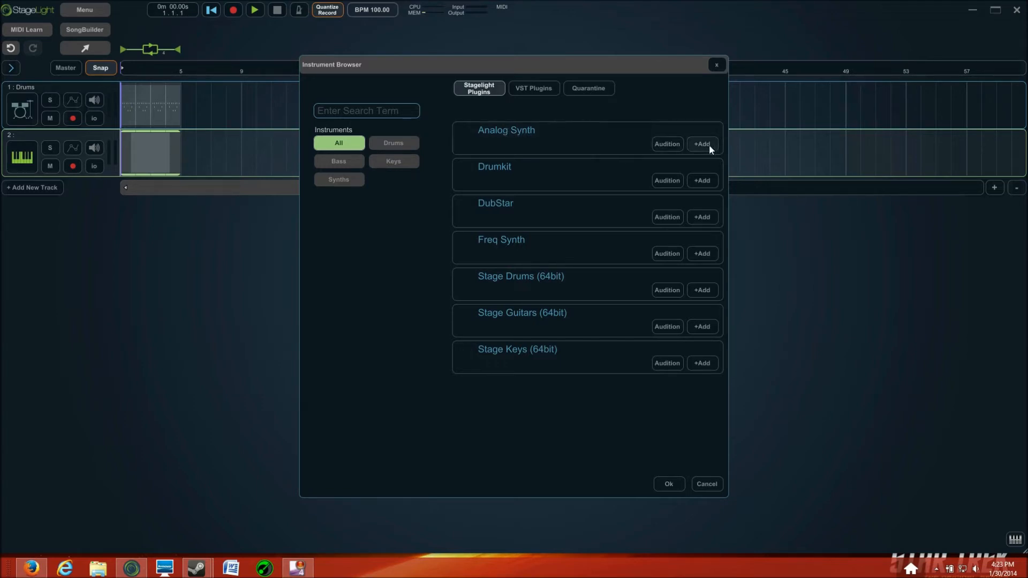
{"action": "mouse_move", "coordinate": [667, 143]}
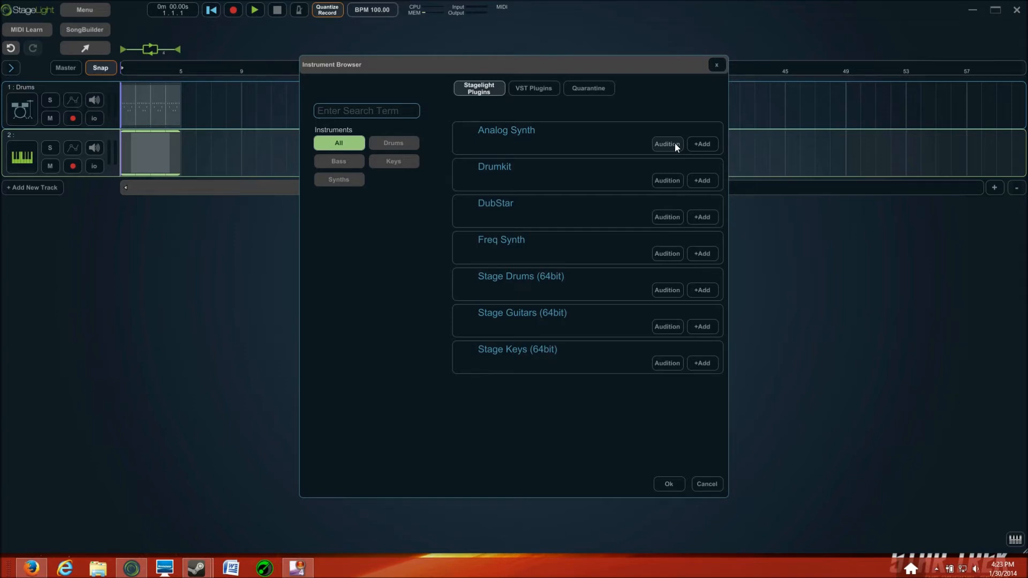
{"action": "left_click", "coordinate": [667, 143]}
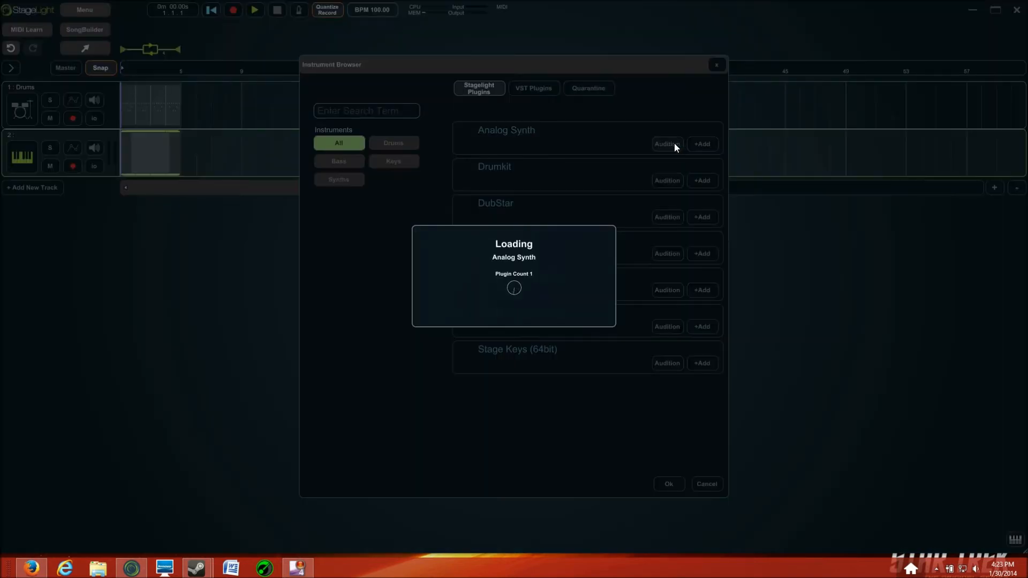
{"action": "mouse_move", "coordinate": [440, 313]}
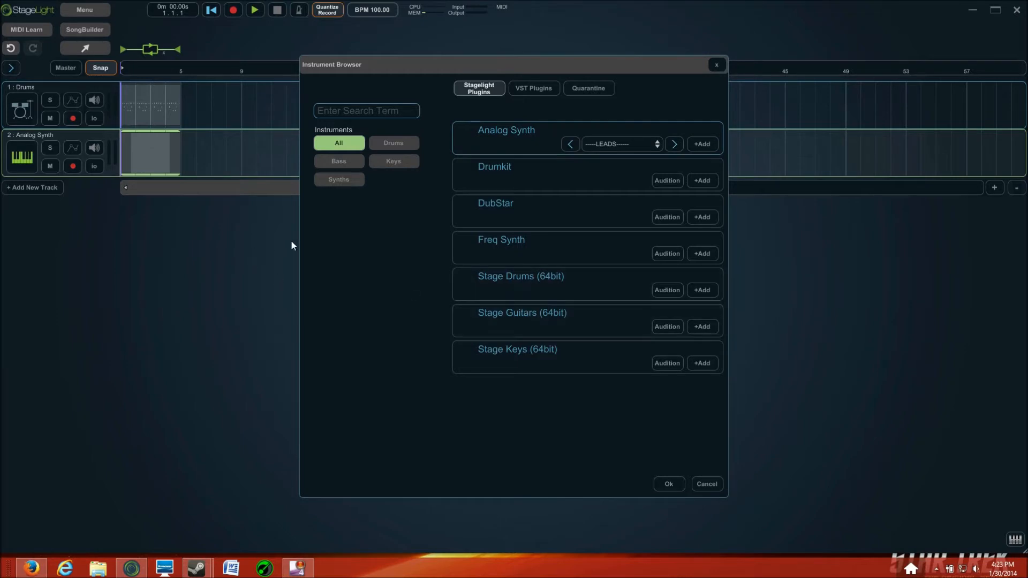
{"action": "mouse_move", "coordinate": [122, 159]}
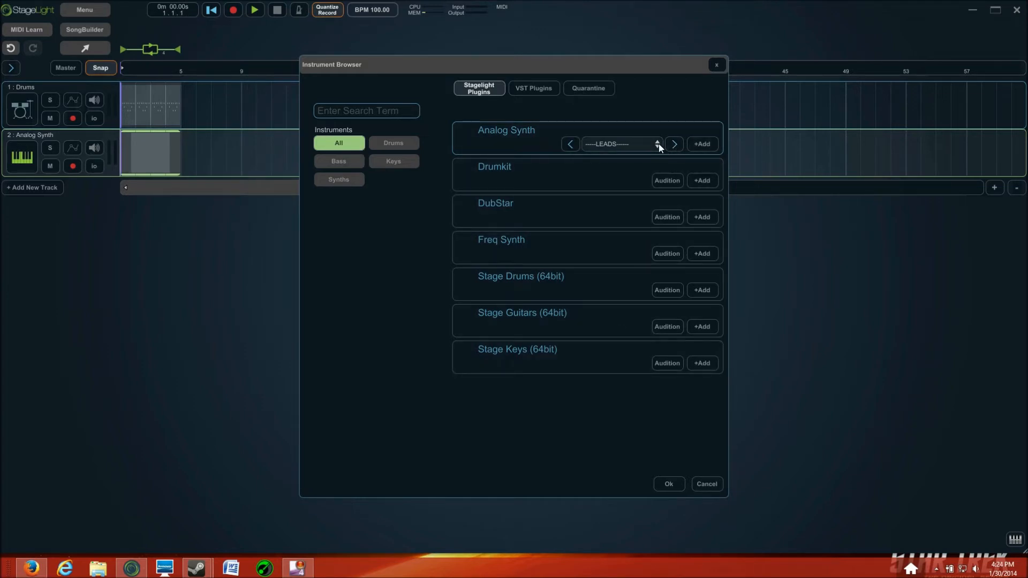
{"action": "left_click", "coordinate": [657, 143]}
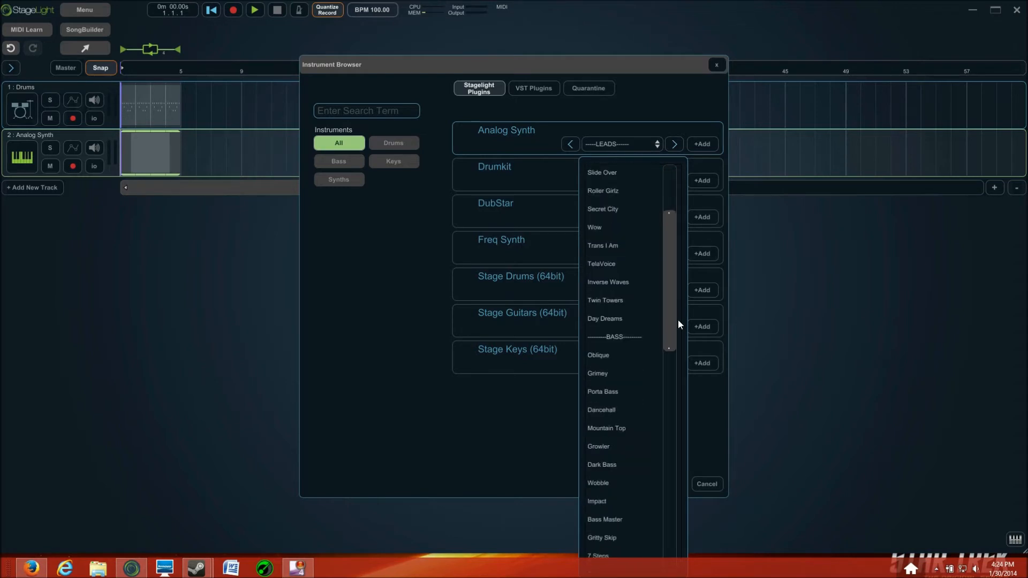
{"action": "scroll", "scroll_direction": "up", "scroll_amount": 3}
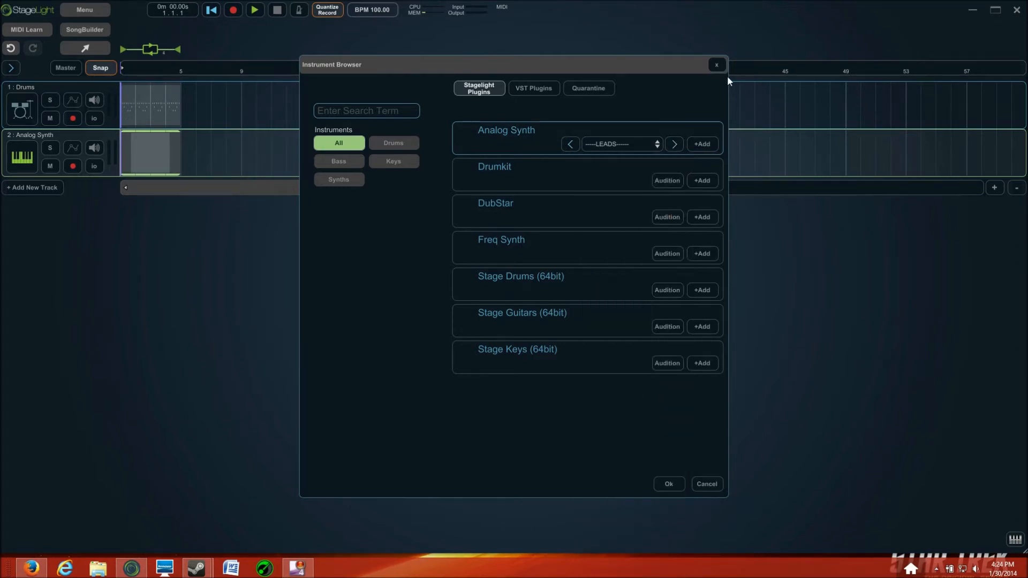
{"action": "left_click", "coordinate": [707, 484]}
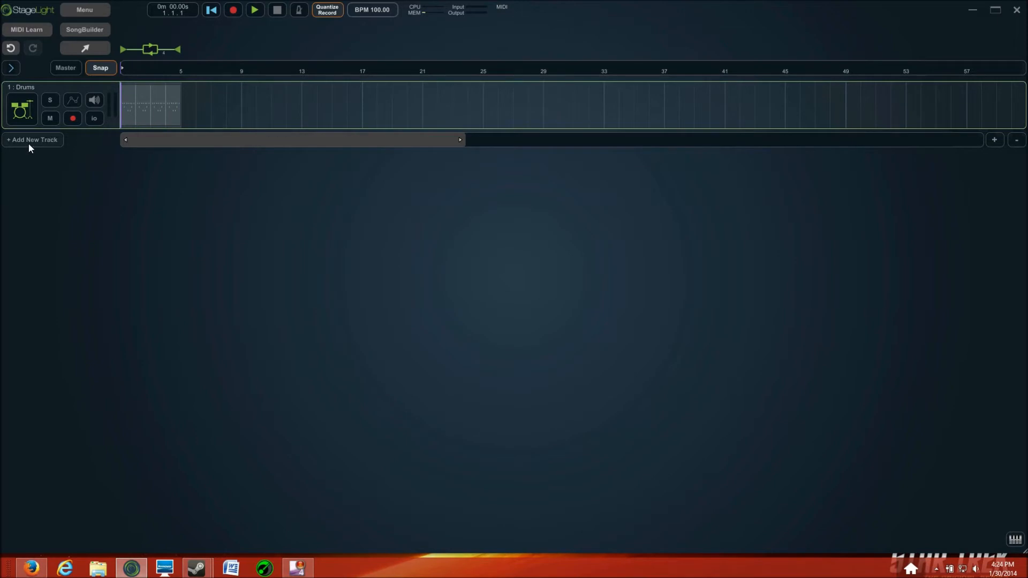
Step: Add an Analog Synth track, try Neon Lights and Electricity, then restore the default lead
{"action": "left_click", "coordinate": [32, 140]}
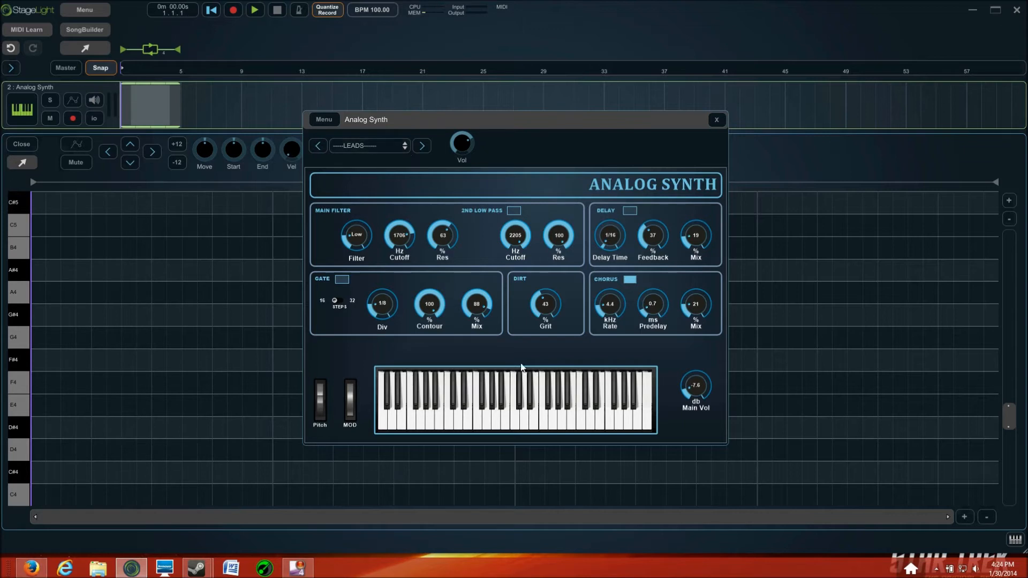
{"action": "mouse_move", "coordinate": [403, 189]}
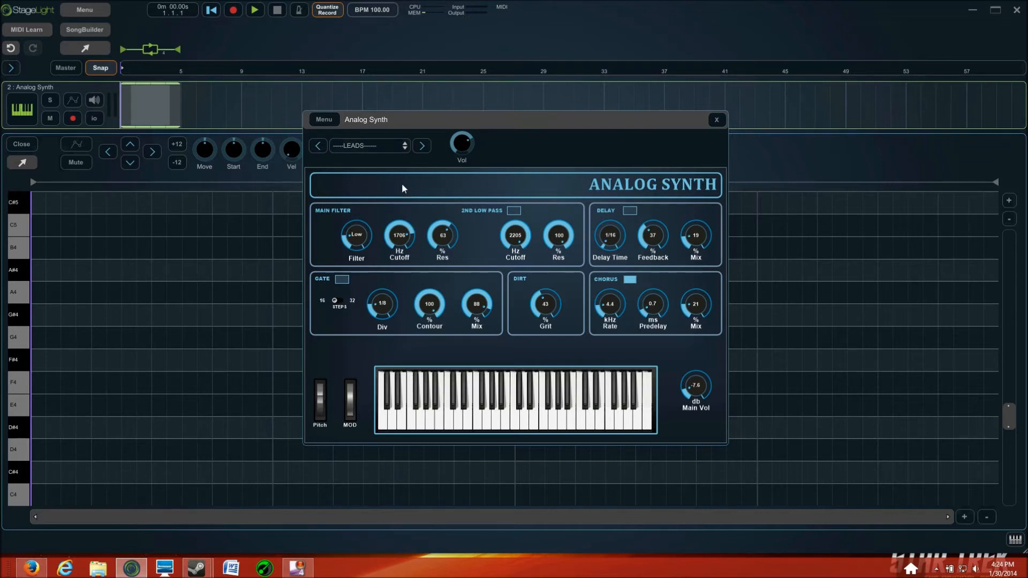
{"action": "left_click", "coordinate": [368, 146]}
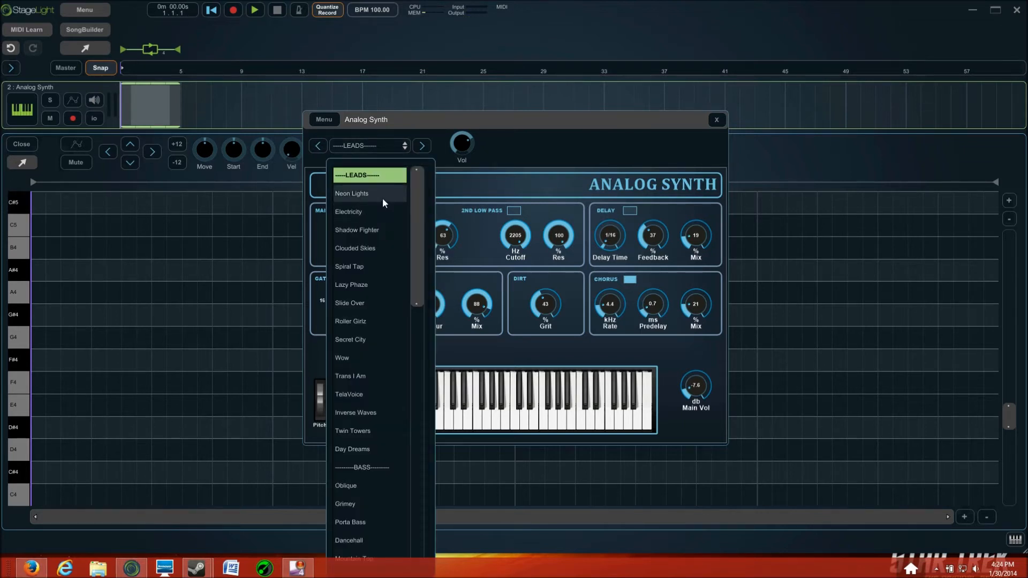
{"action": "left_click", "coordinate": [351, 193]}
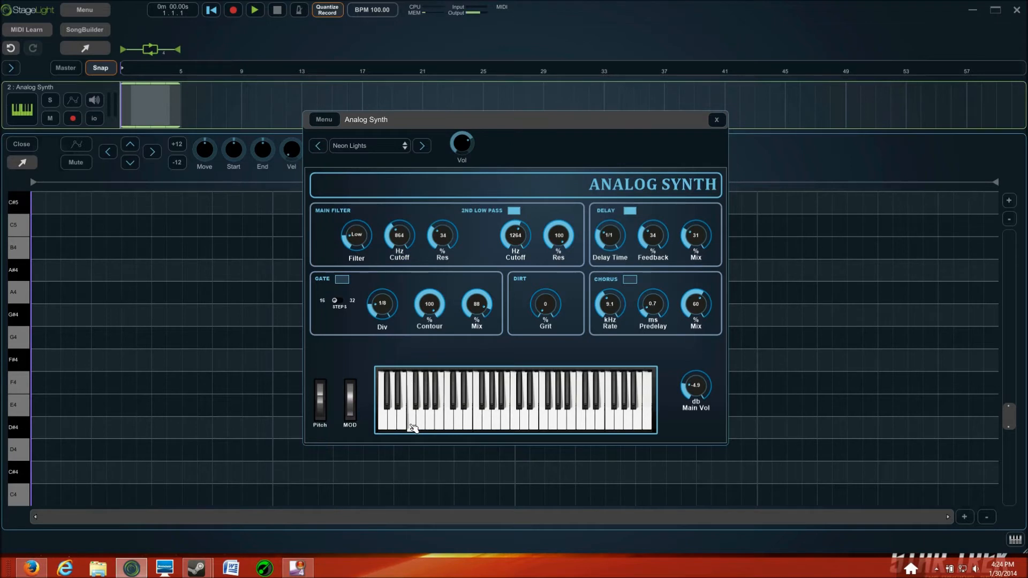
{"action": "mouse_move", "coordinate": [416, 163]}
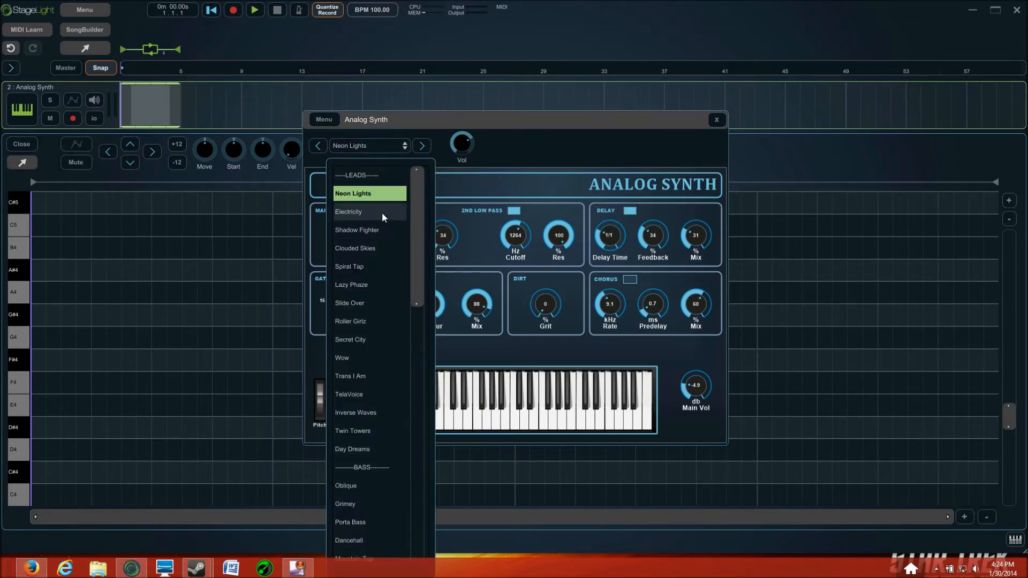
{"action": "left_click", "coordinate": [348, 211]}
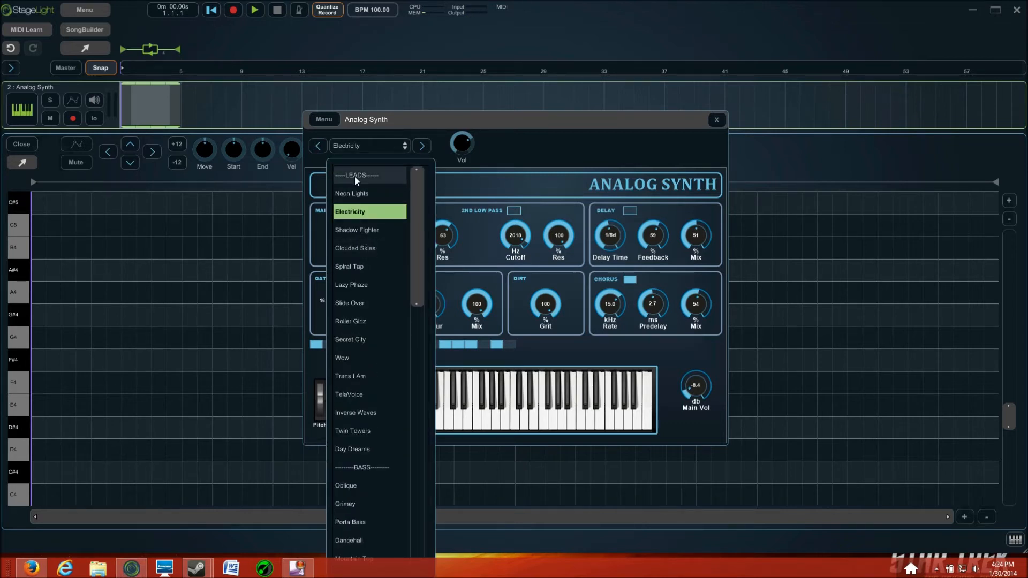
{"action": "left_click", "coordinate": [356, 175]}
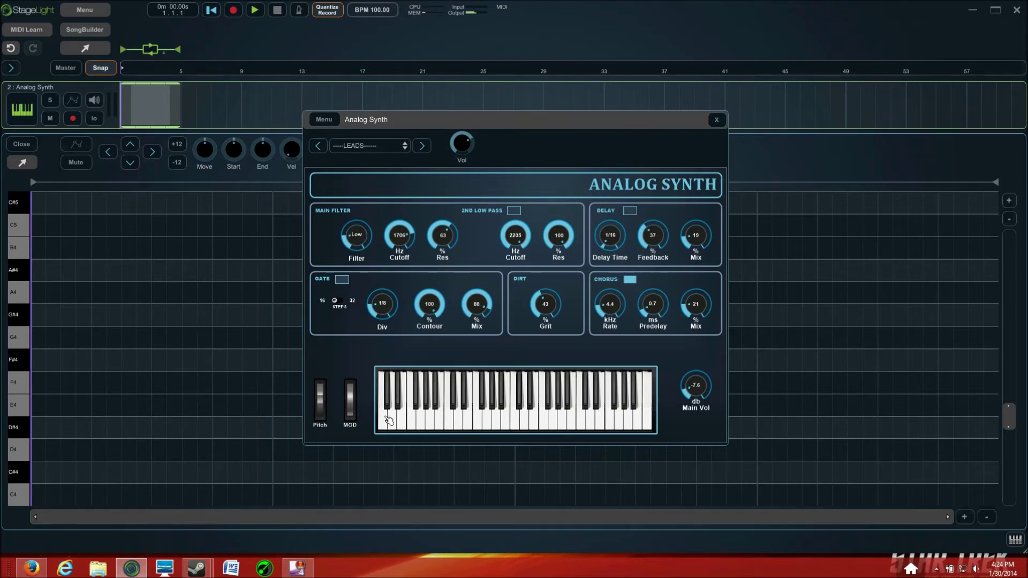
{"action": "mouse_move", "coordinate": [709, 123]}
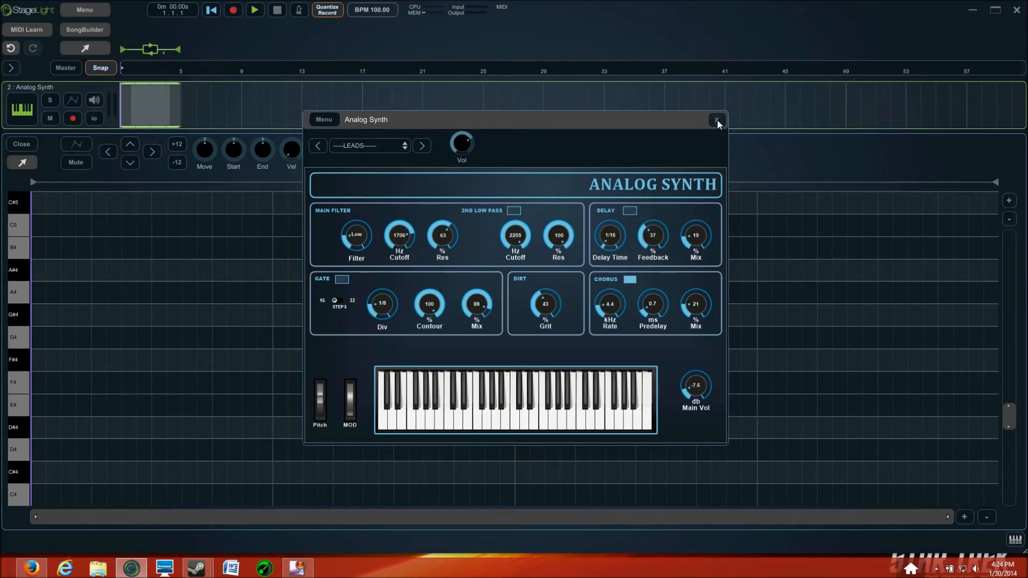
Step: Close the Analog Synth panel and scroll the piano roll to the lower octave
{"action": "left_click", "coordinate": [716, 122]}
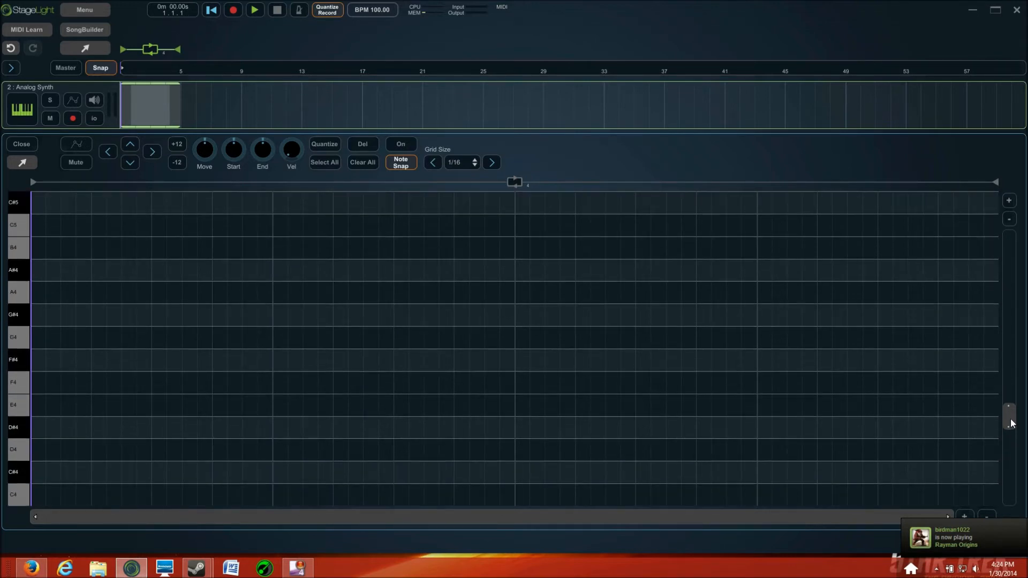
{"action": "scroll", "scroll_direction": "down", "scroll_amount": 3}
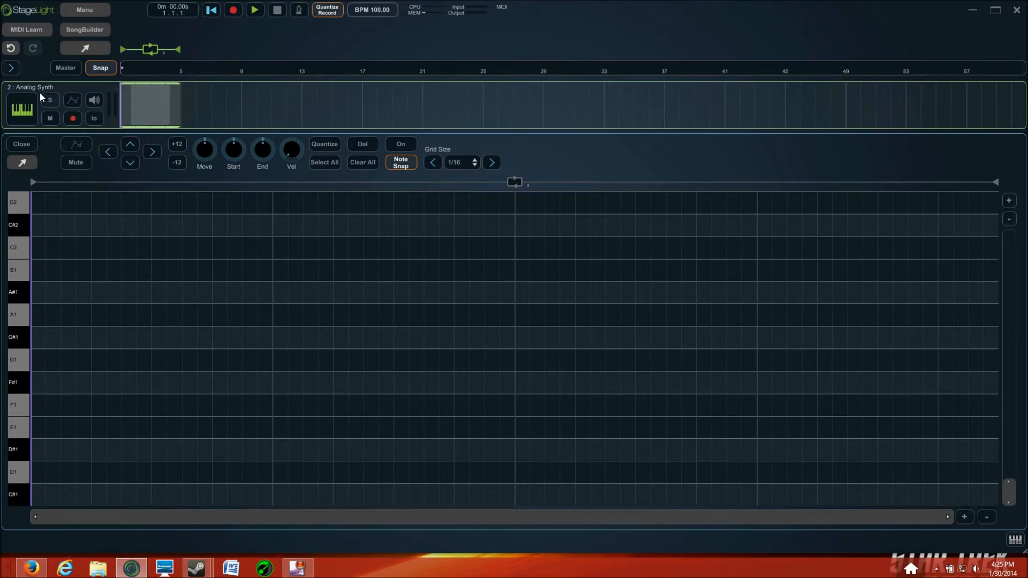
{"action": "mouse_move", "coordinate": [29, 481]}
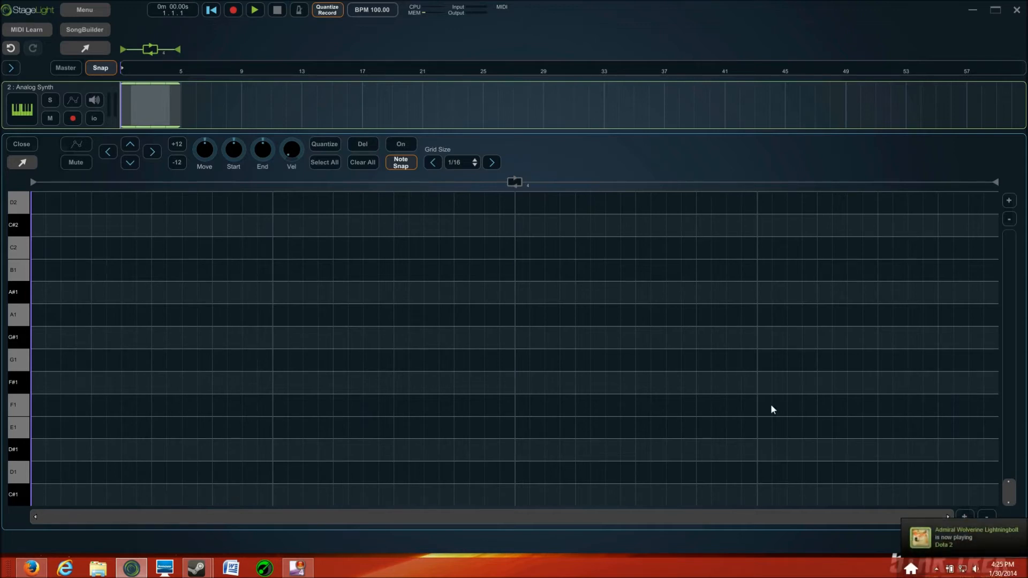
{"action": "mouse_move", "coordinate": [18, 503]}
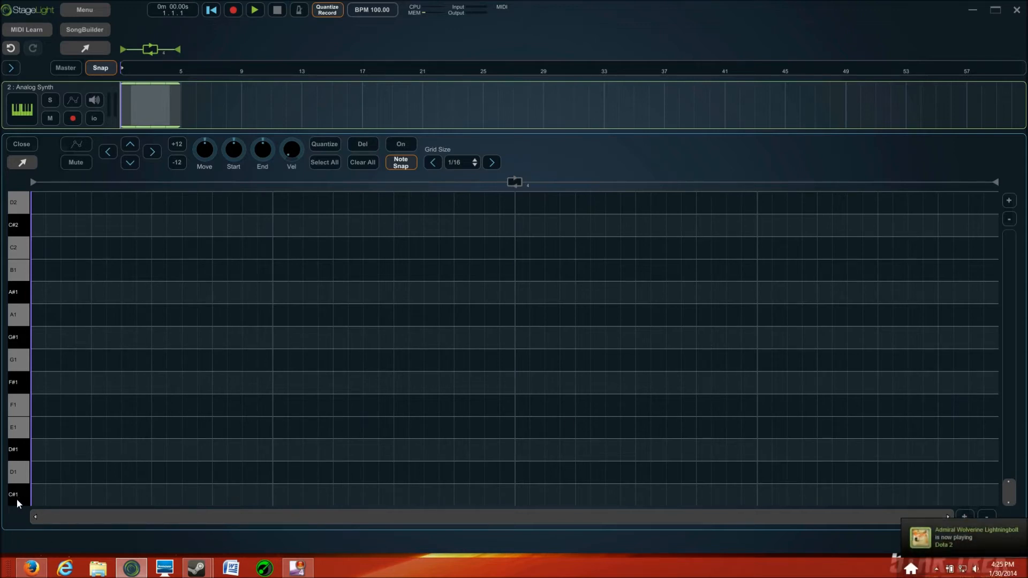
{"action": "mouse_move", "coordinate": [119, 491]}
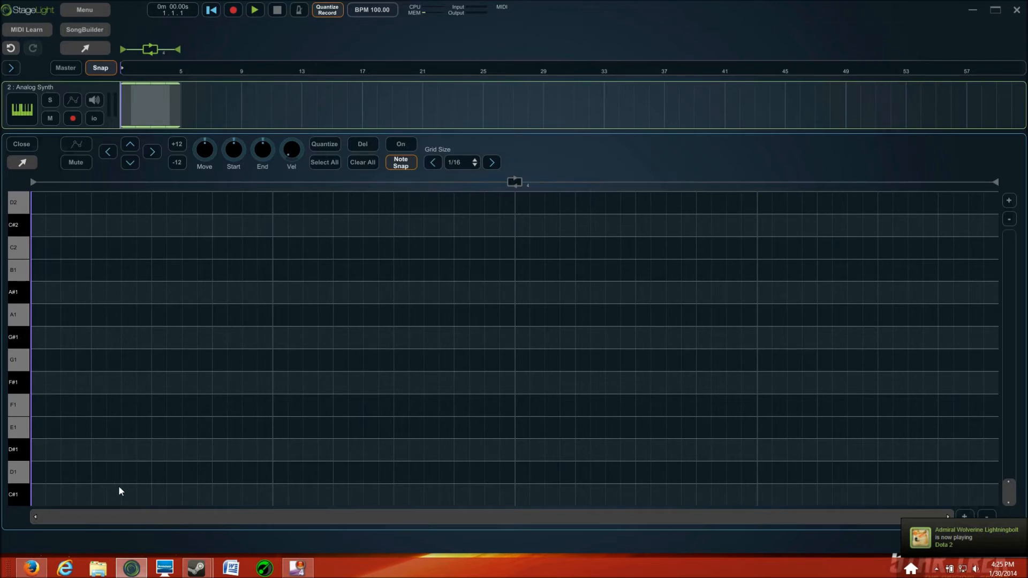
{"action": "mouse_move", "coordinate": [39, 483]}
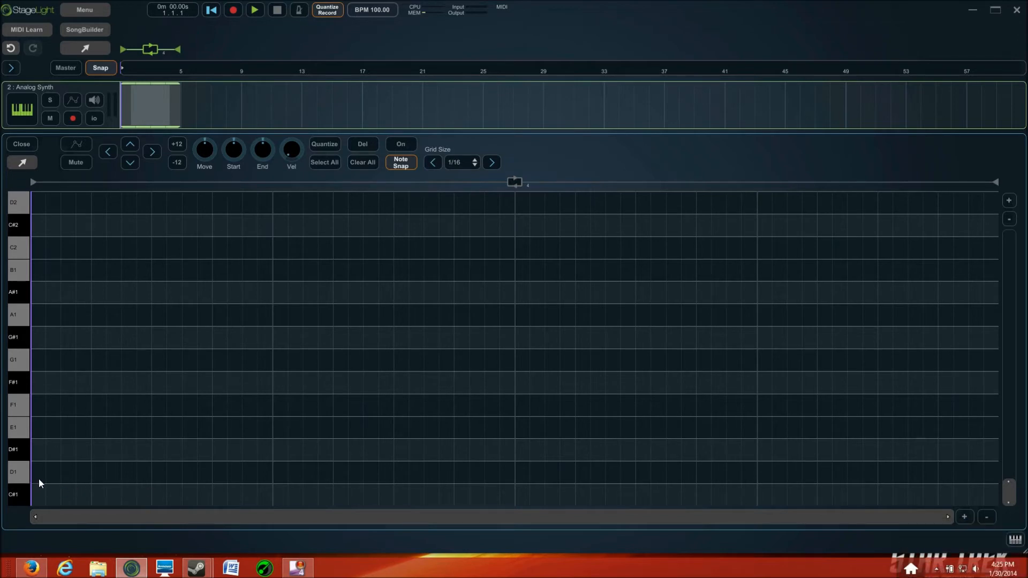
{"action": "mouse_move", "coordinate": [35, 480]}
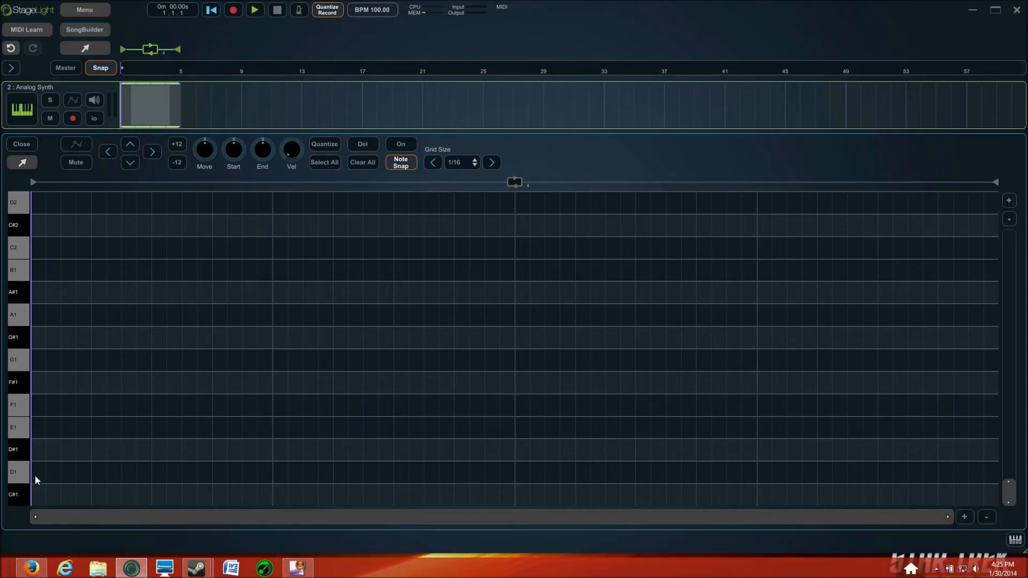
{"action": "mouse_move", "coordinate": [36, 469]}
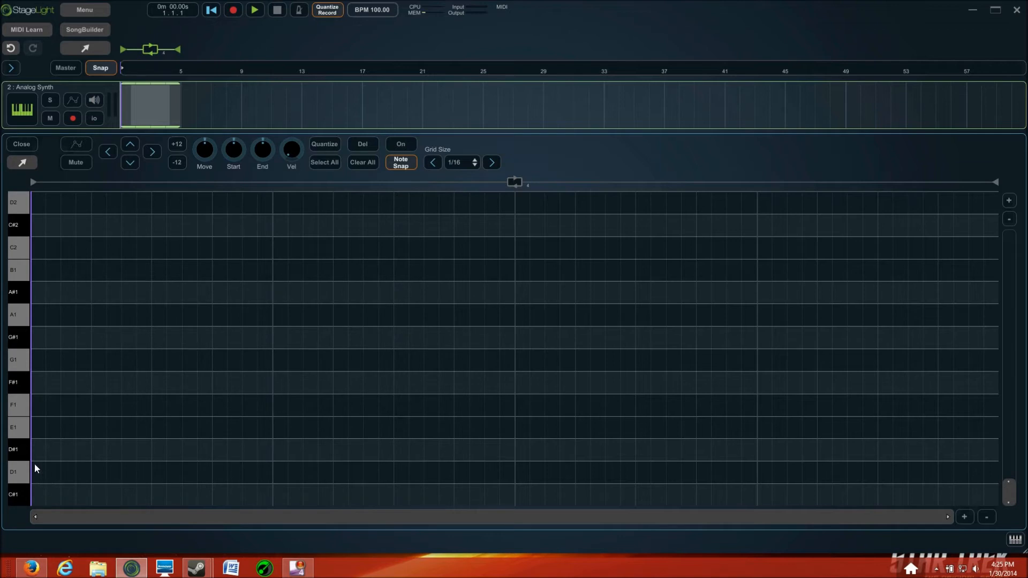
Step: Add a short D1 note at the clip start and refine the grid to 1/16
{"action": "left_click", "coordinate": [254, 10]}
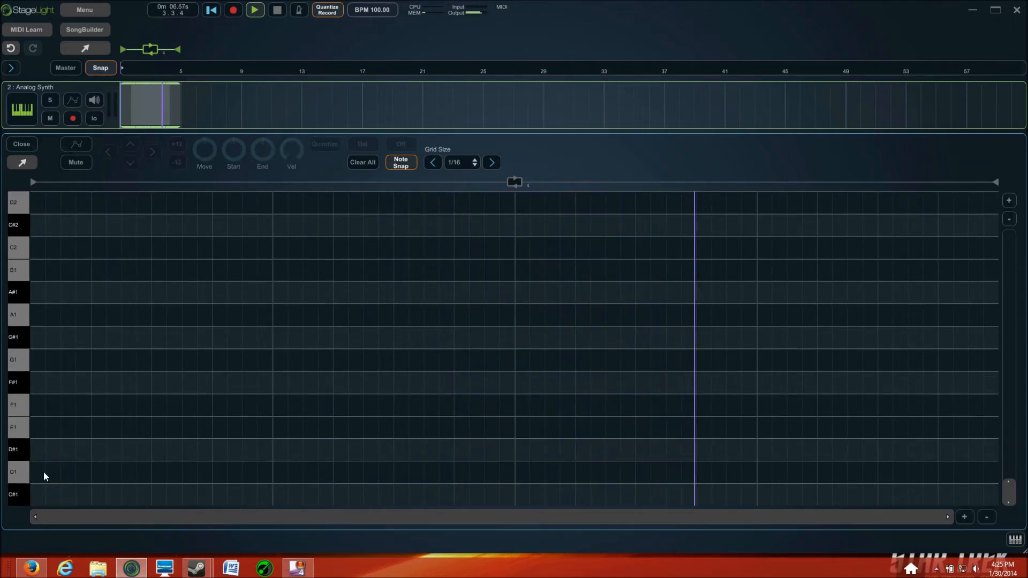
{"action": "left_click", "coordinate": [38, 472]}
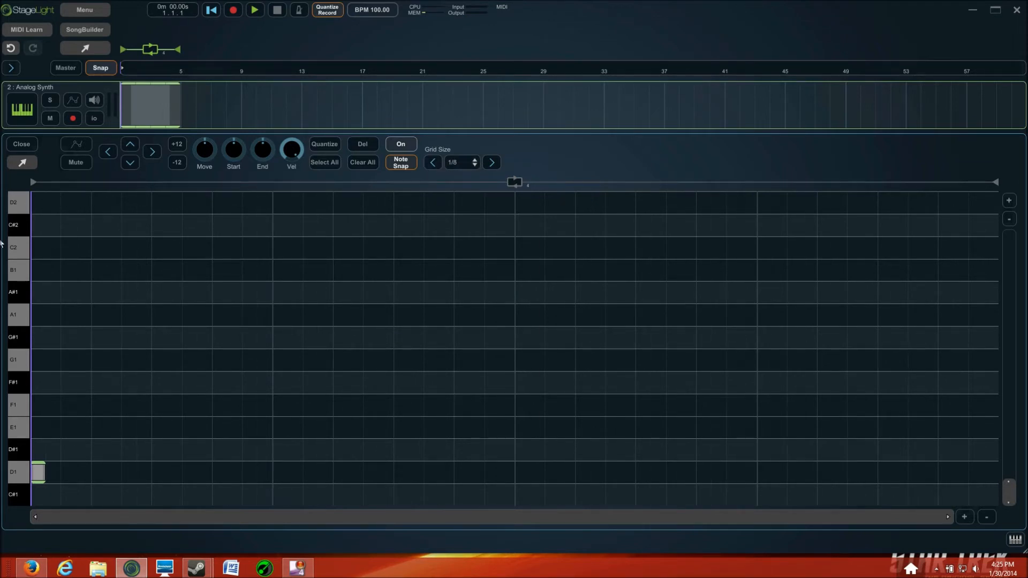
{"action": "mouse_move", "coordinate": [261, 208]}
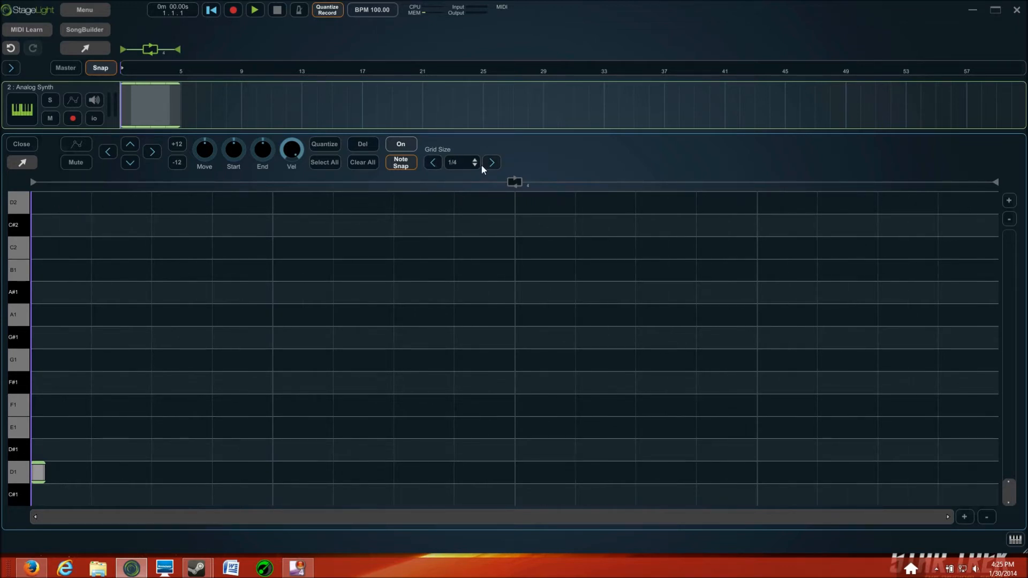
{"action": "left_click", "coordinate": [433, 162]}
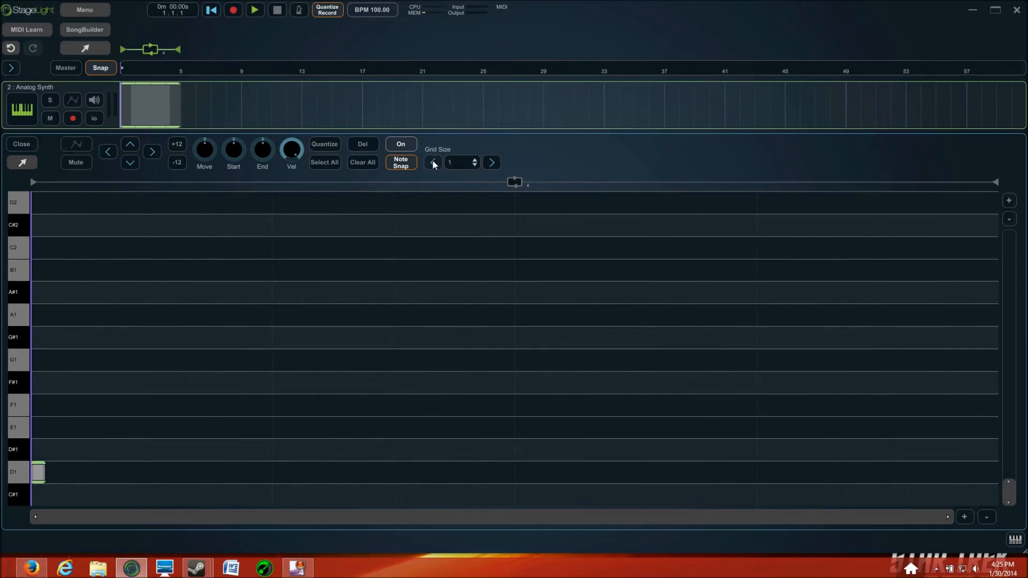
{"action": "left_click", "coordinate": [432, 162]}
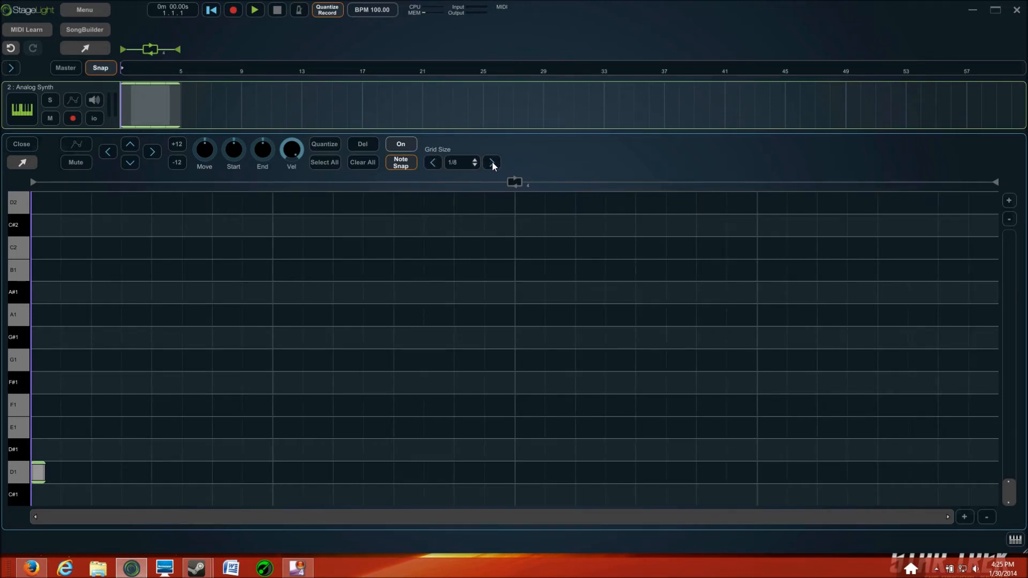
{"action": "left_click", "coordinate": [491, 161]}
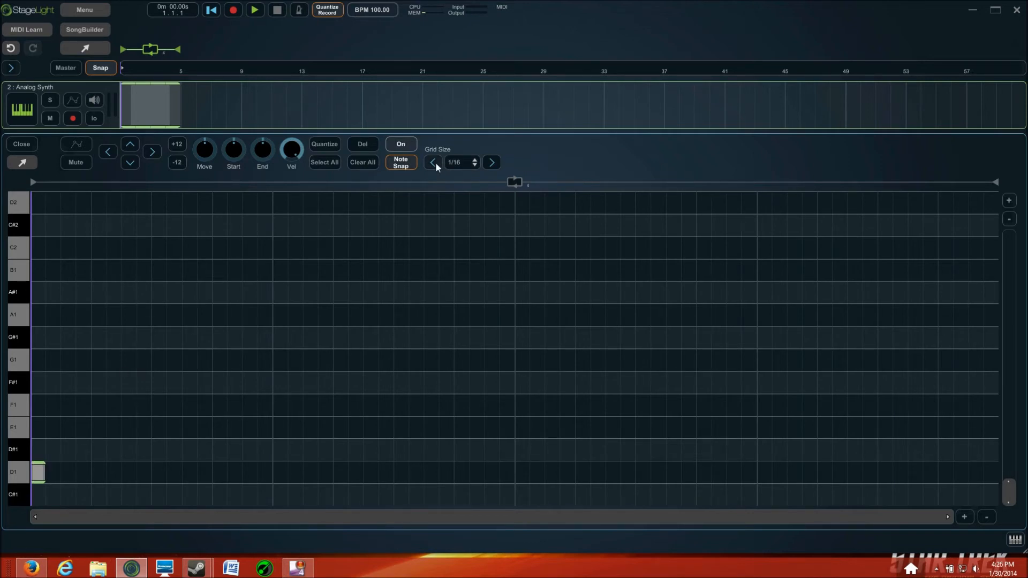
{"action": "mouse_move", "coordinate": [387, 178]}
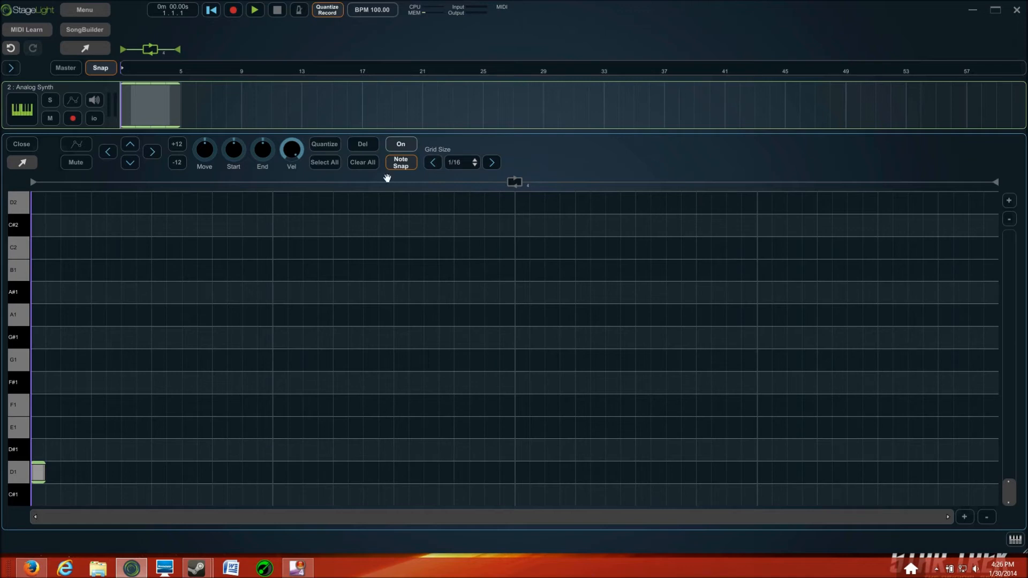
{"action": "mouse_move", "coordinate": [425, 174]}
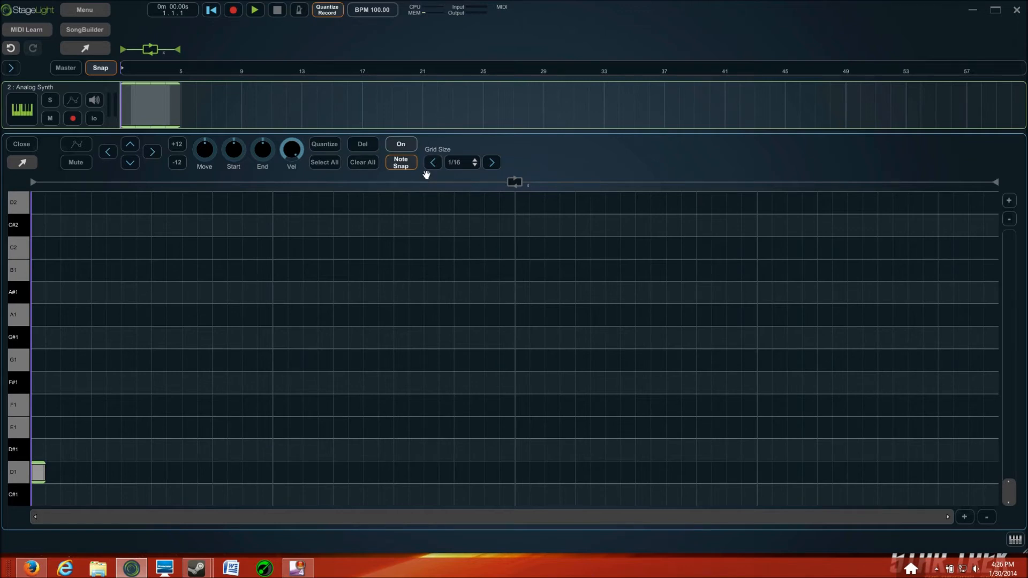
Step: Delete the D1 note, test notes on a 1/32 grid with Note Snap off, then clear them
{"action": "left_click", "coordinate": [432, 162]}
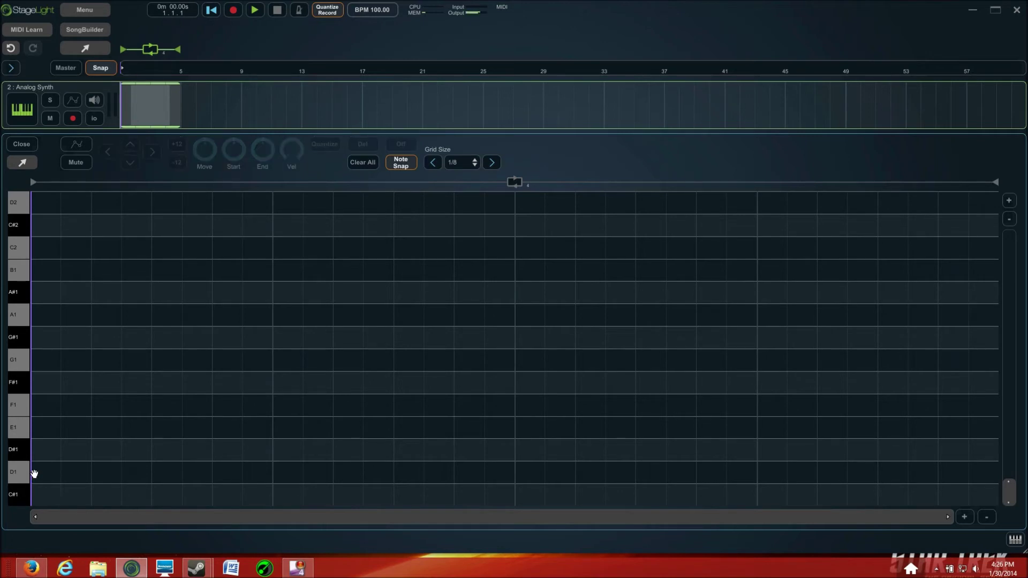
{"action": "mouse_move", "coordinate": [451, 177]}
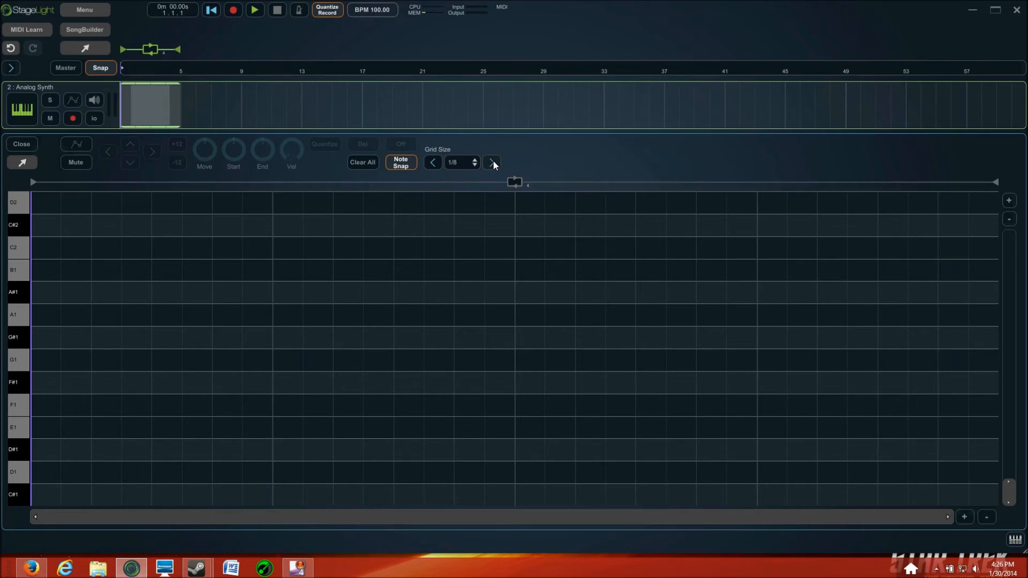
{"action": "left_click", "coordinate": [491, 162]}
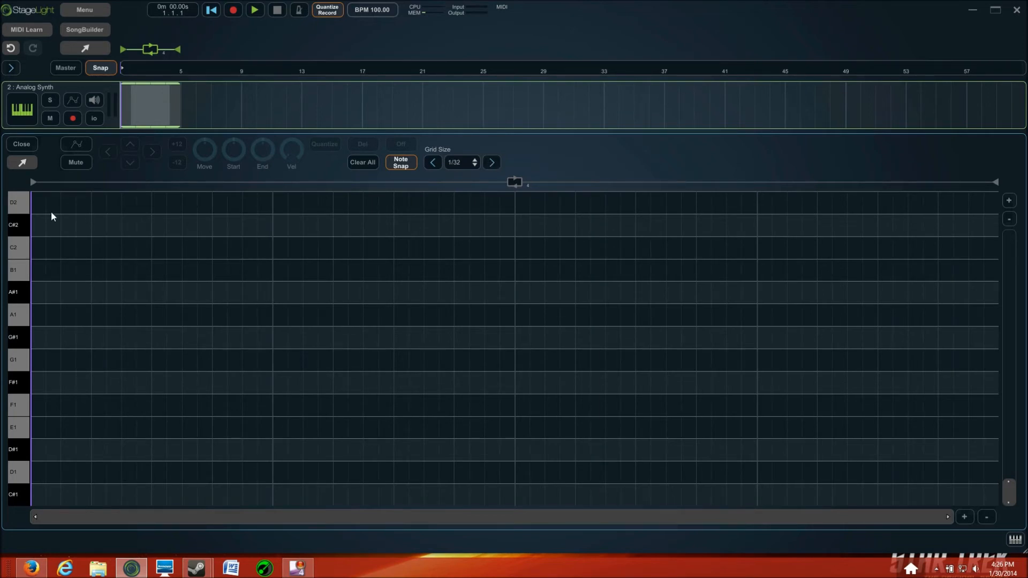
{"action": "mouse_move", "coordinate": [491, 162]}
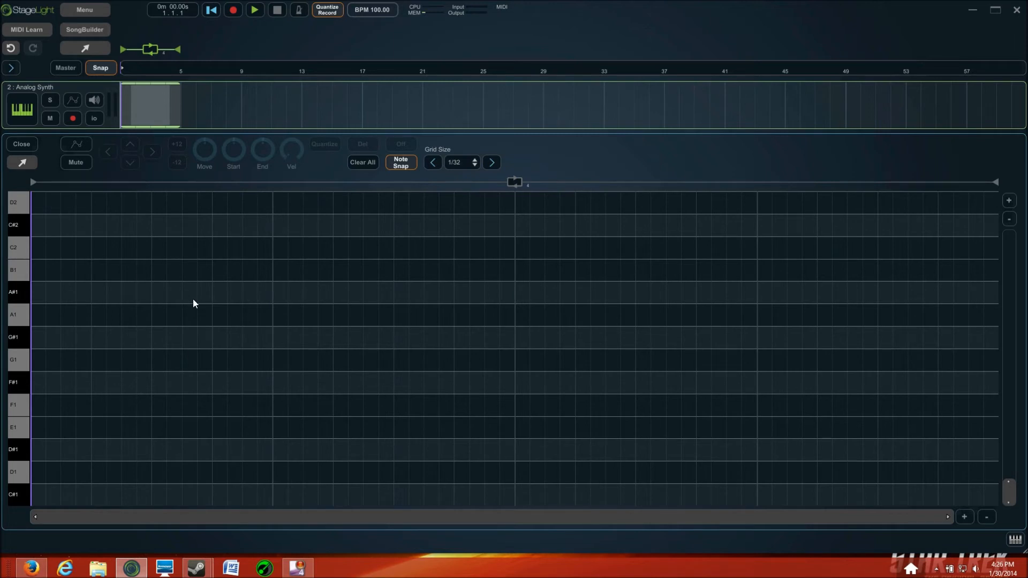
{"action": "mouse_move", "coordinate": [230, 261]}
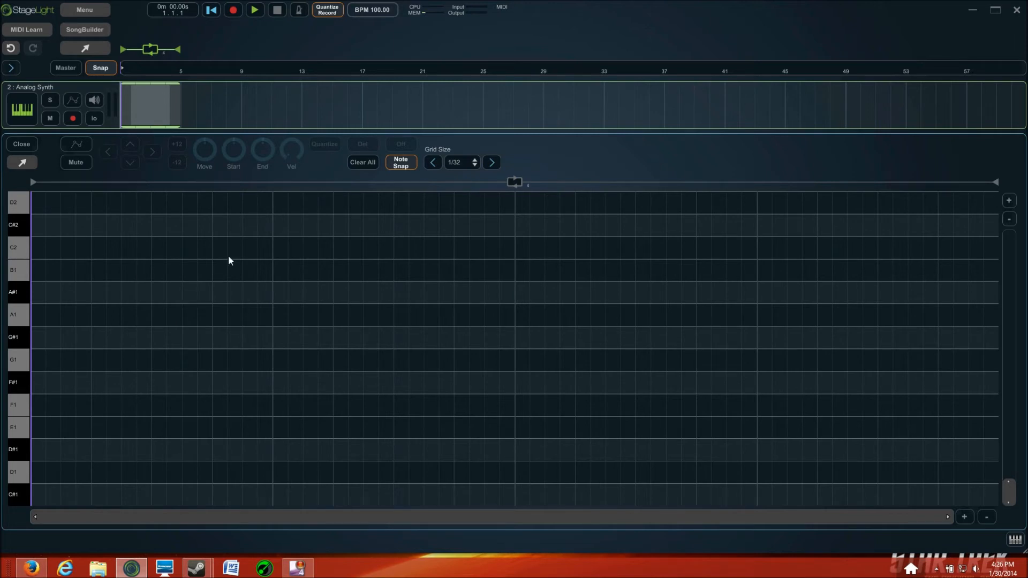
{"action": "mouse_move", "coordinate": [81, 222]}
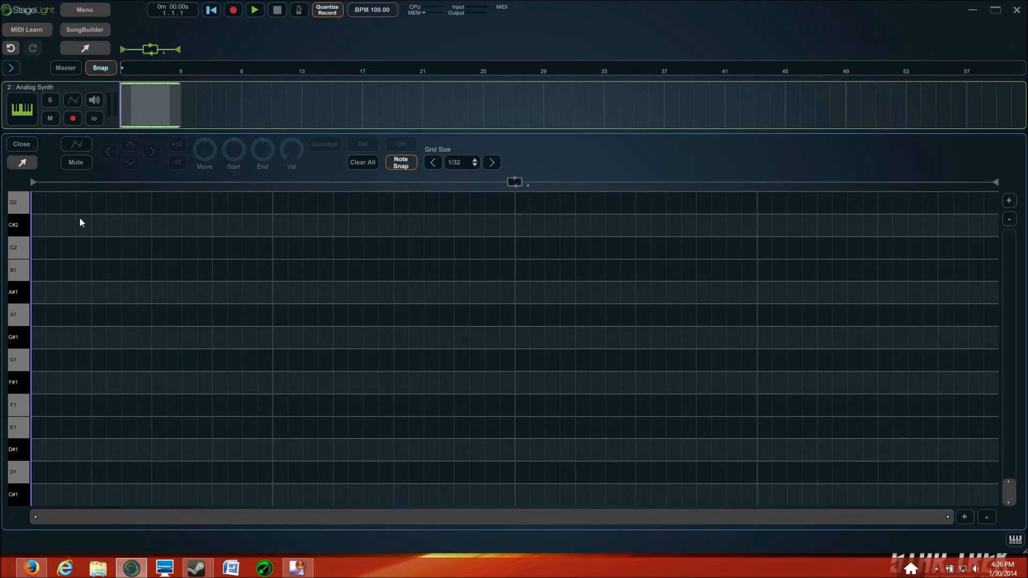
{"action": "mouse_move", "coordinate": [90, 234]}
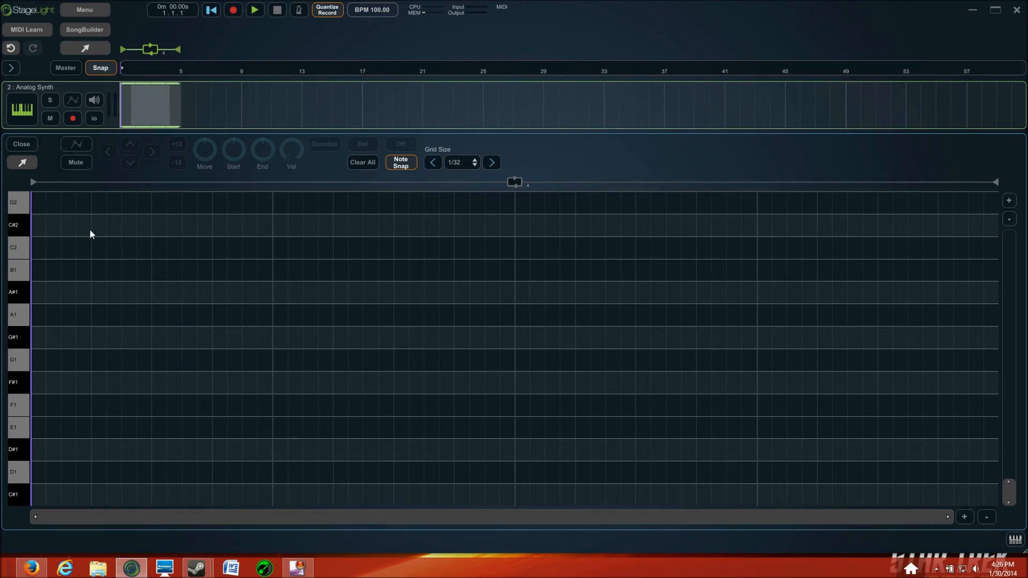
{"action": "mouse_move", "coordinate": [34, 255]}
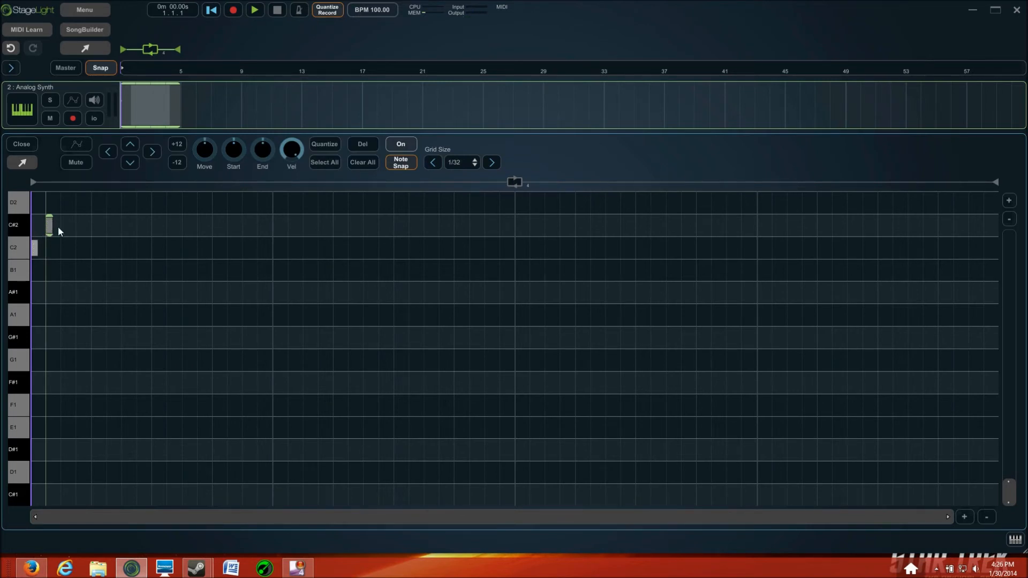
{"action": "mouse_move", "coordinate": [41, 234]}
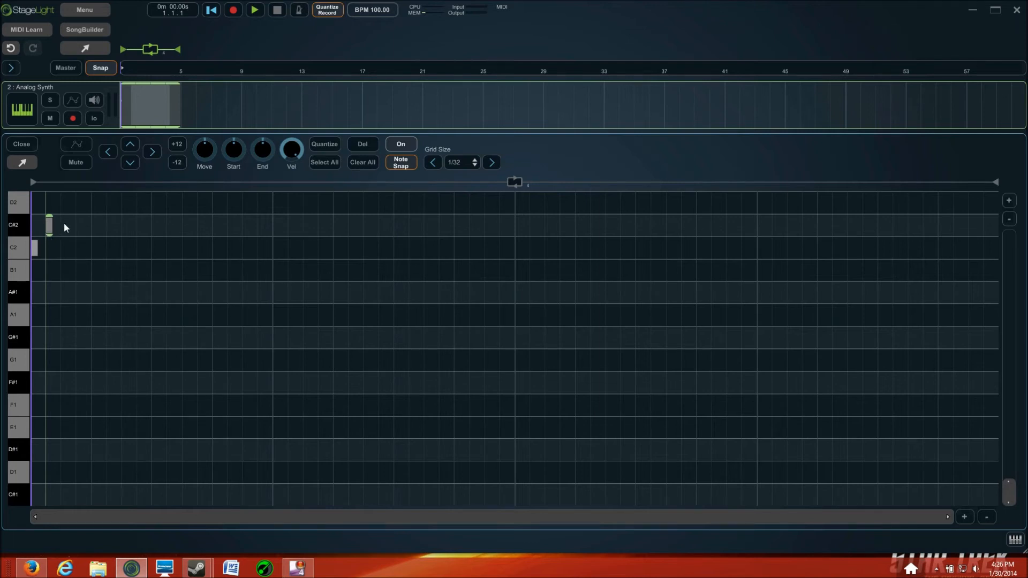
{"action": "mouse_move", "coordinate": [403, 11]}
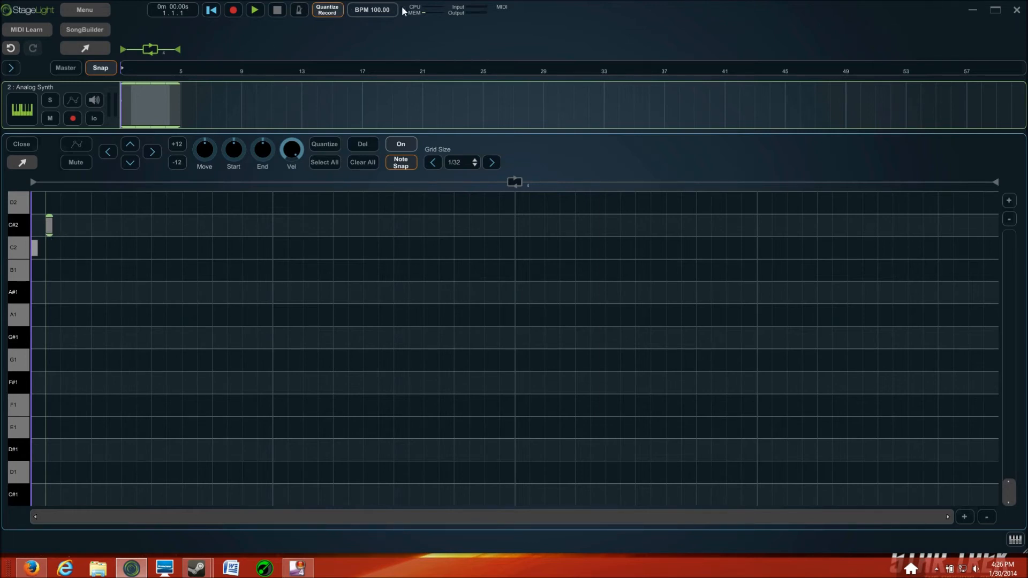
{"action": "left_click", "coordinate": [400, 162]}
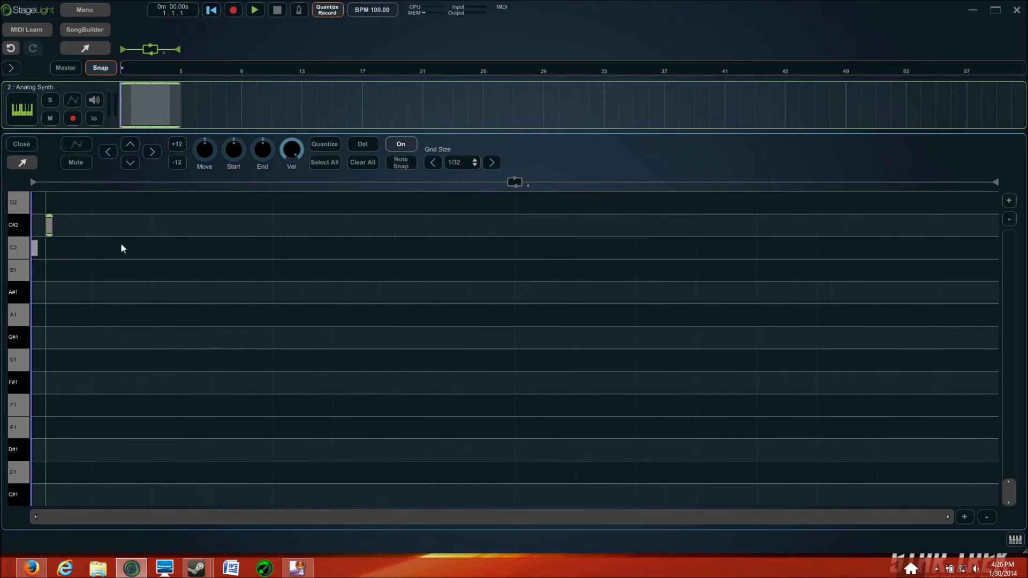
{"action": "mouse_move", "coordinate": [71, 226]}
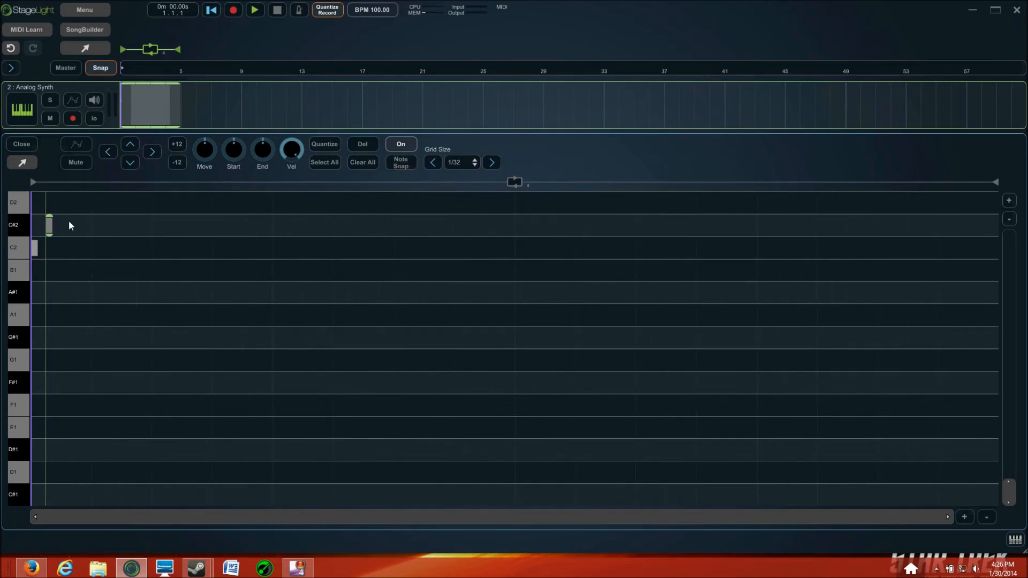
{"action": "mouse_move", "coordinate": [58, 232]}
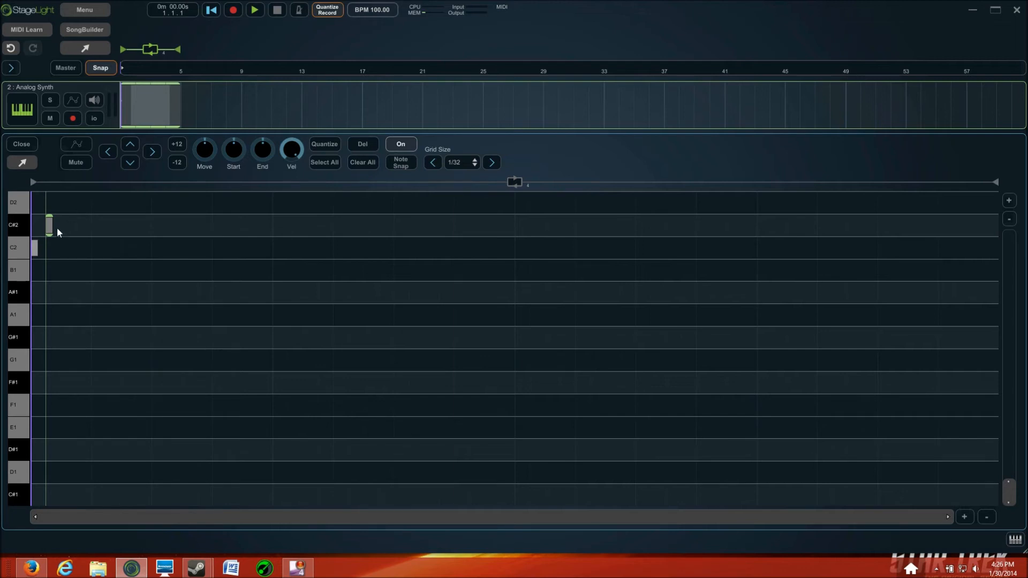
{"action": "mouse_move", "coordinate": [61, 224]}
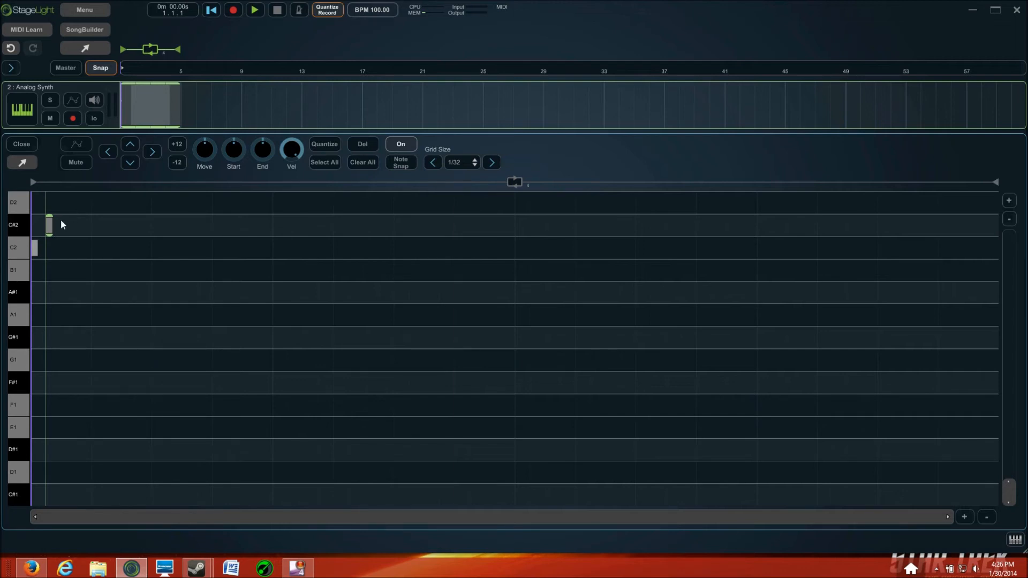
{"action": "left_click", "coordinate": [64, 225]}
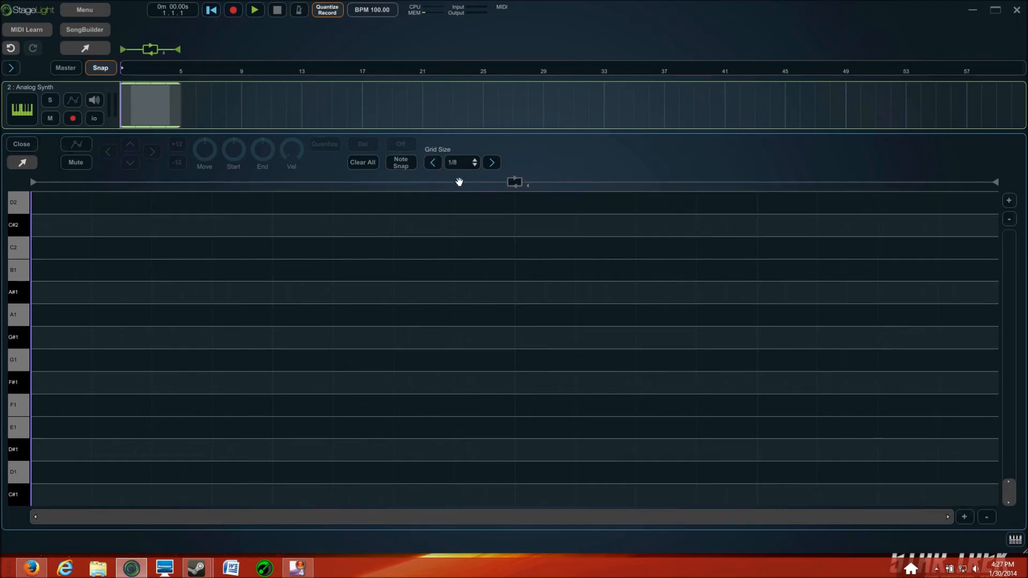
Step: Re-enable Note Snap, add an eighth-note D1 at the clip start, and play it
{"action": "left_click", "coordinate": [400, 162]}
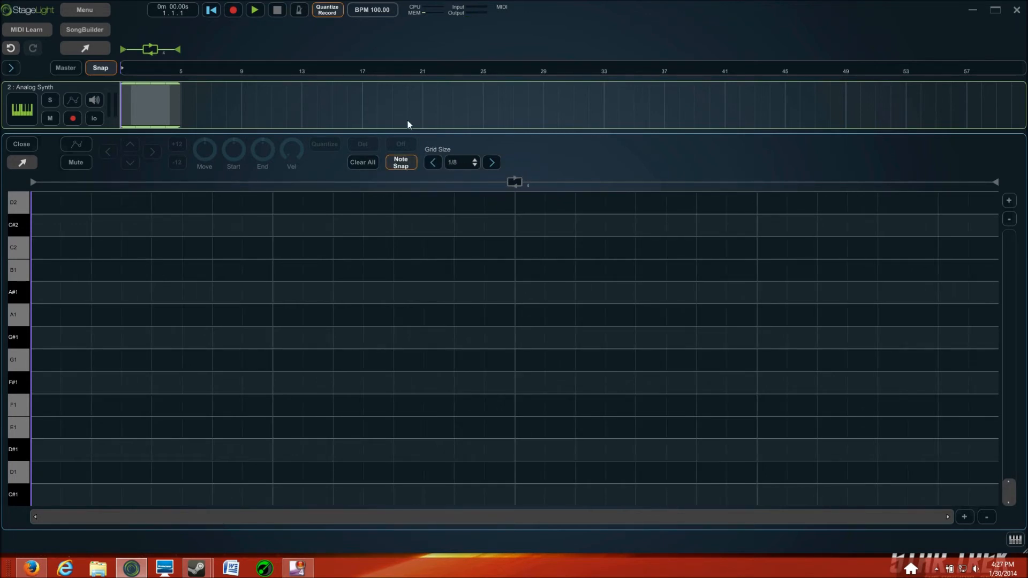
{"action": "mouse_move", "coordinate": [105, 312]}
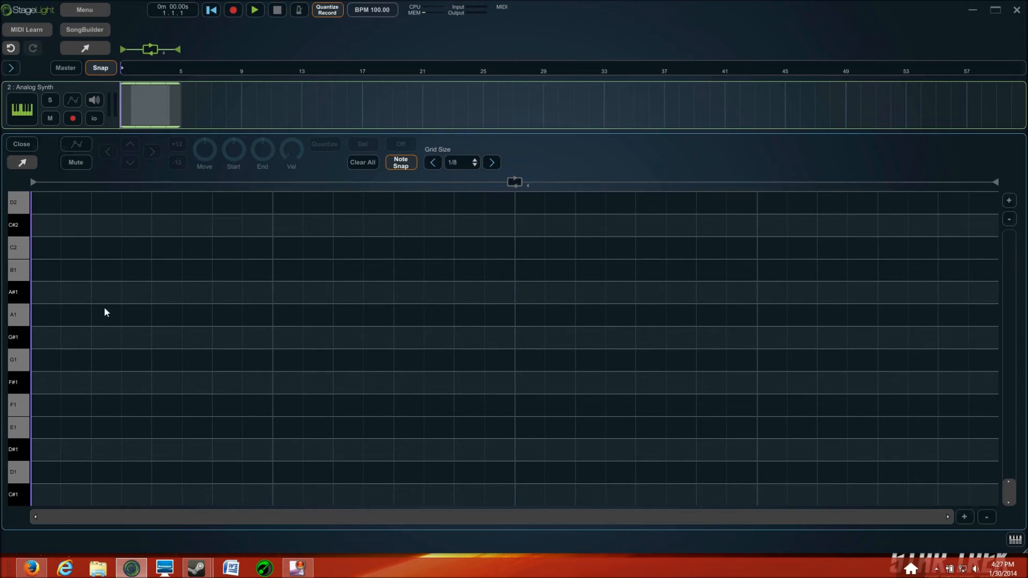
{"action": "mouse_move", "coordinate": [78, 323]}
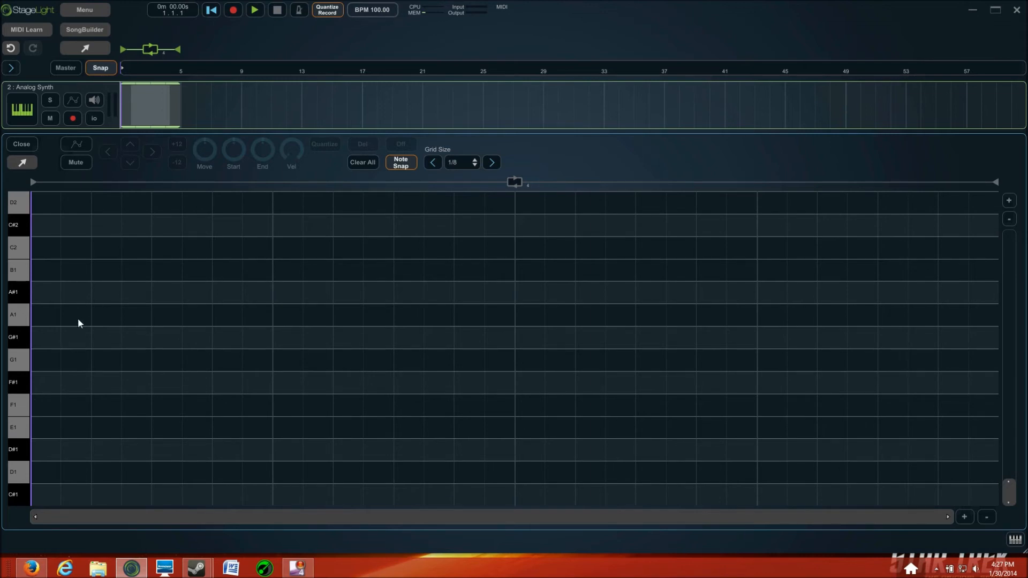
{"action": "mouse_move", "coordinate": [52, 449]}
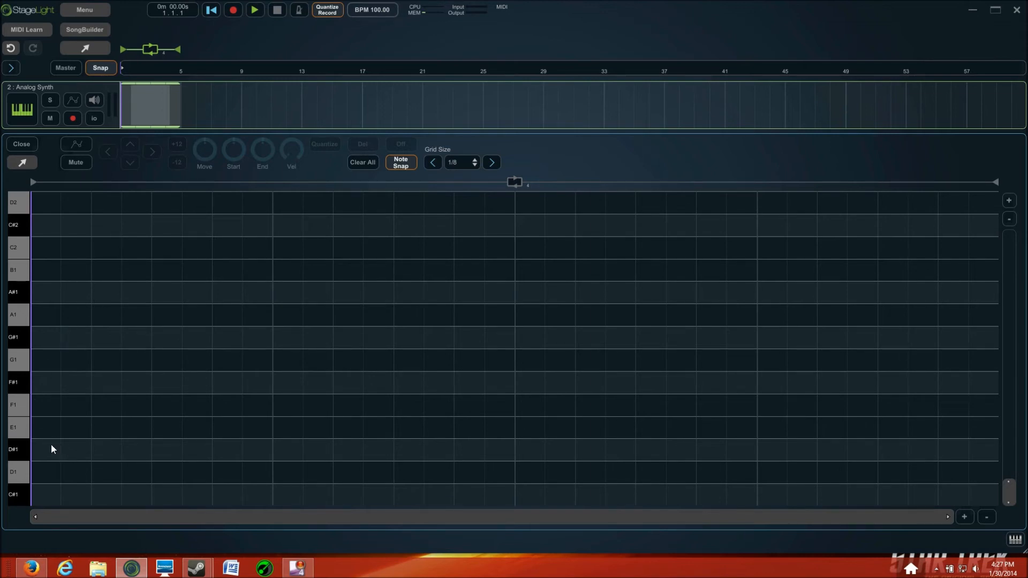
{"action": "left_click", "coordinate": [46, 472]}
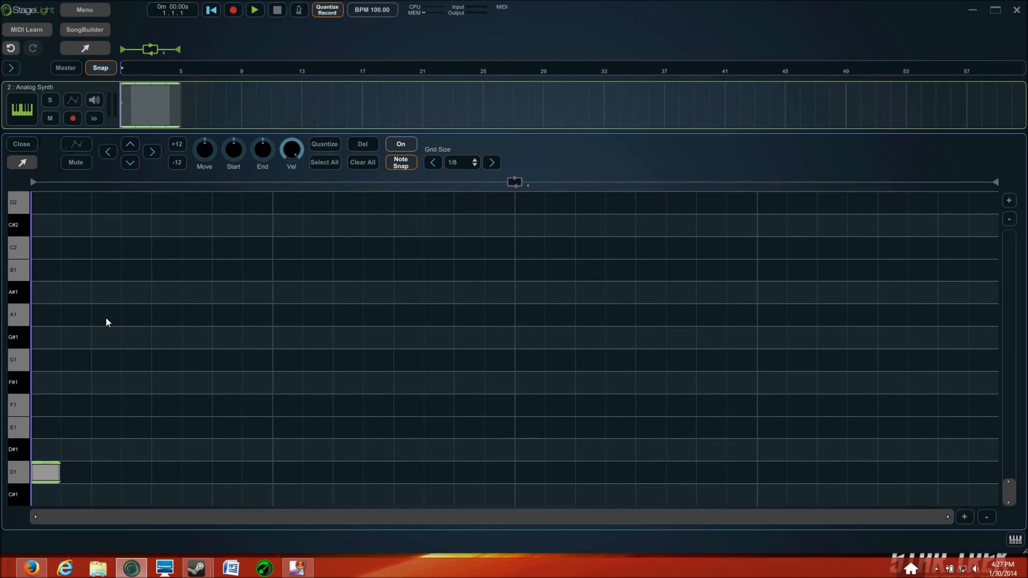
{"action": "mouse_move", "coordinate": [465, 500]}
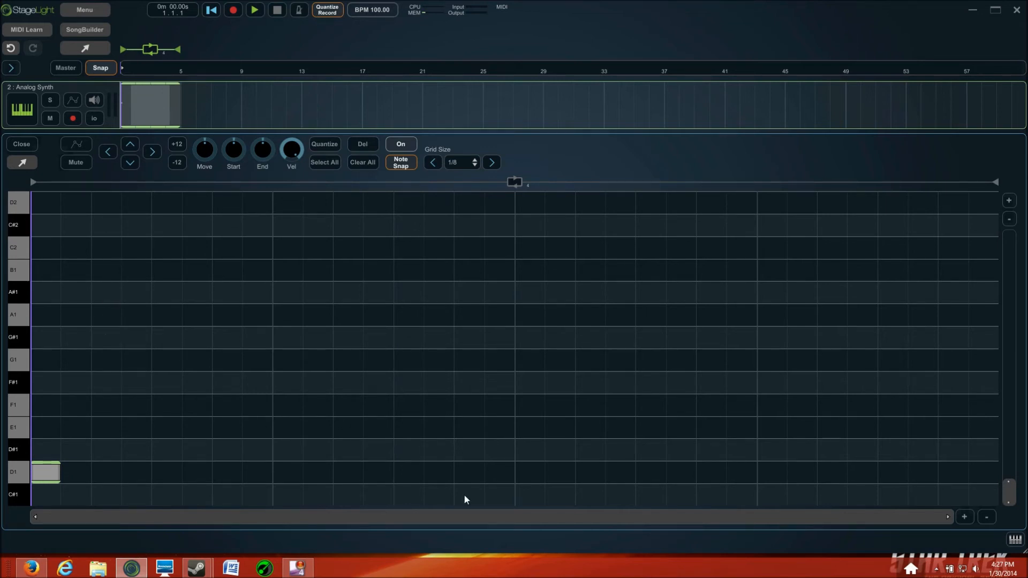
{"action": "left_click", "coordinate": [255, 9]}
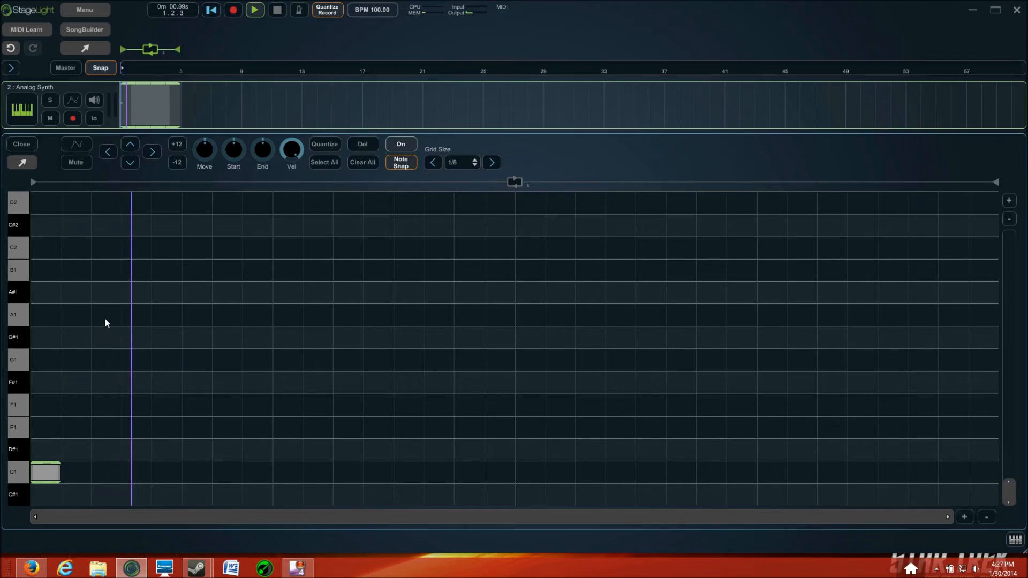
Step: Draw melody notes A1, G1, D2 after D1, then A1 and G1 in measure two
{"action": "left_click", "coordinate": [105, 315]}
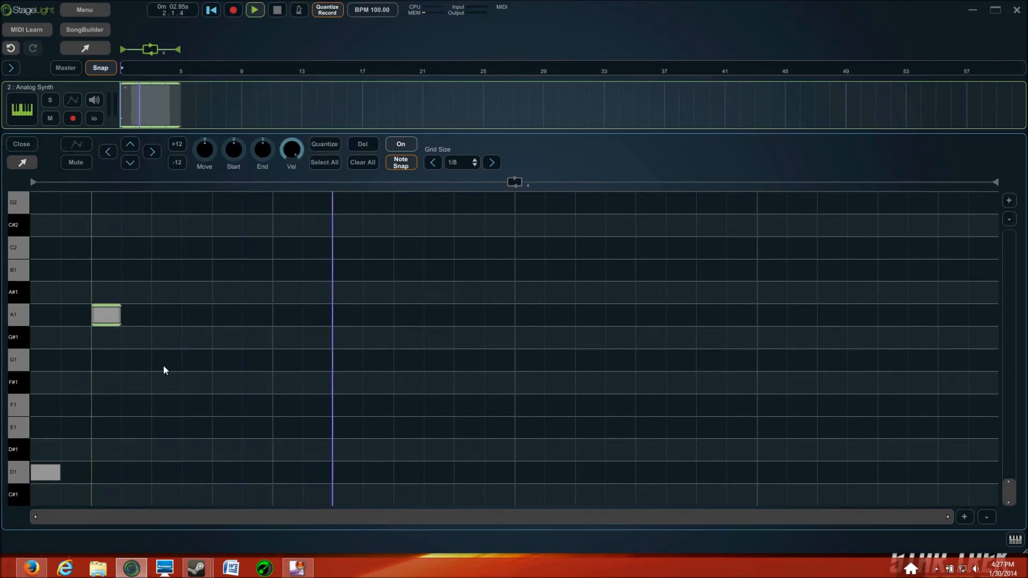
{"action": "left_click", "coordinate": [226, 472]}
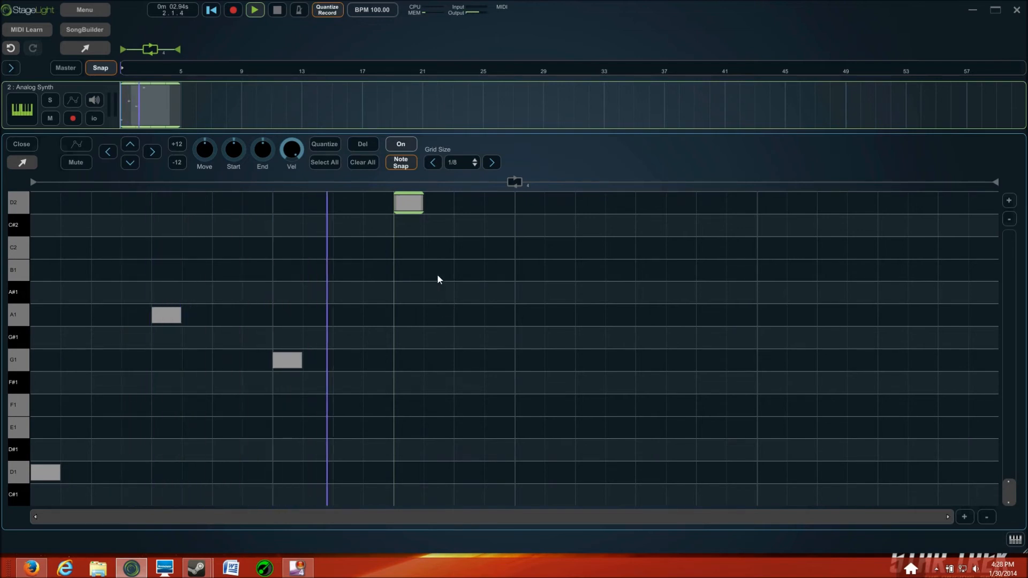
{"action": "left_click", "coordinate": [438, 292]}
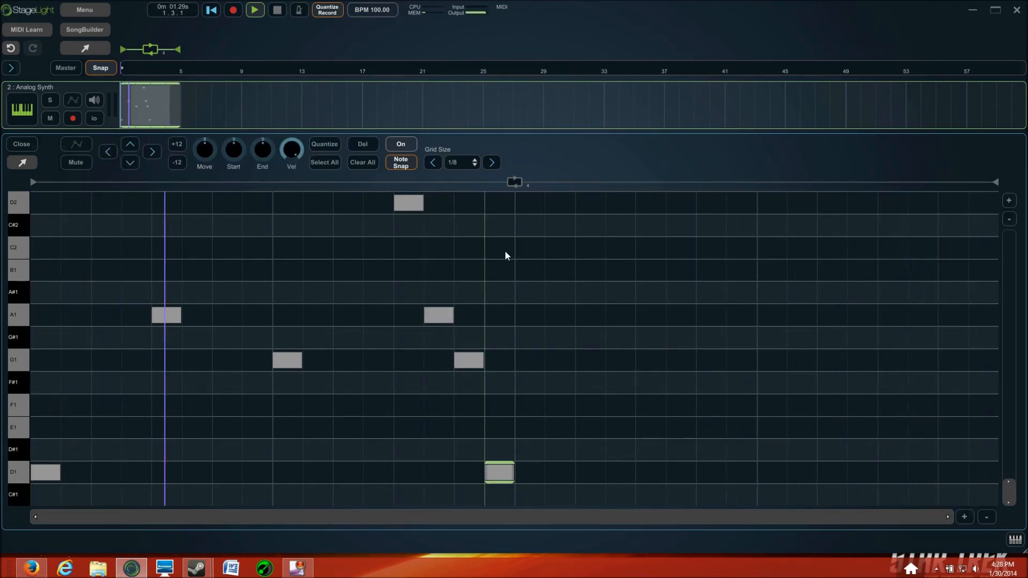
{"action": "mouse_move", "coordinate": [529, 268]}
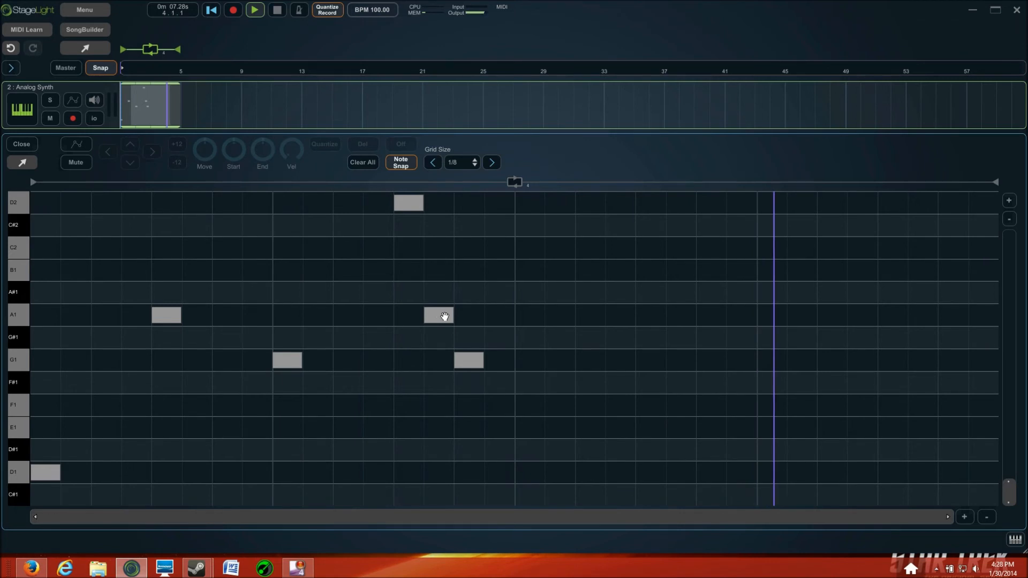
{"action": "left_click", "coordinate": [469, 315]}
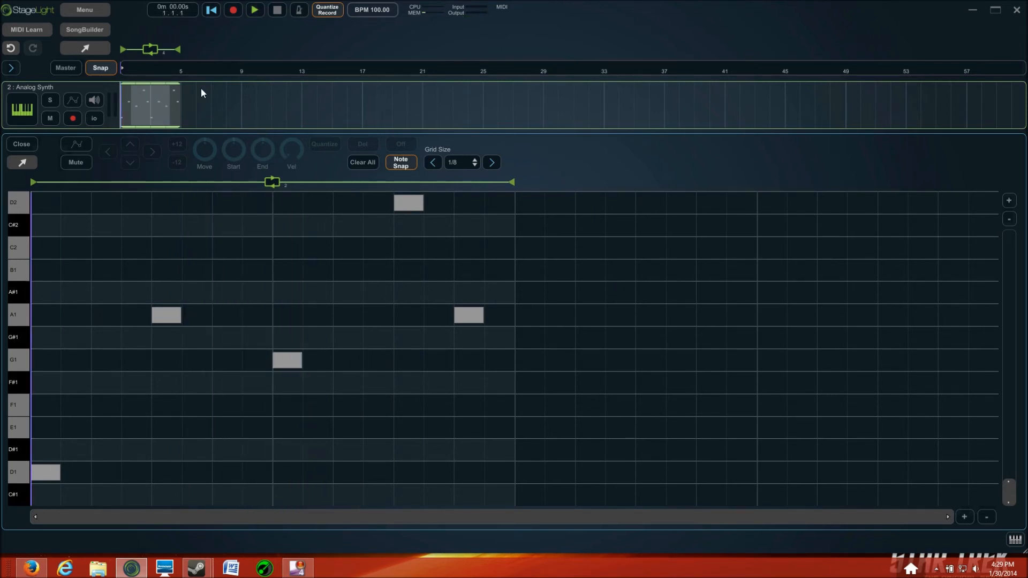
{"action": "mouse_move", "coordinate": [826, 514]}
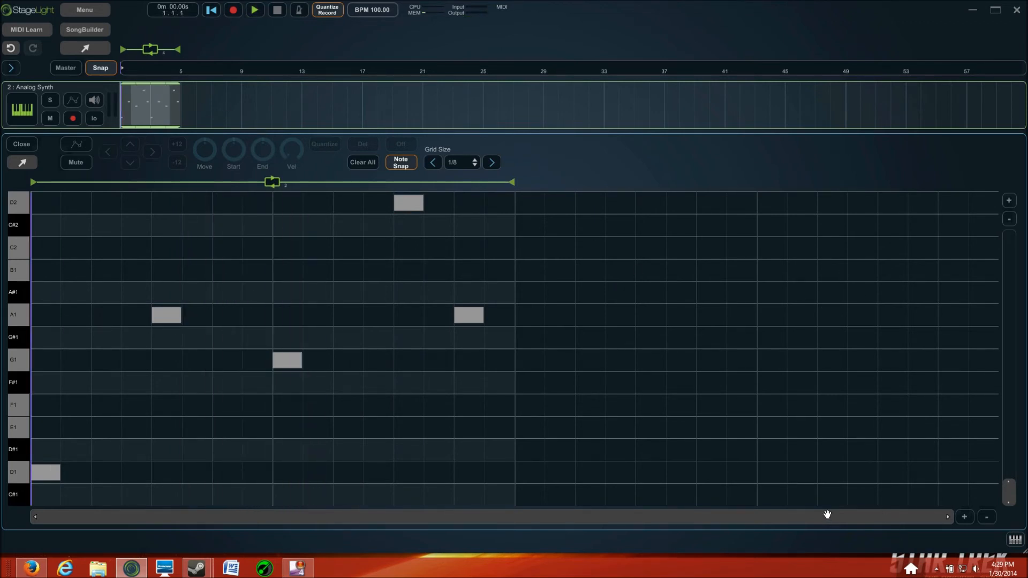
{"action": "mouse_move", "coordinate": [41, 155]}
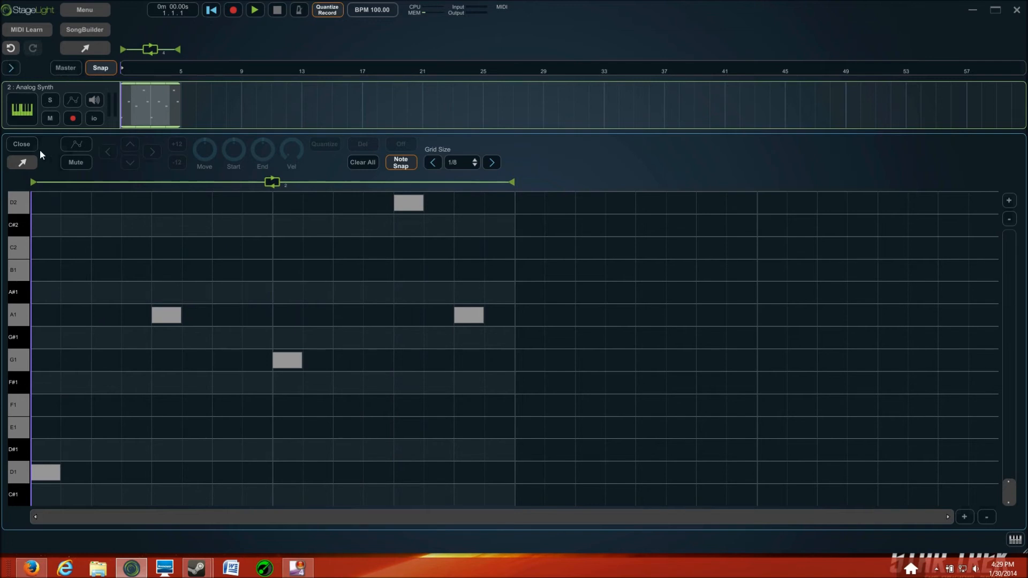
Step: Close the note editor and save the song as 'Tutorial'
{"action": "left_click", "coordinate": [22, 144]}
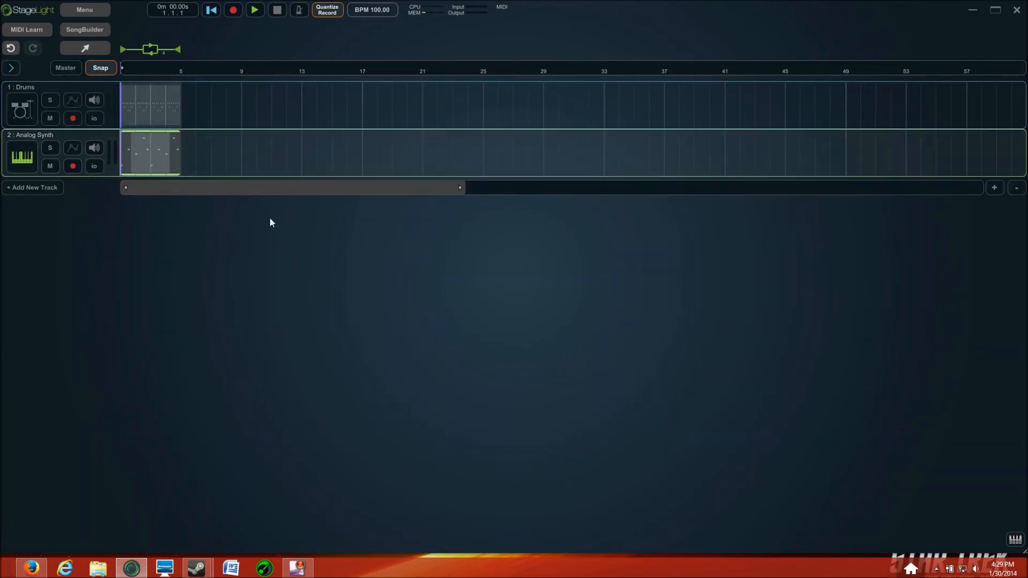
{"action": "left_click", "coordinate": [84, 9]}
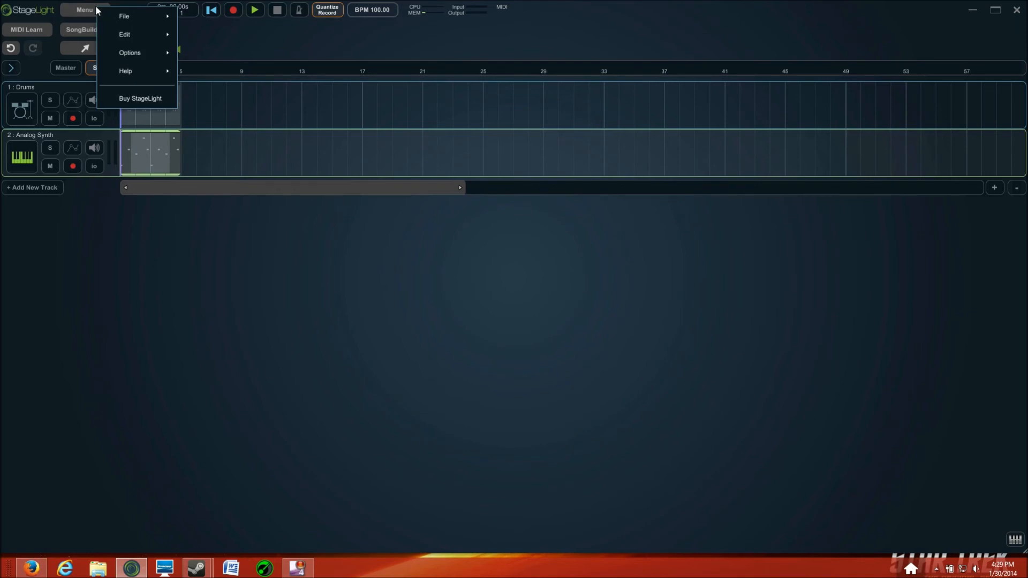
{"action": "left_click", "coordinate": [123, 15]}
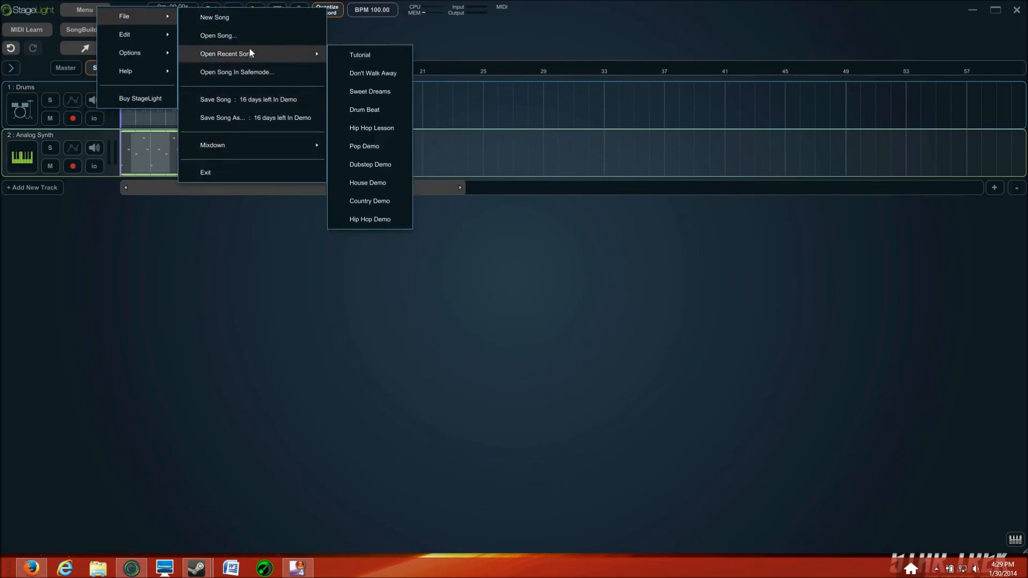
{"action": "mouse_move", "coordinate": [249, 122]}
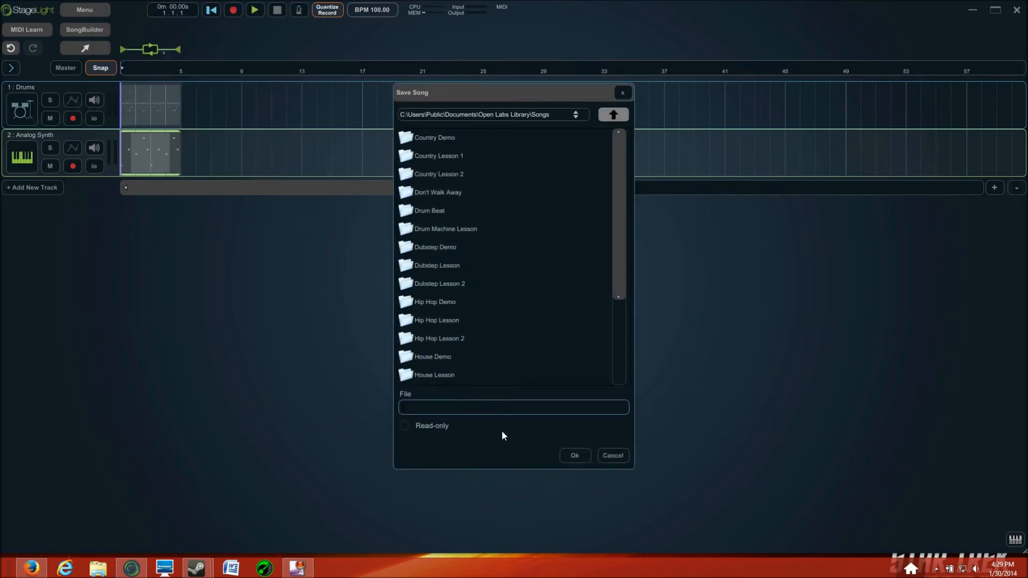
{"action": "type", "text": "Tutort"}
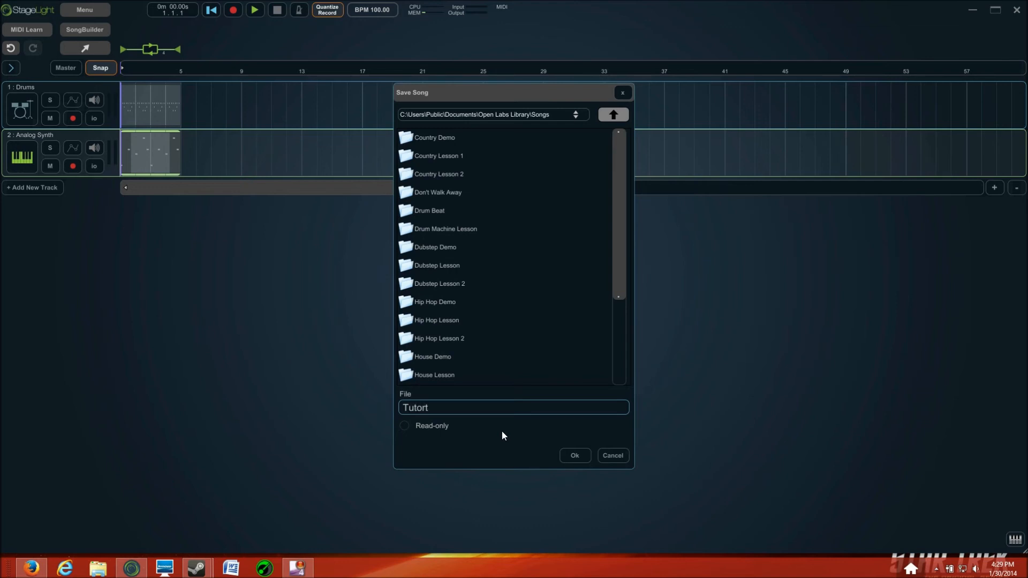
{"action": "type", "text": "ial"}
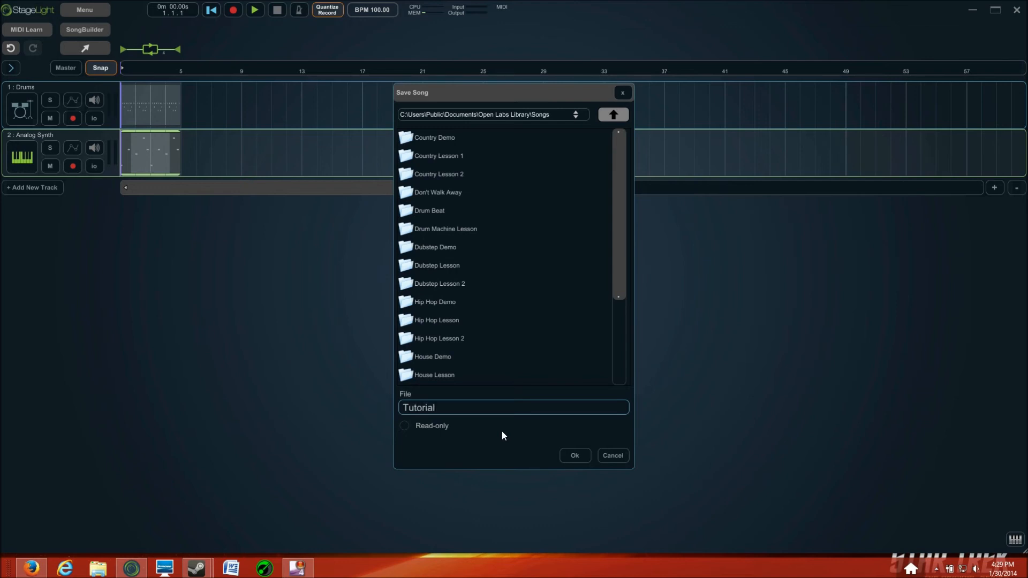
{"action": "left_click", "coordinate": [573, 456]}
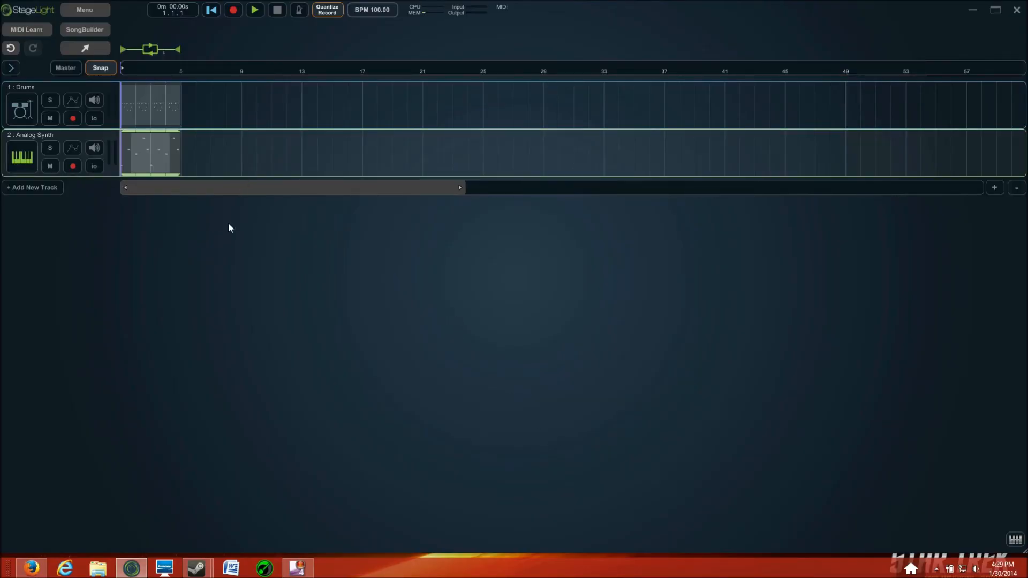
Step: Play back the saved song with its Drums and Analog Synth tracks
{"action": "left_click", "coordinate": [254, 10]}
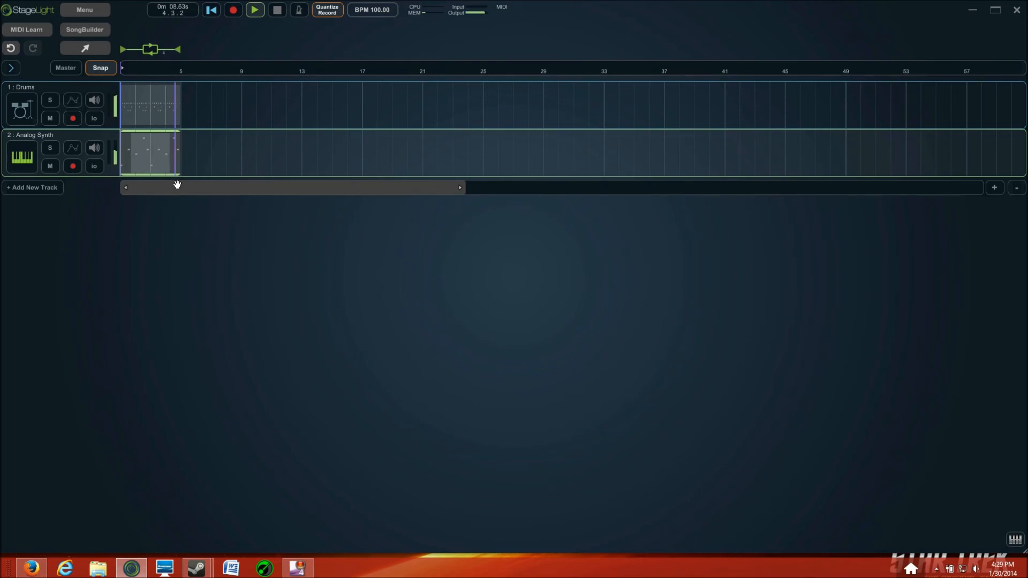
Step: Stop playback and bring up the new track type menu
{"action": "left_click", "coordinate": [210, 9]}
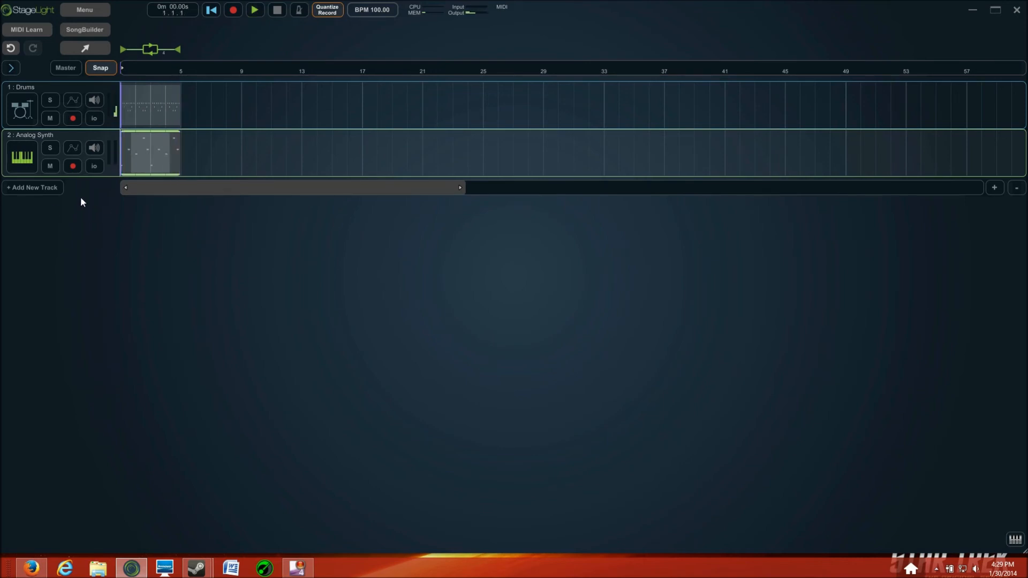
{"action": "left_click", "coordinate": [32, 187]}
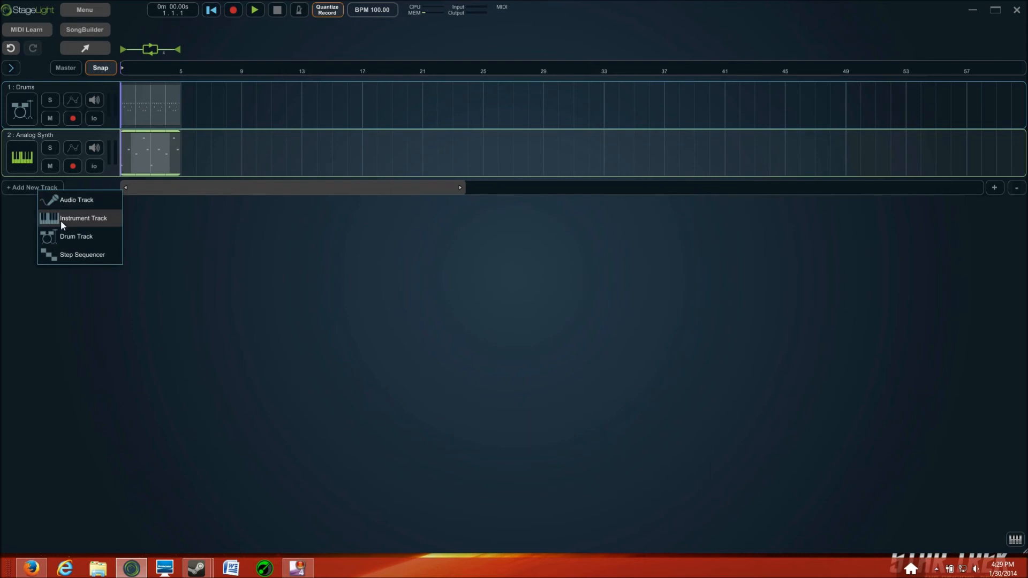
{"action": "mouse_move", "coordinate": [75, 243]}
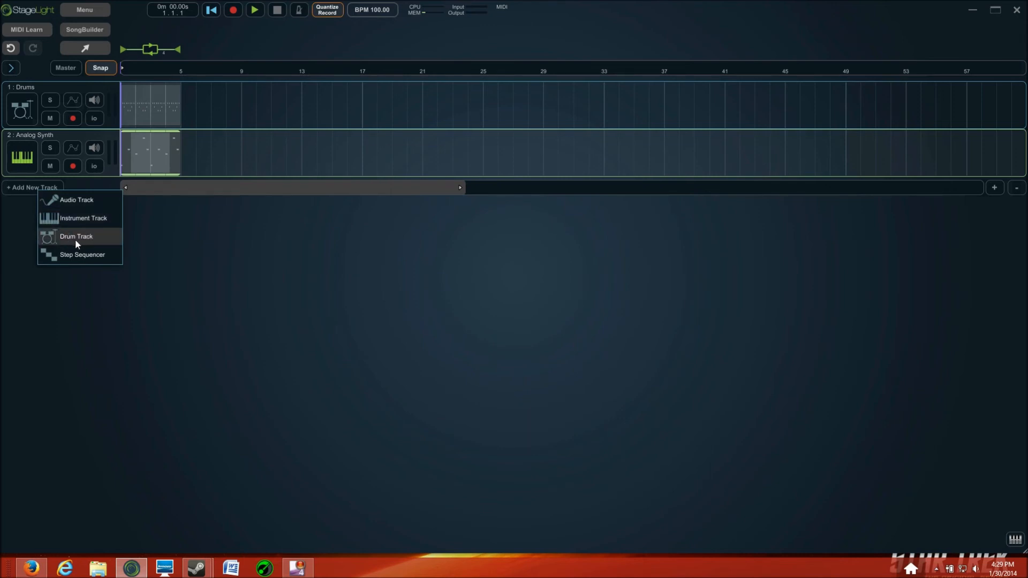
{"action": "mouse_move", "coordinate": [90, 237]}
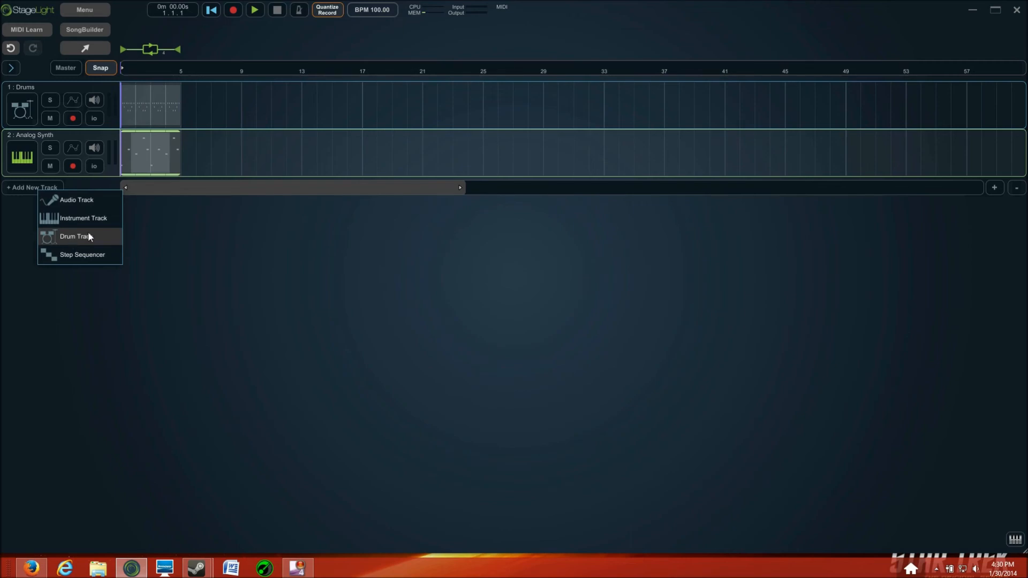
Step: Add an Instrument Track as the song's third track
{"action": "left_click", "coordinate": [84, 217]}
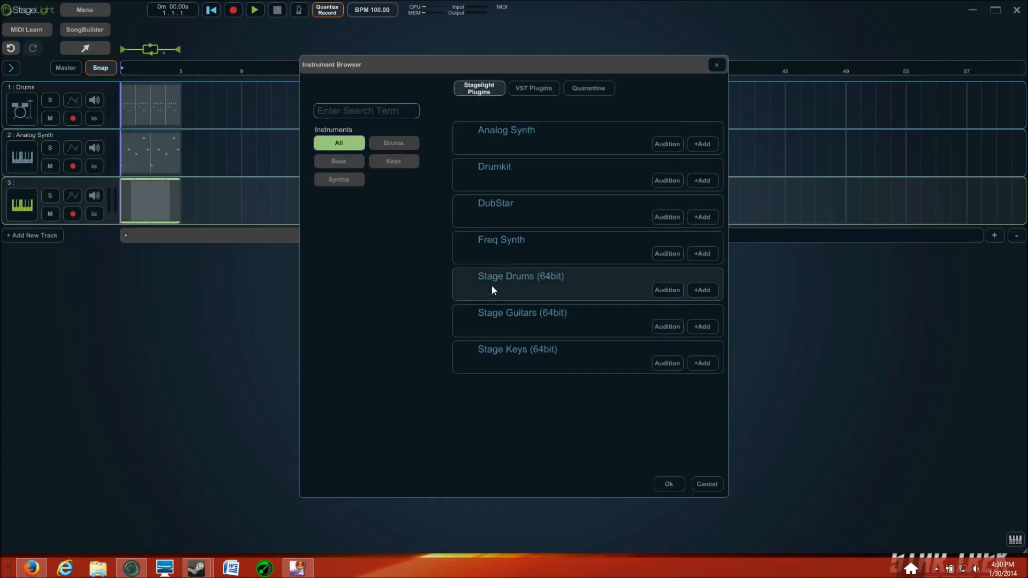
{"action": "mouse_move", "coordinate": [379, 199]}
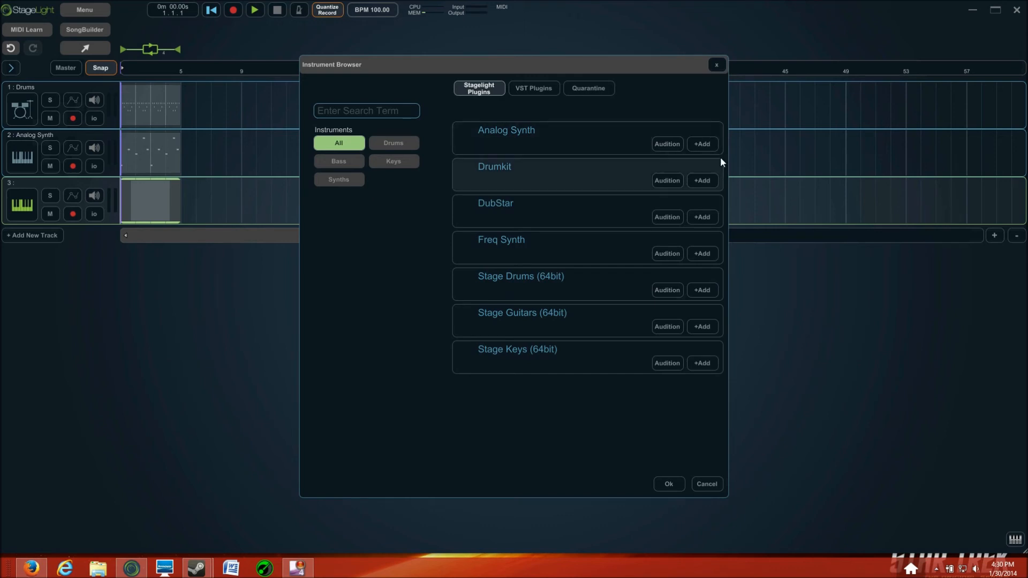
{"action": "mouse_move", "coordinate": [624, 135]}
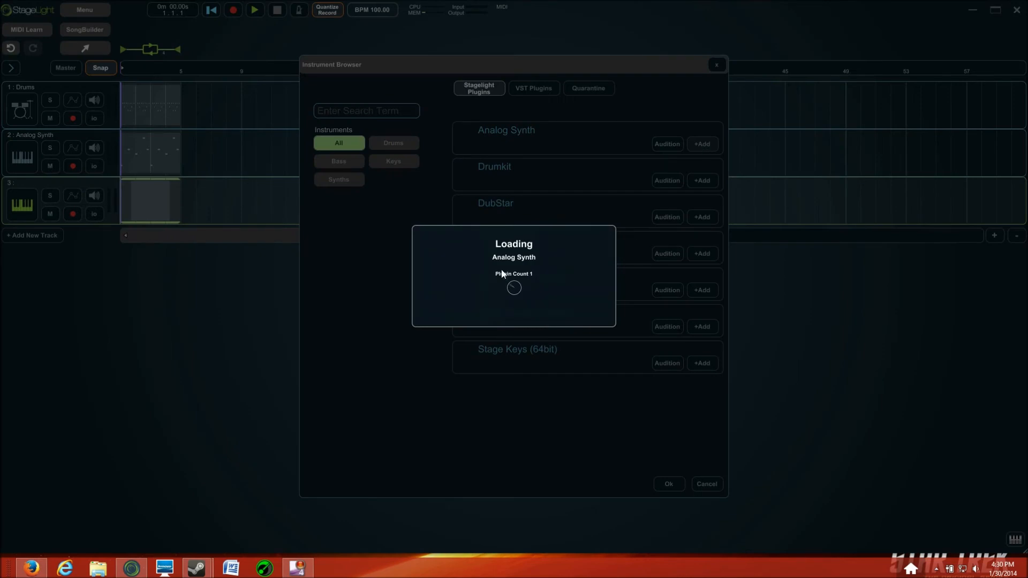
{"action": "mouse_move", "coordinate": [459, 279]}
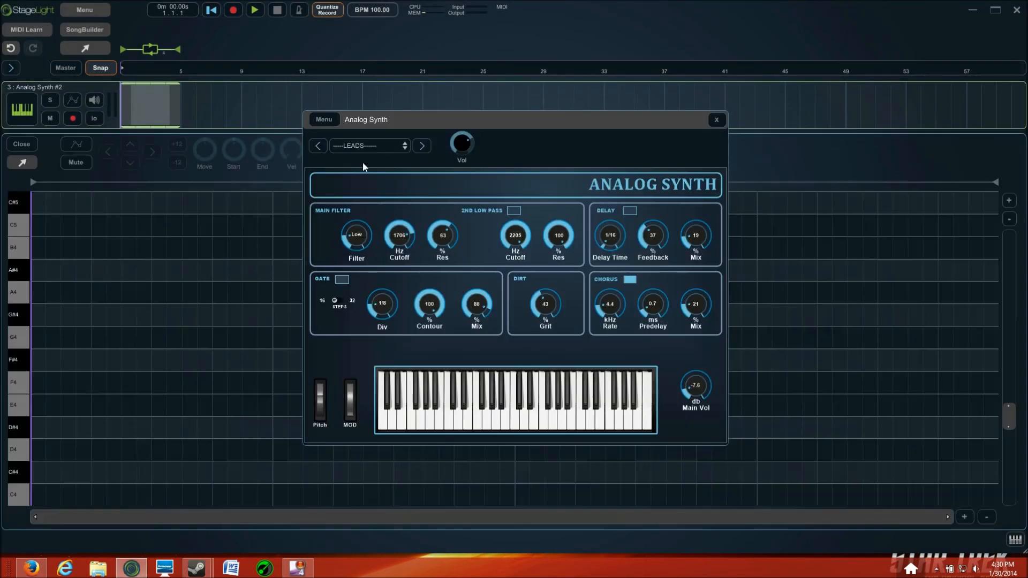
Step: Open Analog Synth #2's preset list and scroll to the leads category
{"action": "left_click", "coordinate": [367, 145]}
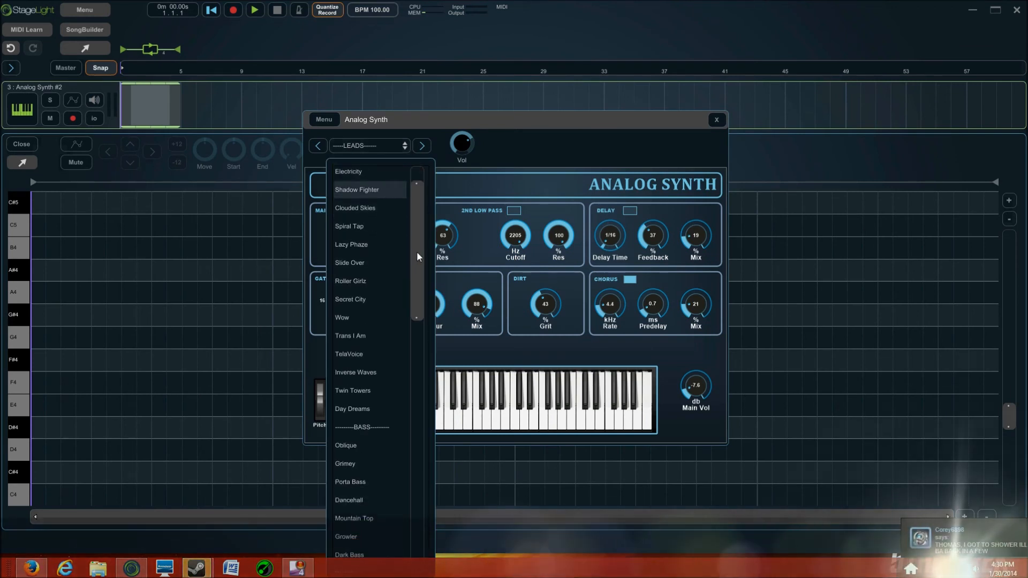
{"action": "scroll", "scroll_direction": "down", "scroll_amount": 3}
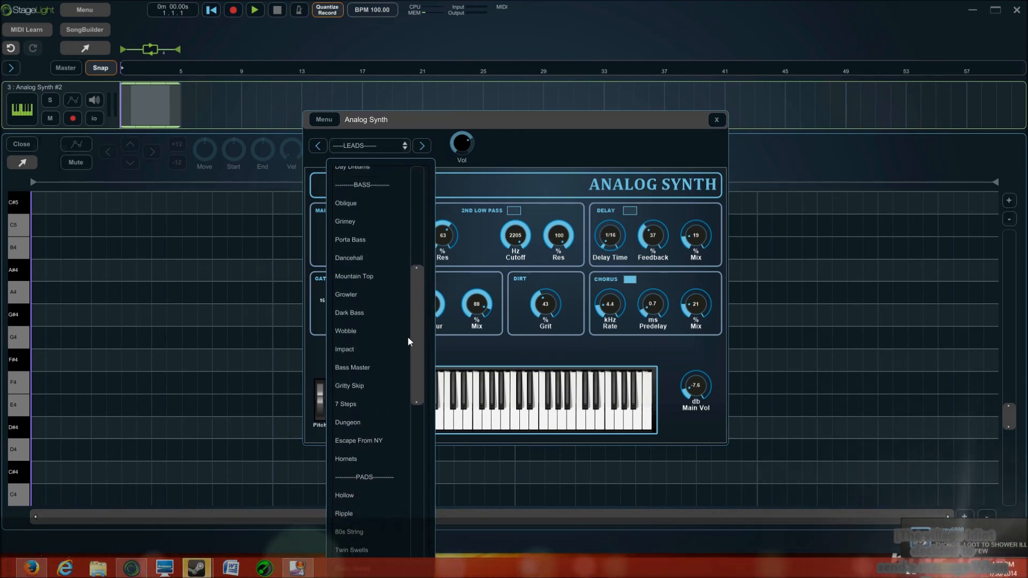
{"action": "scroll", "scroll_direction": "down", "scroll_amount": 3}
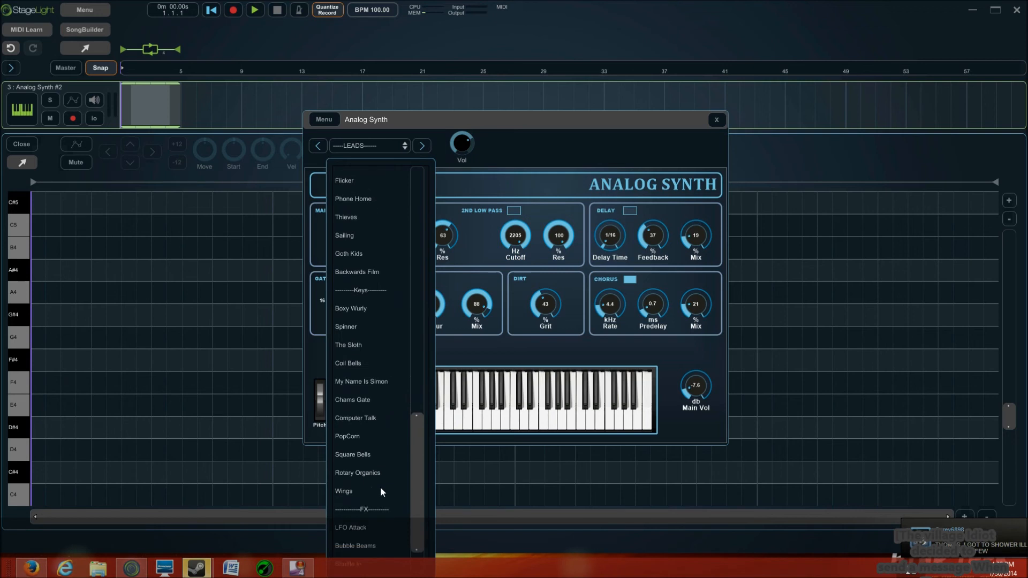
{"action": "scroll", "scroll_direction": "up", "scroll_amount": 3}
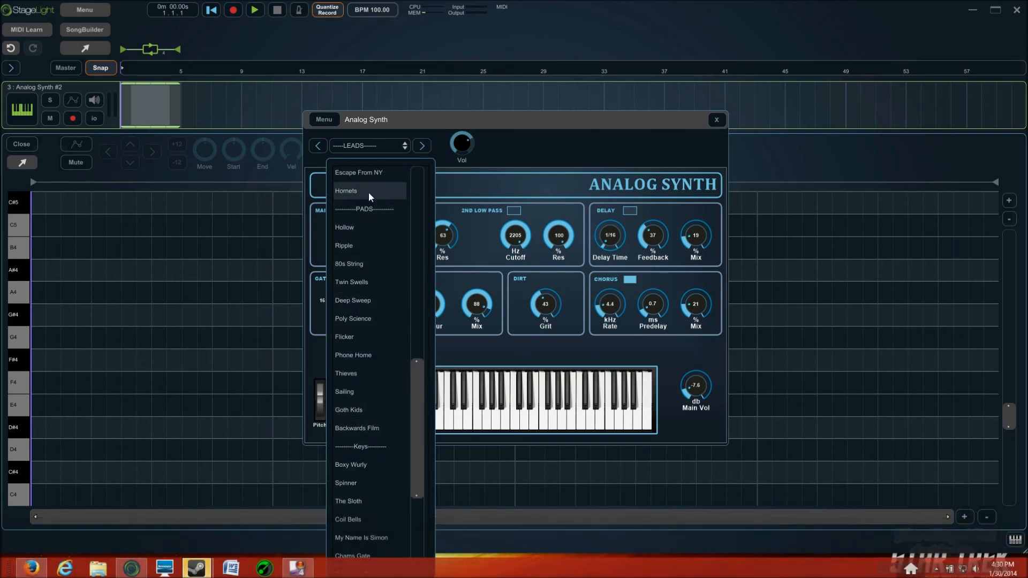
{"action": "mouse_move", "coordinate": [395, 352]}
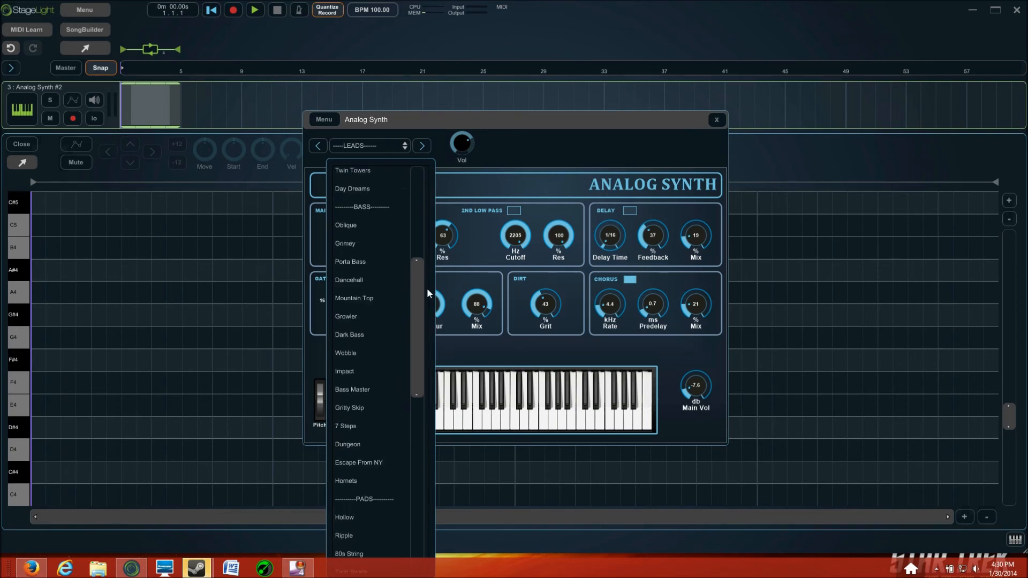
{"action": "scroll", "scroll_direction": "up", "scroll_amount": 3}
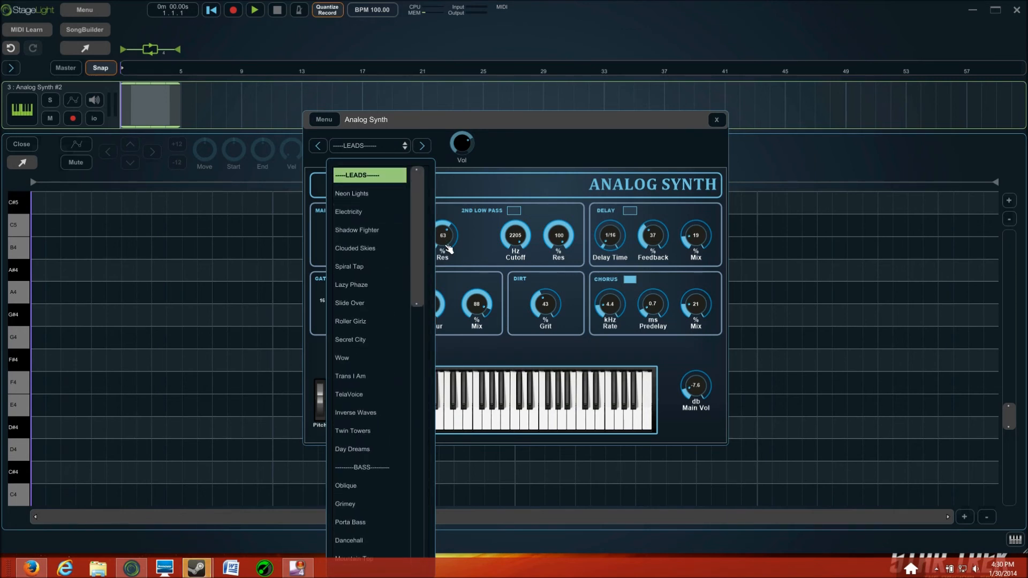
{"action": "mouse_move", "coordinate": [397, 189]}
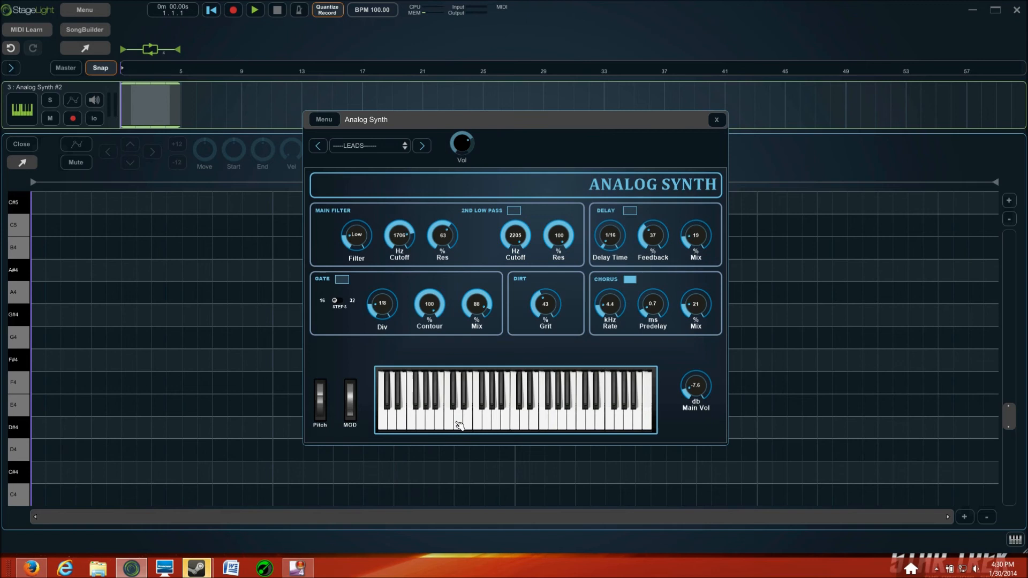
{"action": "mouse_move", "coordinate": [739, 142]}
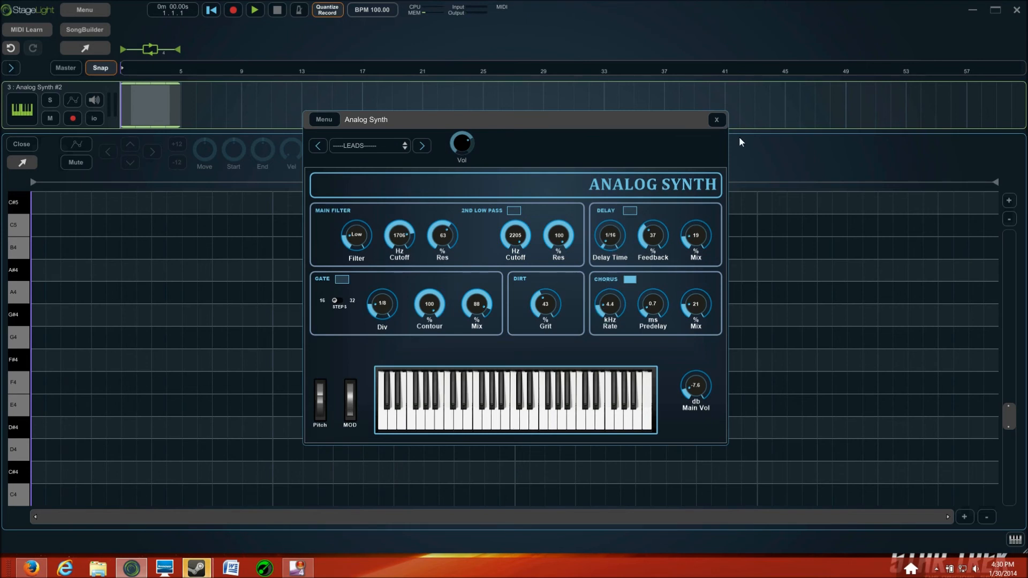
Step: Close the synth panel and draw a short D3 note at bar 1
{"action": "left_click", "coordinate": [716, 120]}
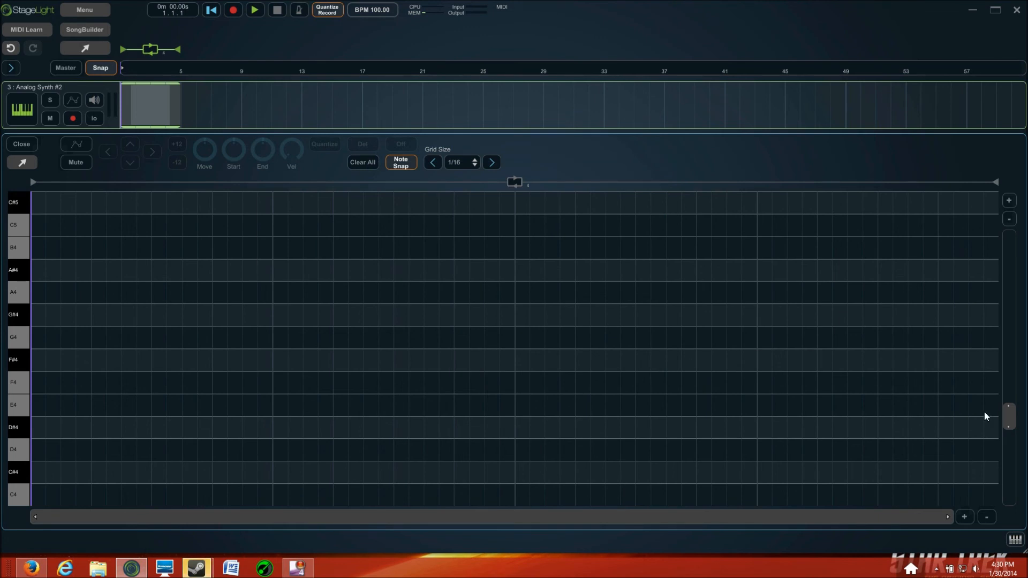
{"action": "mouse_move", "coordinate": [19, 354]}
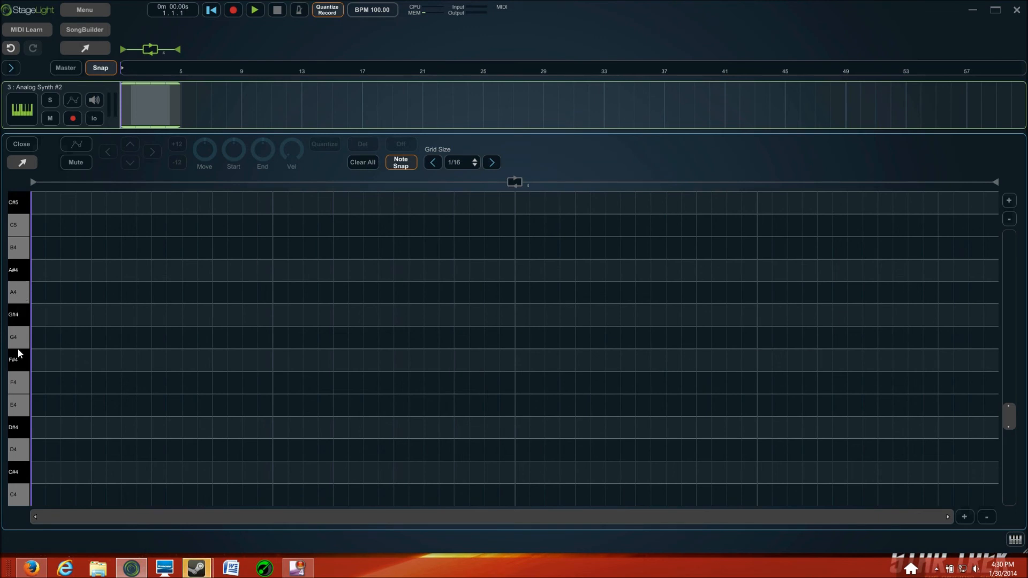
{"action": "mouse_move", "coordinate": [12, 502]}
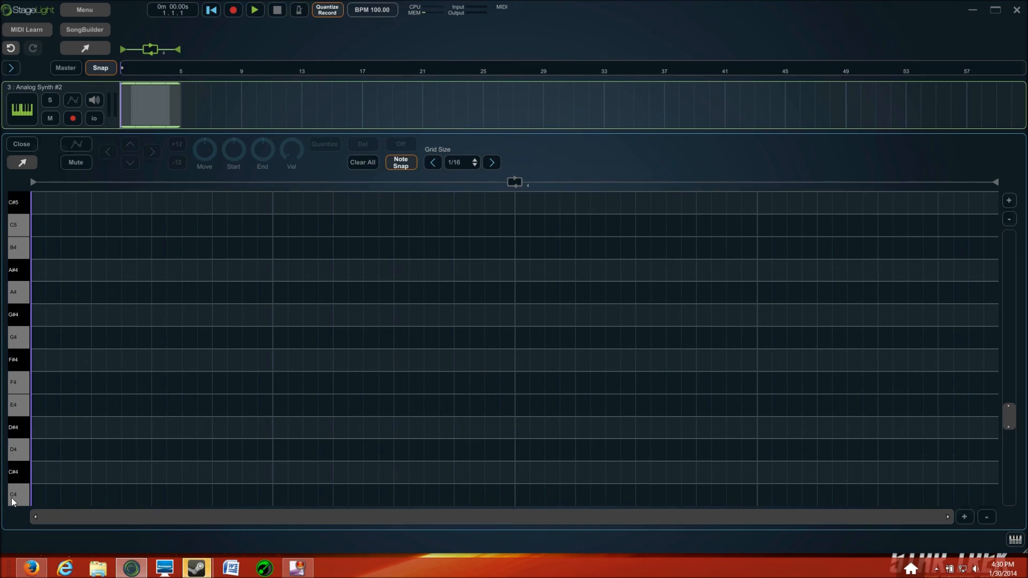
{"action": "mouse_move", "coordinate": [1010, 423]}
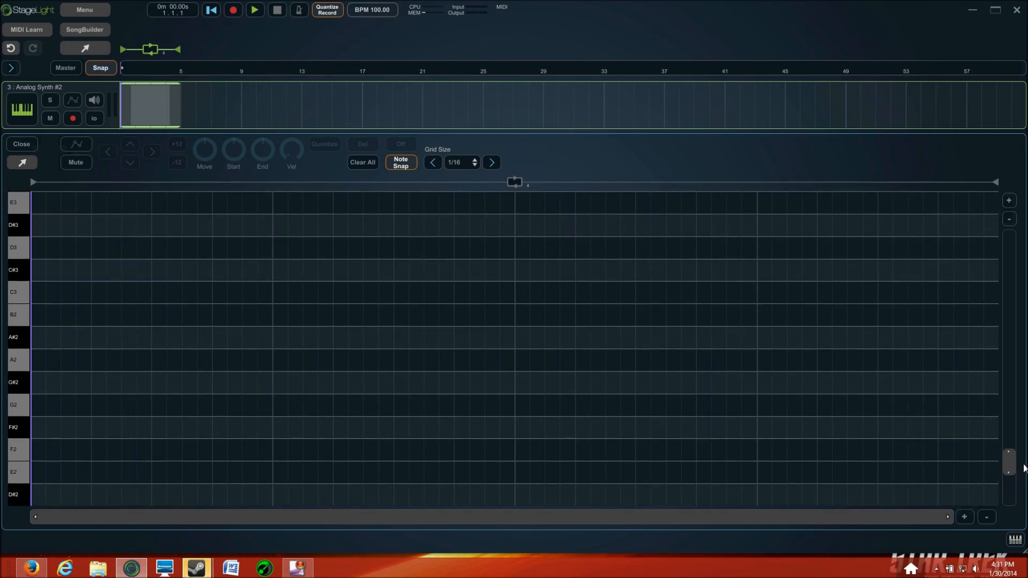
{"action": "scroll", "scroll_direction": "up", "scroll_amount": 3}
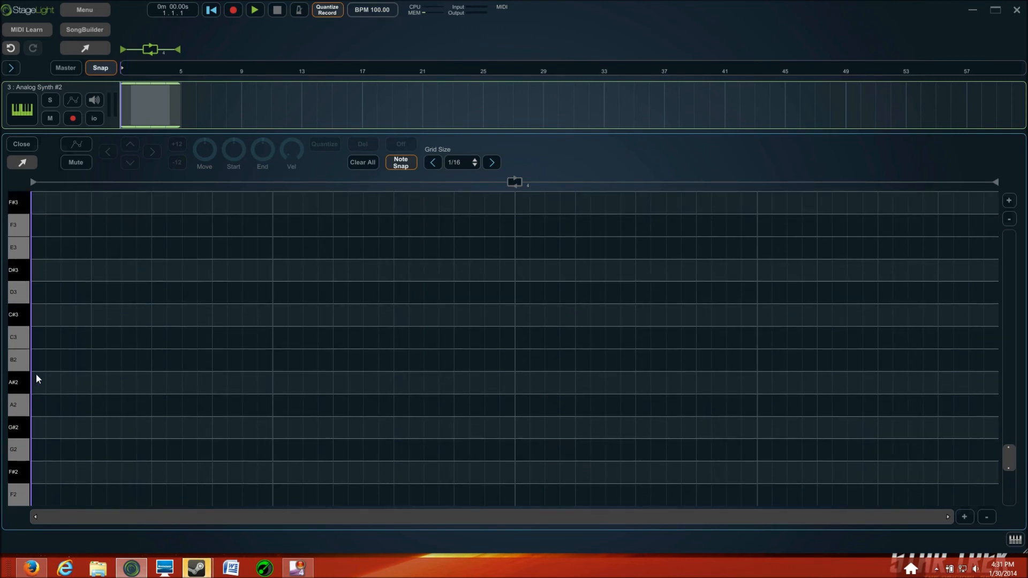
{"action": "left_click", "coordinate": [53, 292]}
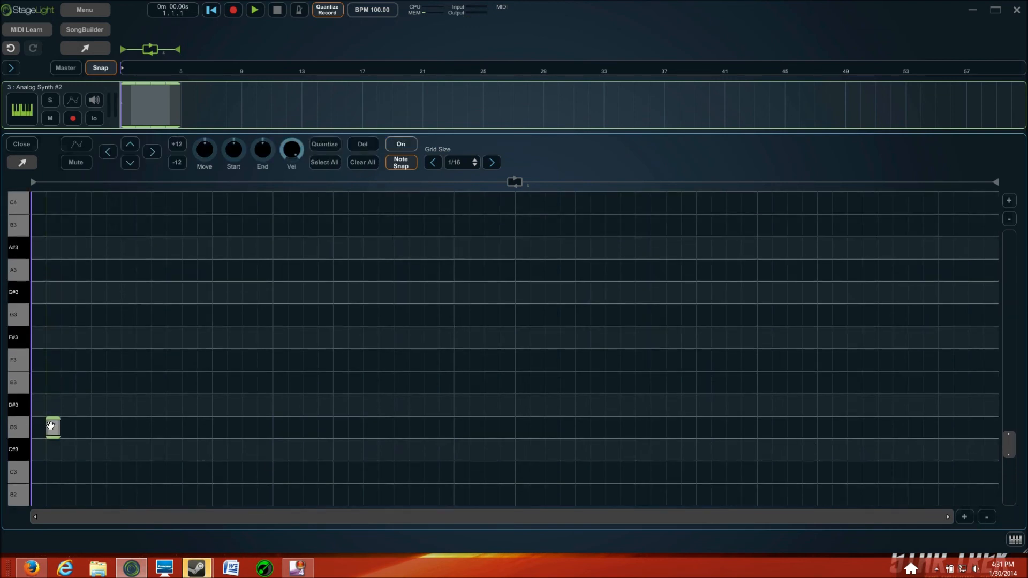
Step: Delete the D3 note, set the grid to 1/8, and start playback
{"action": "left_click", "coordinate": [362, 144]}
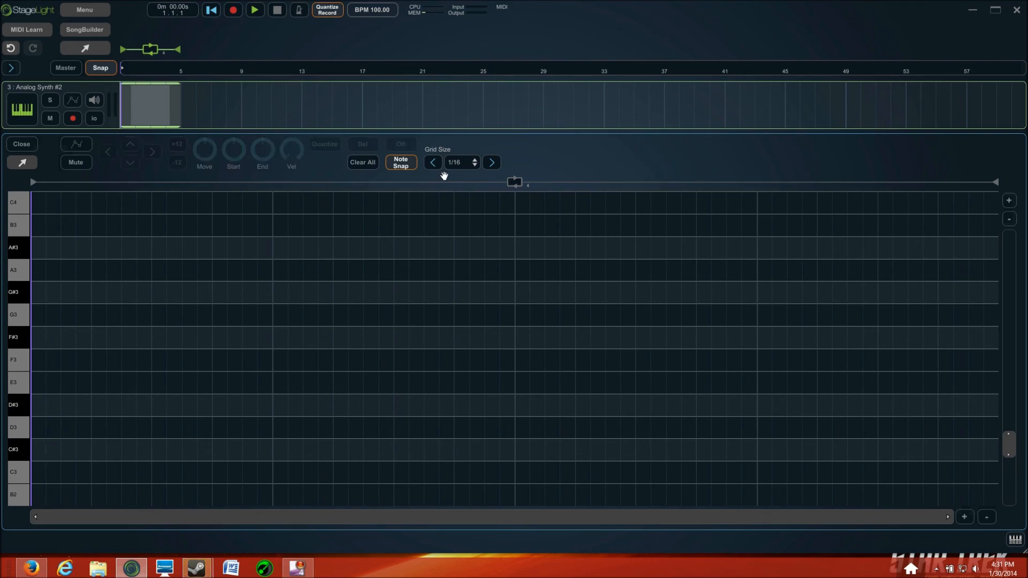
{"action": "left_click", "coordinate": [459, 161]}
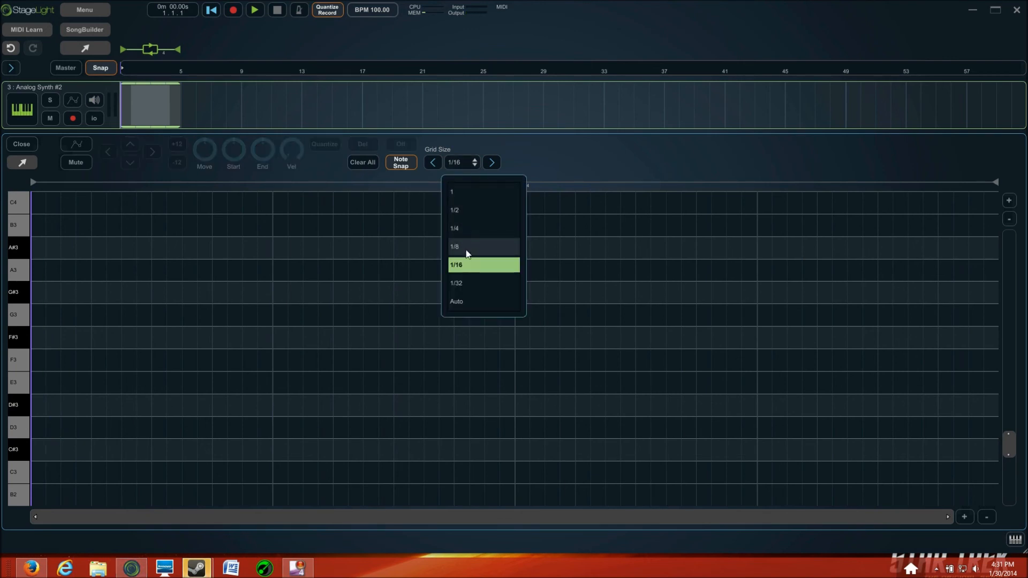
{"action": "left_click", "coordinate": [454, 248]}
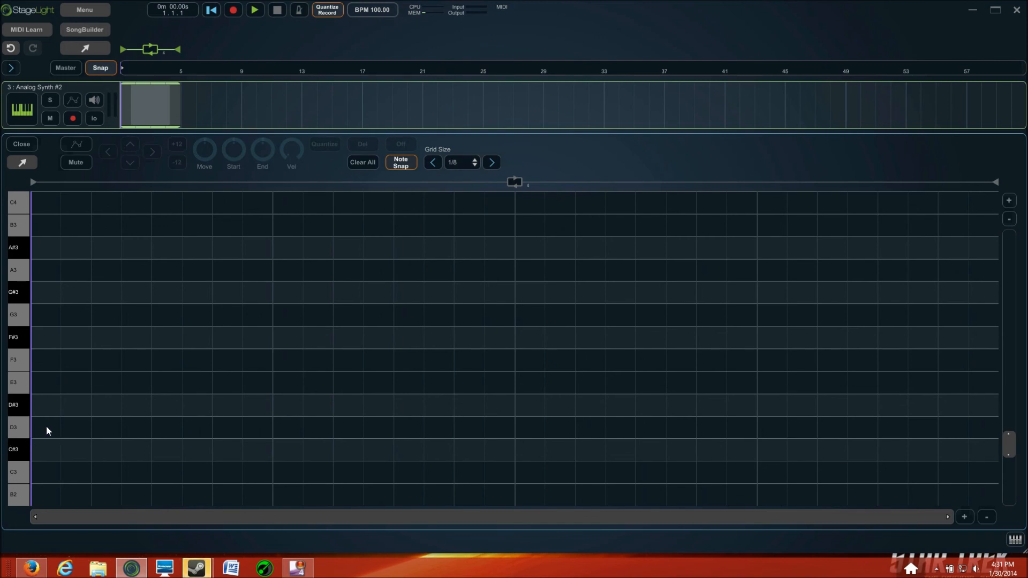
{"action": "left_click", "coordinate": [254, 9]}
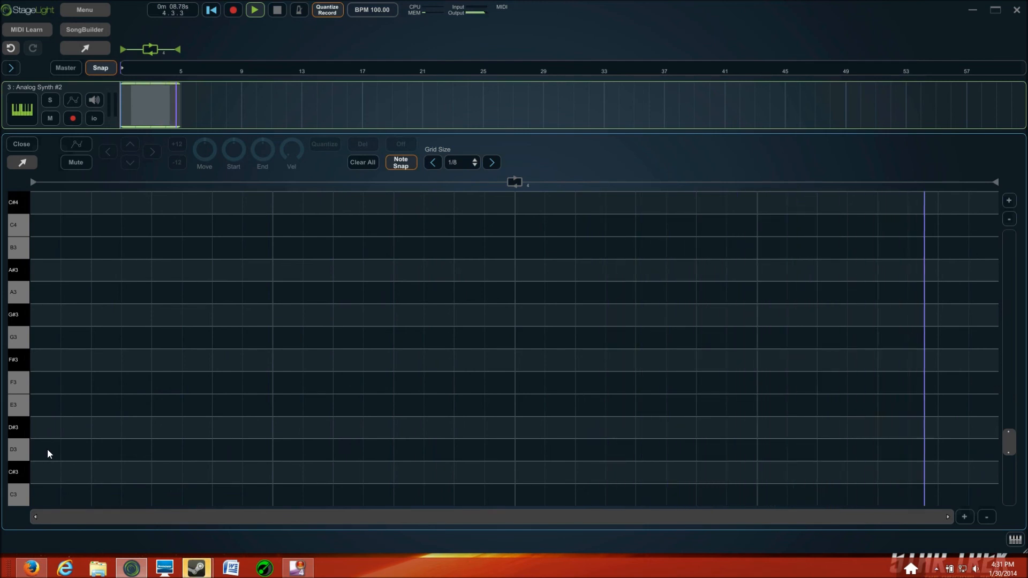
Step: Draw the ten-note eighth-note melody D3, E3, F3, A3, G3, F3, G3, F3, E3, D3
{"action": "left_click", "coordinate": [44, 450]}
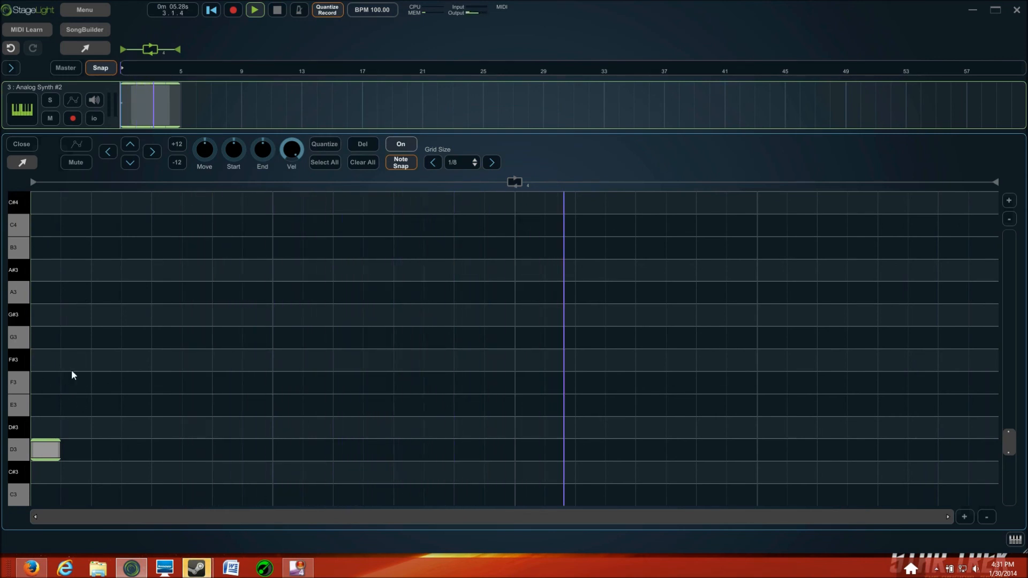
{"action": "left_click", "coordinate": [75, 405]}
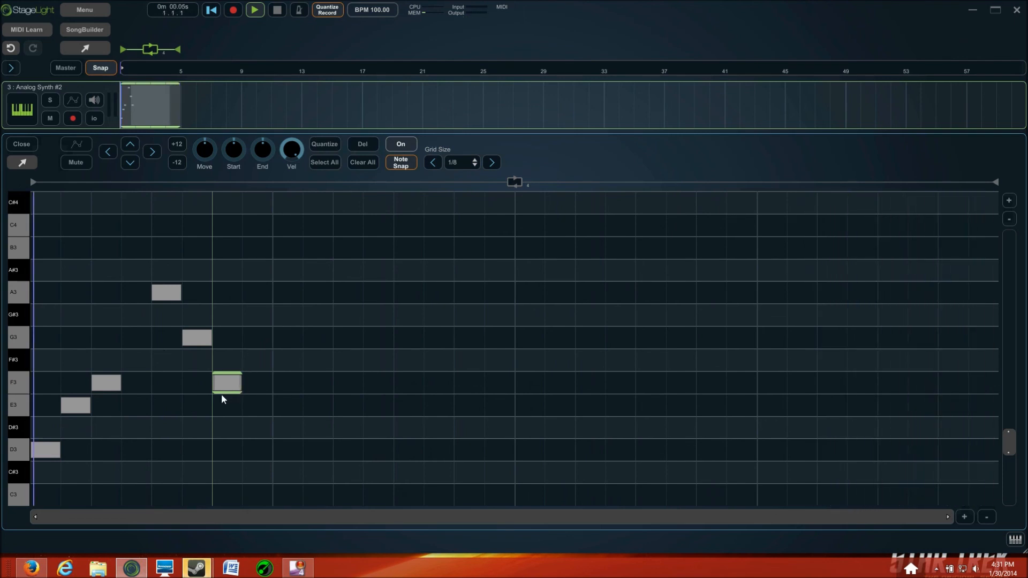
{"action": "left_click", "coordinate": [255, 10]}
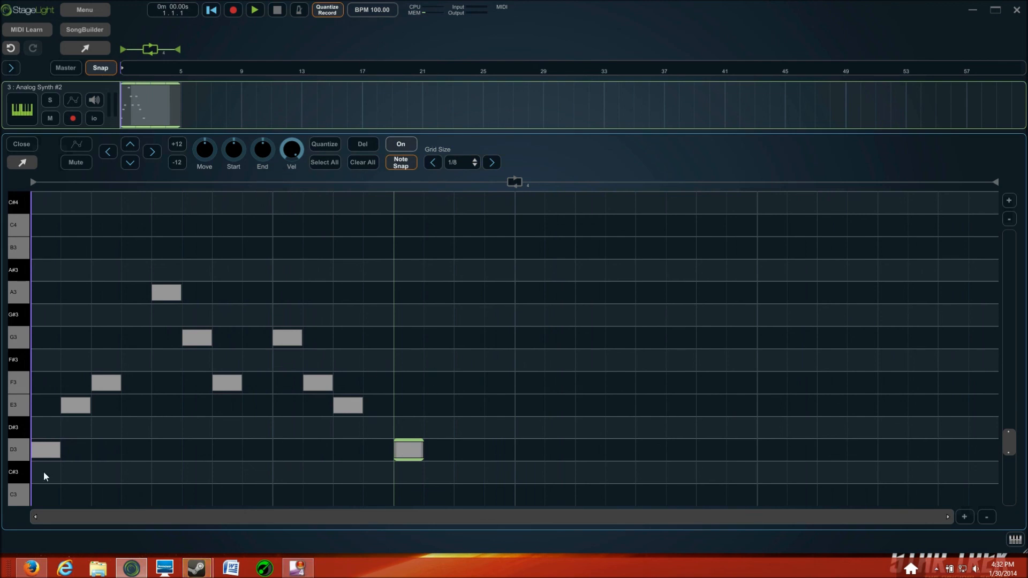
{"action": "mouse_move", "coordinate": [730, 186]}
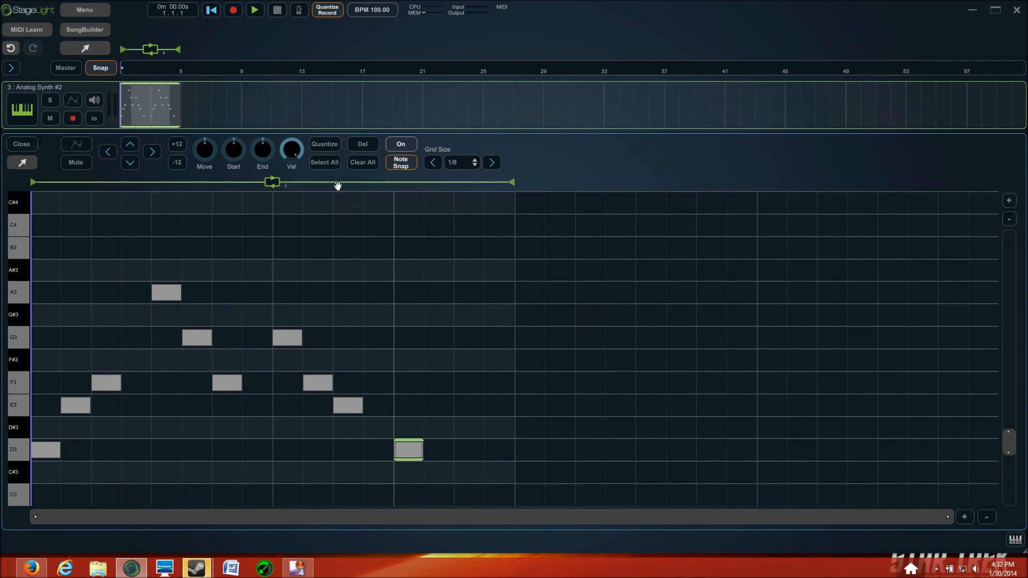
{"action": "mouse_move", "coordinate": [290, 172]}
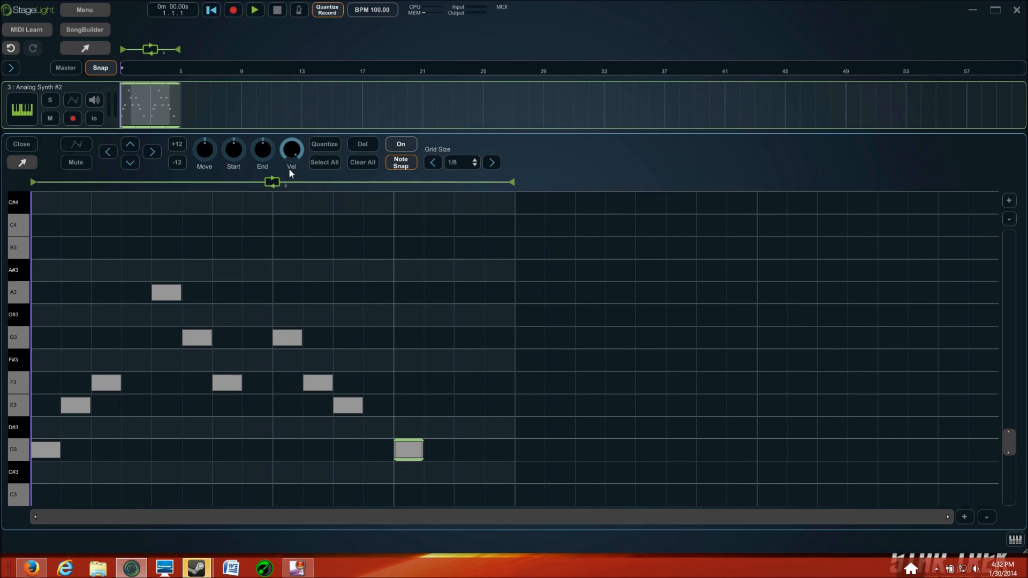
{"action": "mouse_move", "coordinate": [513, 354]}
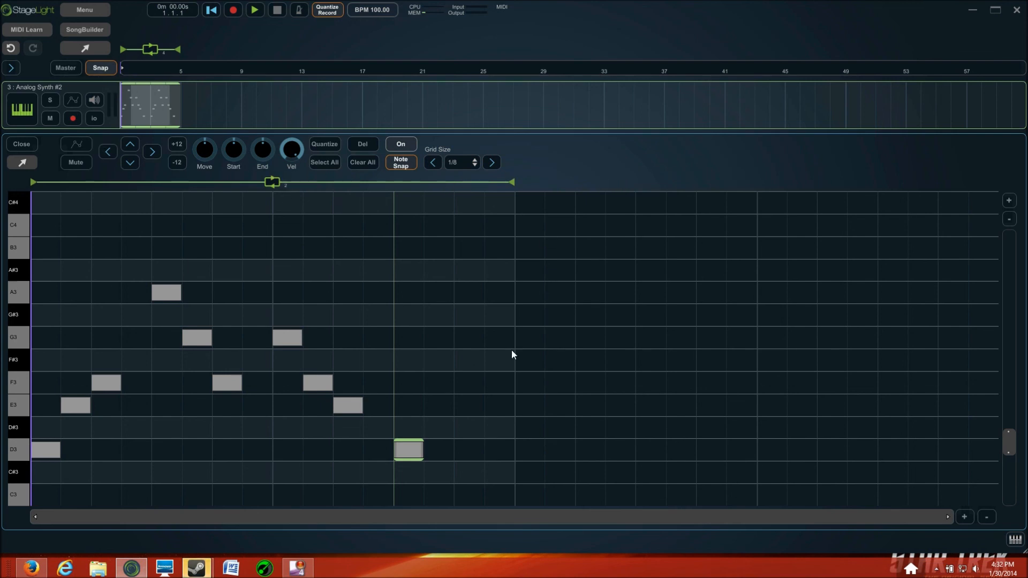
{"action": "mouse_move", "coordinate": [500, 219]}
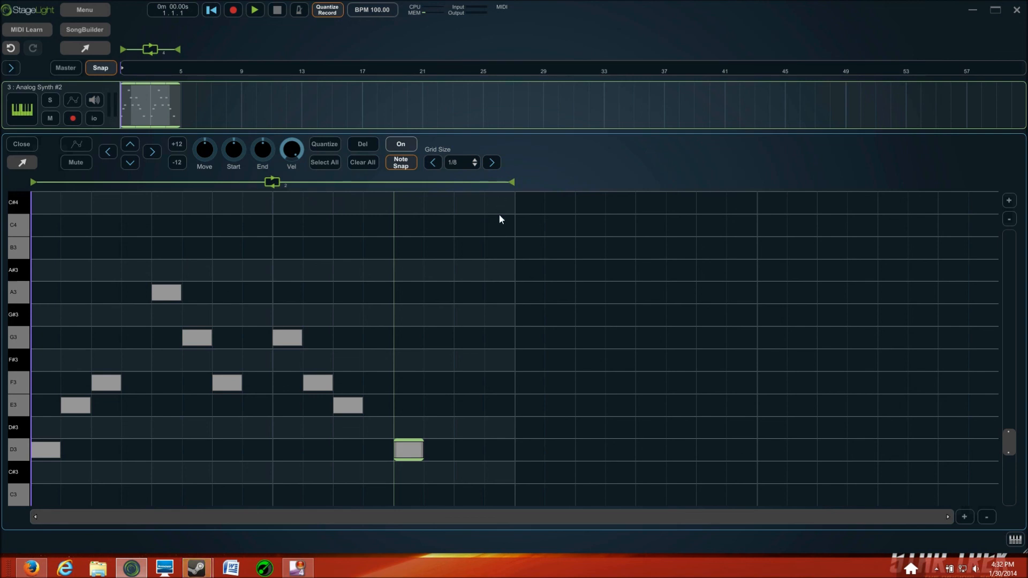
{"action": "mouse_move", "coordinate": [17, 175]}
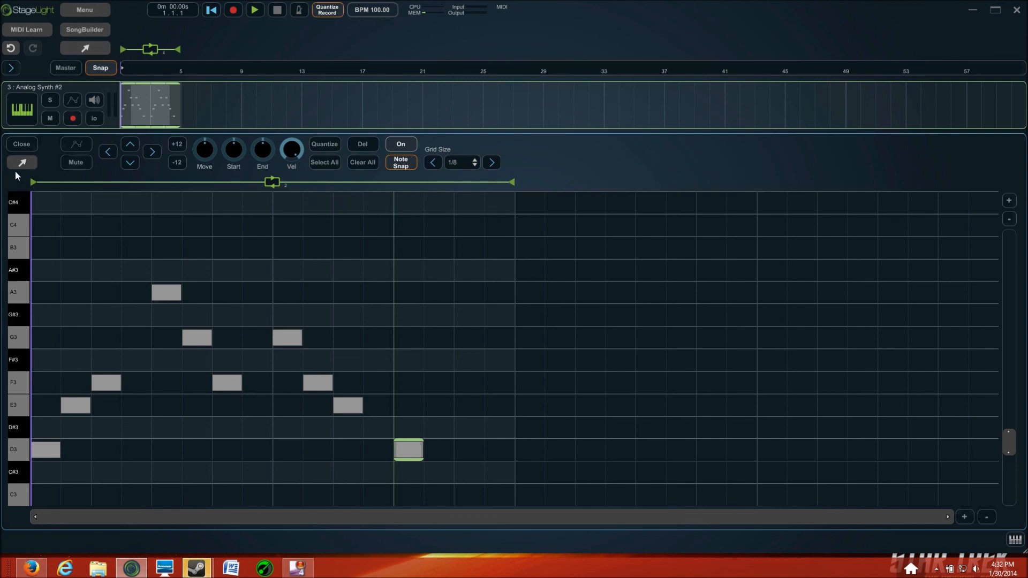
Step: Close the melody piano roll and save the three-track song from the File menu
{"action": "left_click", "coordinate": [21, 143]}
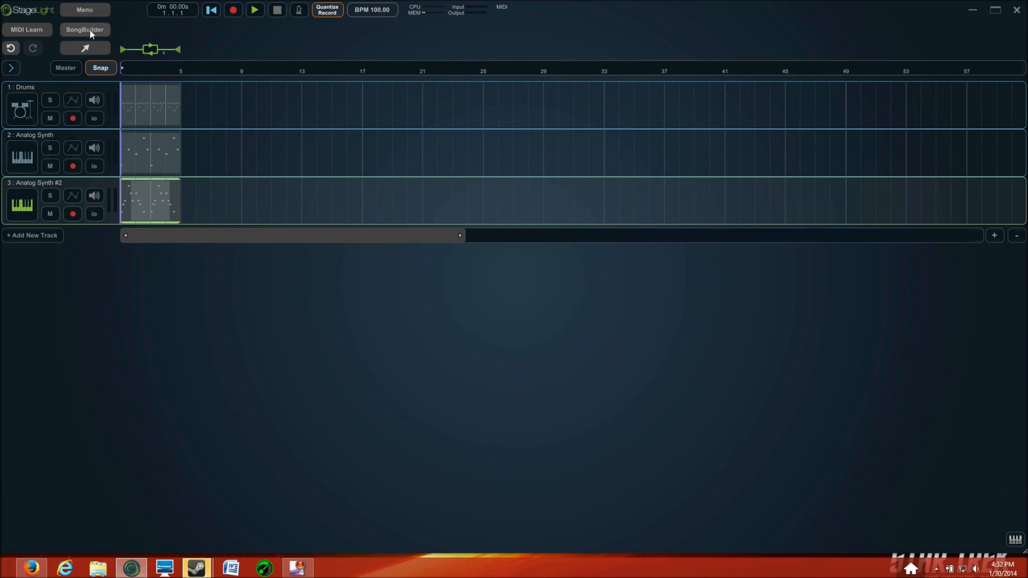
{"action": "left_click", "coordinate": [84, 9]}
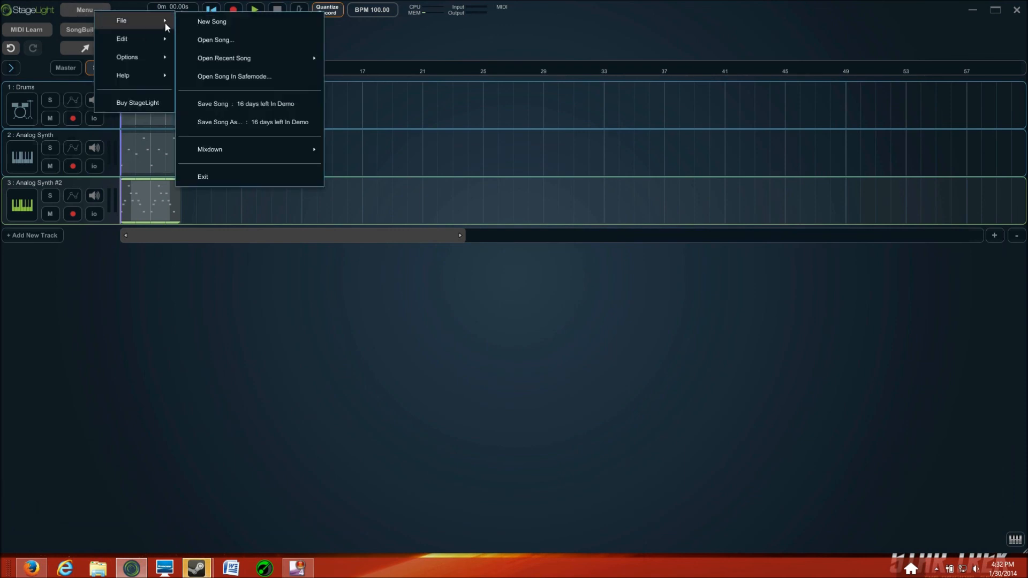
{"action": "mouse_move", "coordinate": [221, 103]}
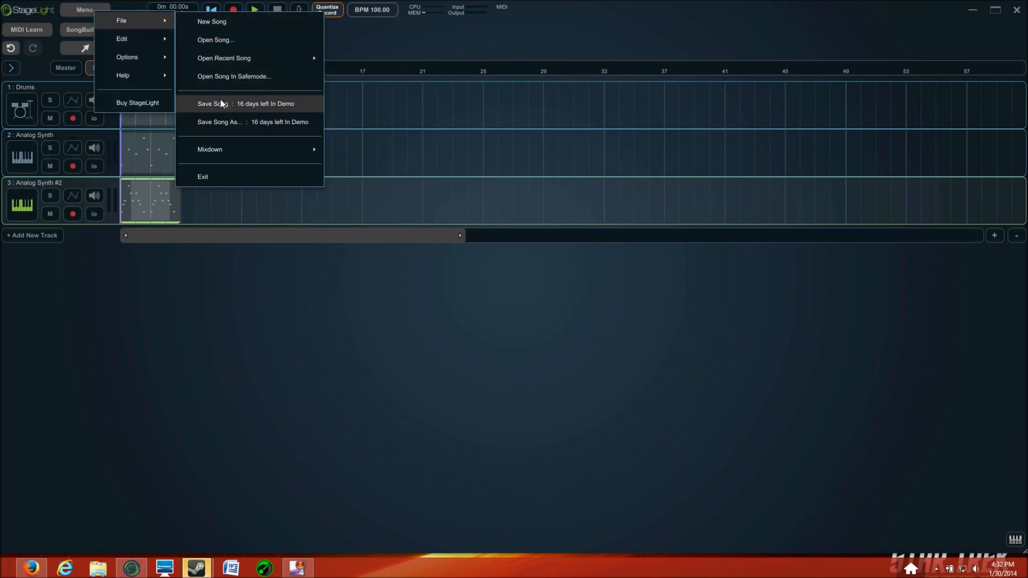
{"action": "left_click", "coordinate": [284, 318]}
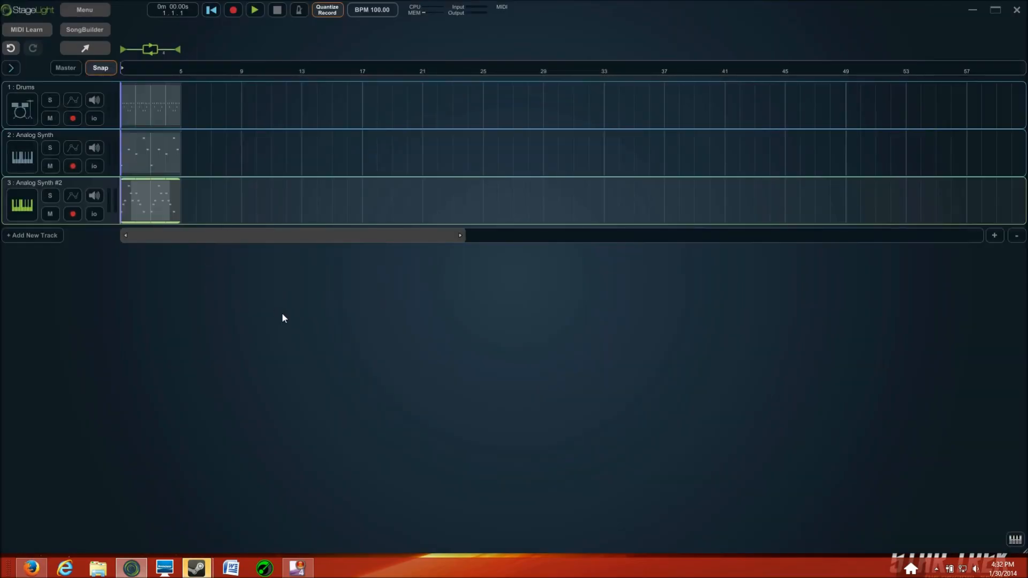
{"action": "mouse_move", "coordinate": [193, 285]}
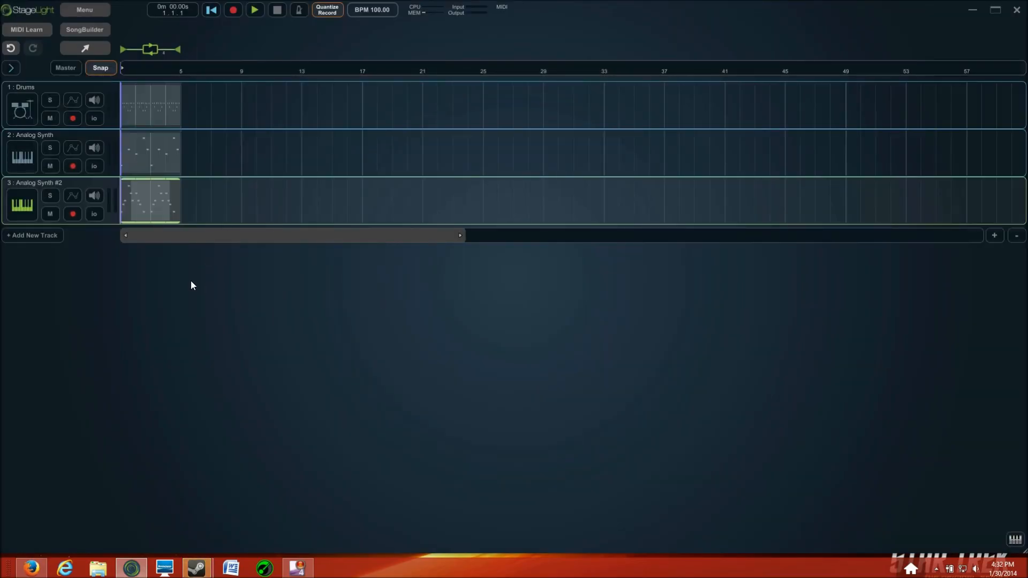
{"action": "left_click", "coordinate": [253, 9]}
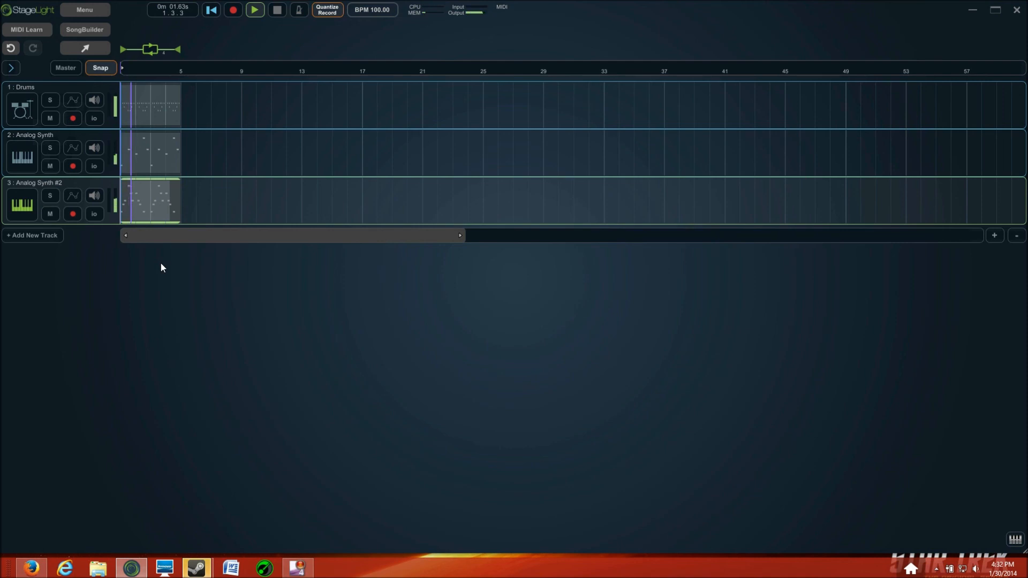
{"action": "left_click", "coordinate": [254, 9]}
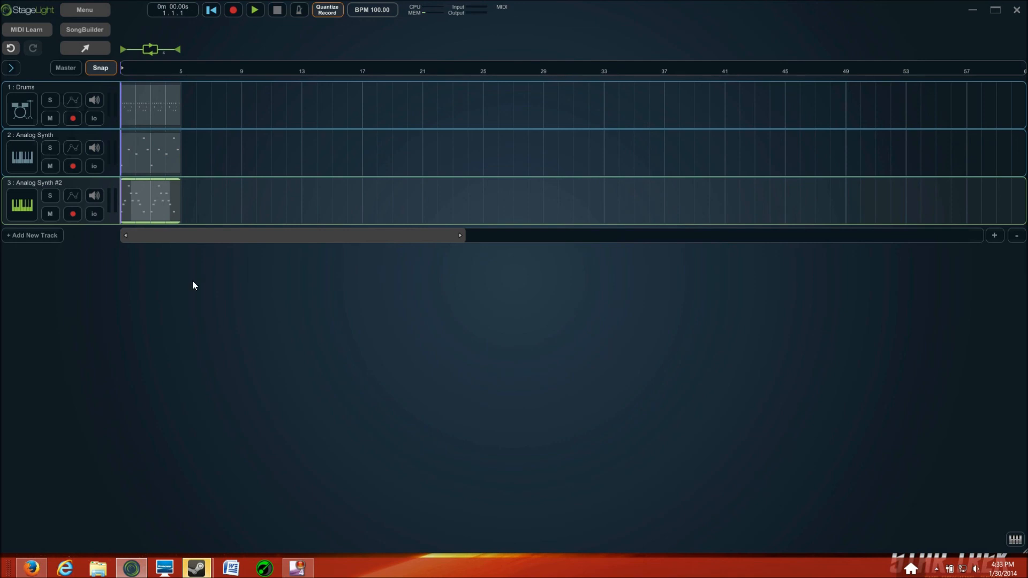
{"action": "mouse_move", "coordinate": [308, 527]}
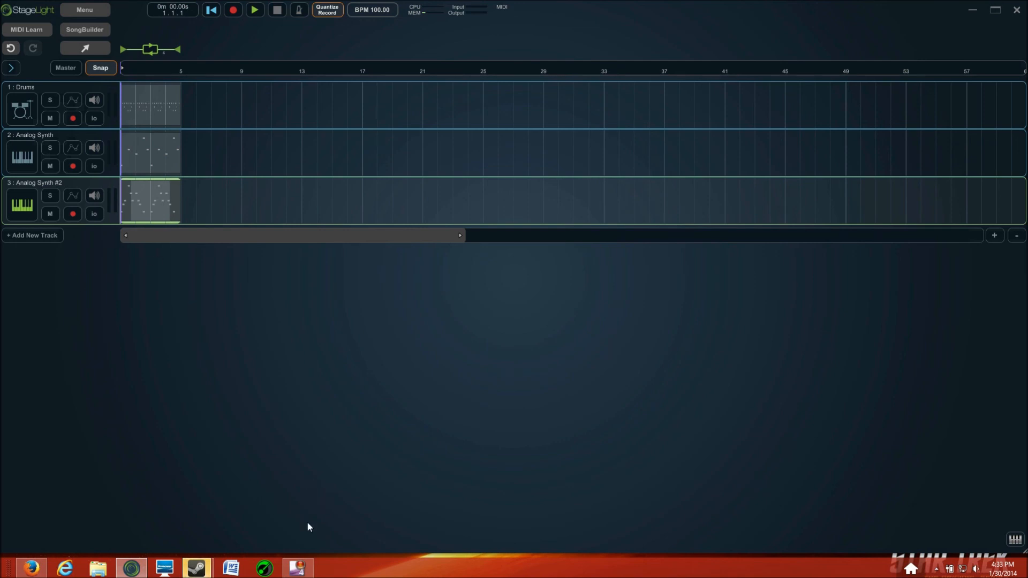